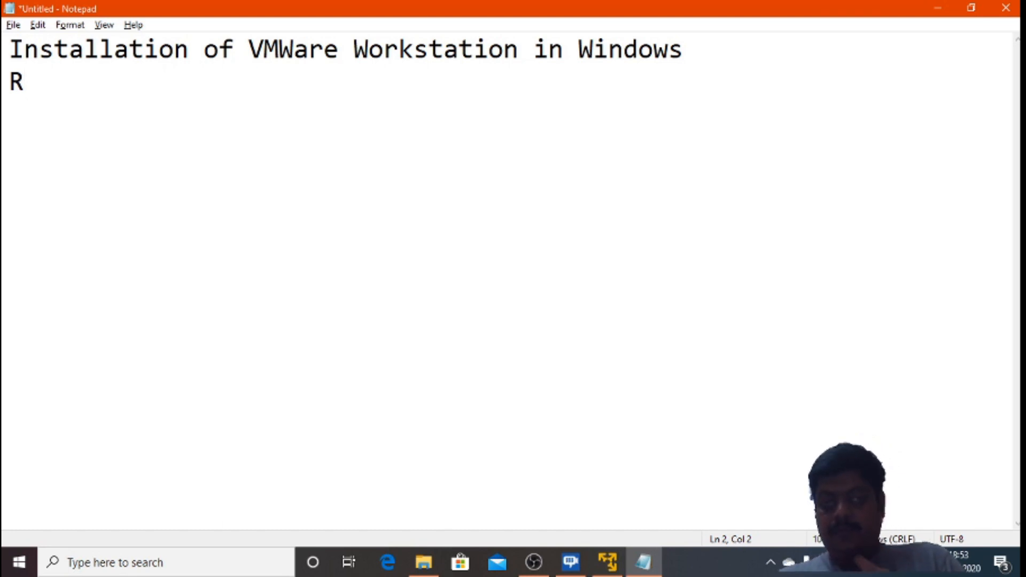
Add the line 'Host OS: Windows (Laptop with Windows)' below the title in the notes
key(backspace)
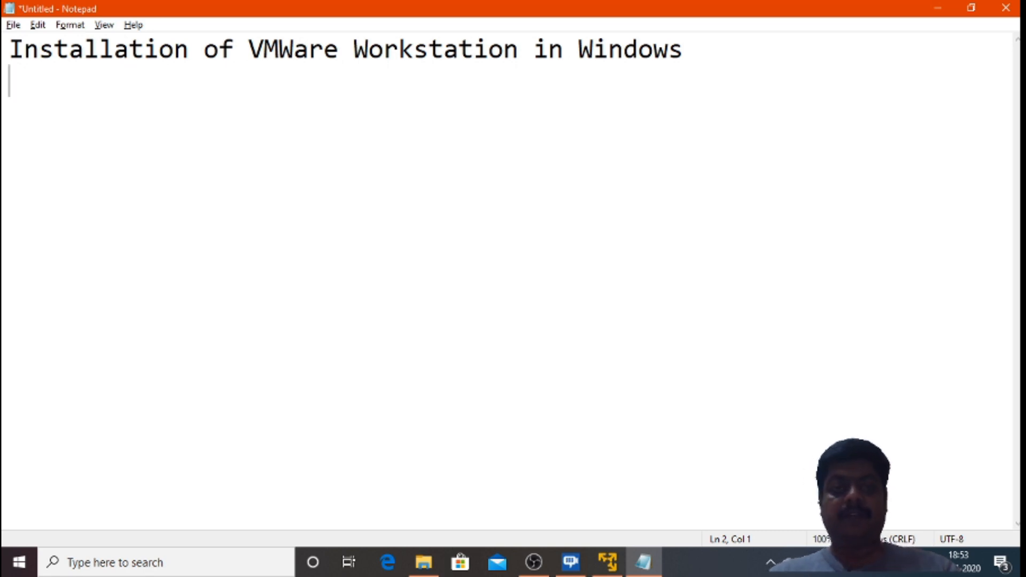
key(enter)
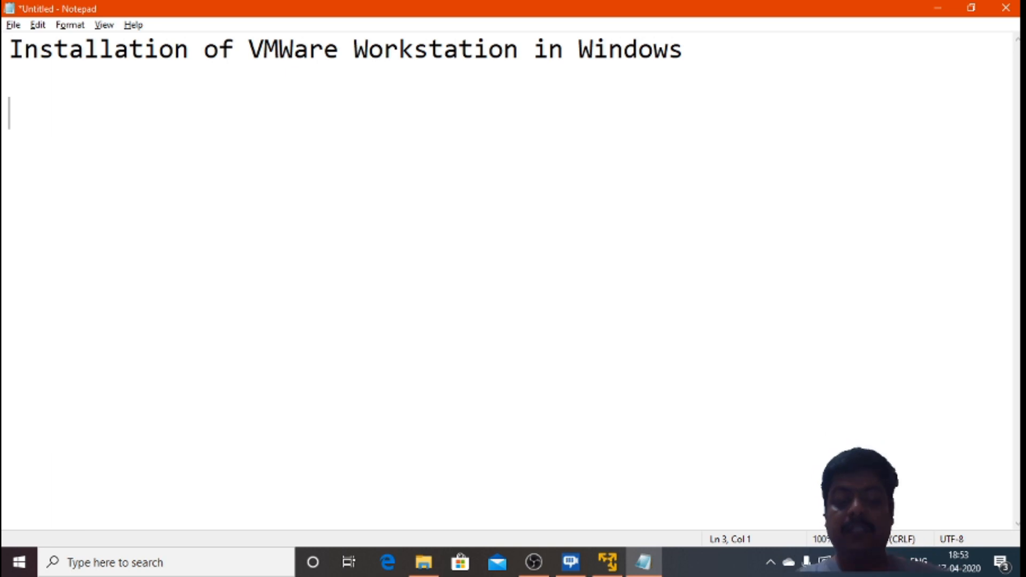
text(Host O)
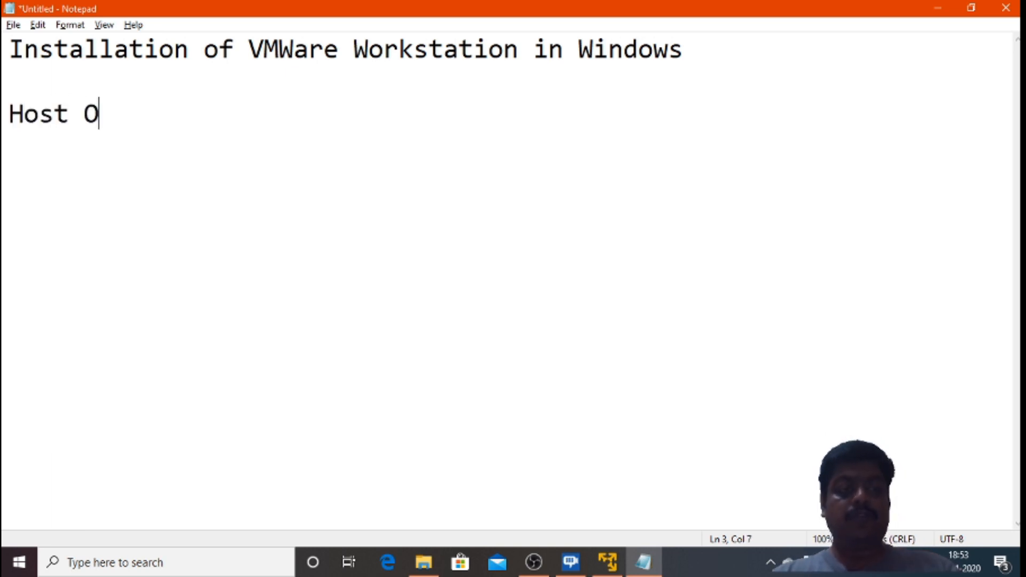
text(S -)
text(Guest OS)
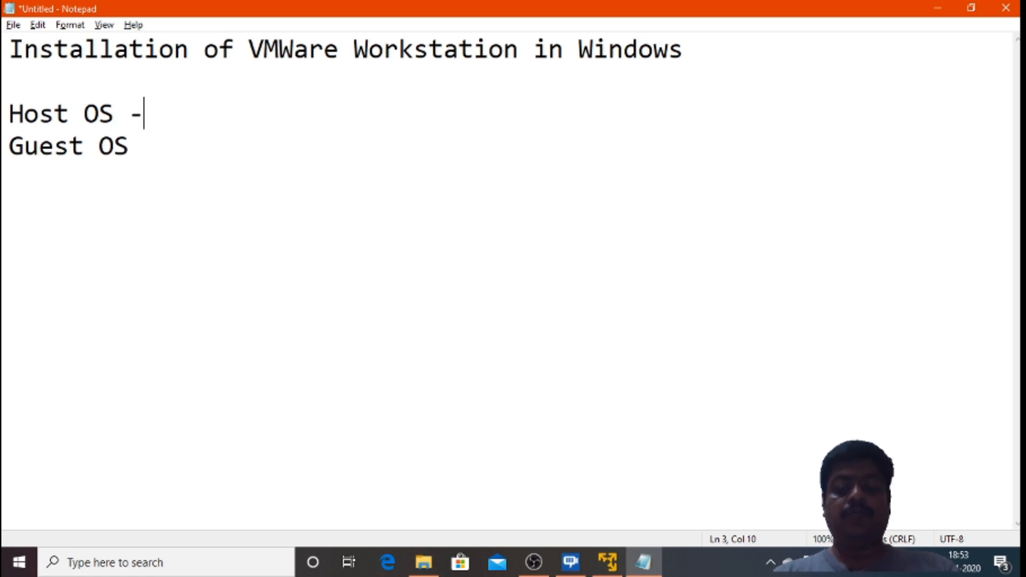
text(Windows)
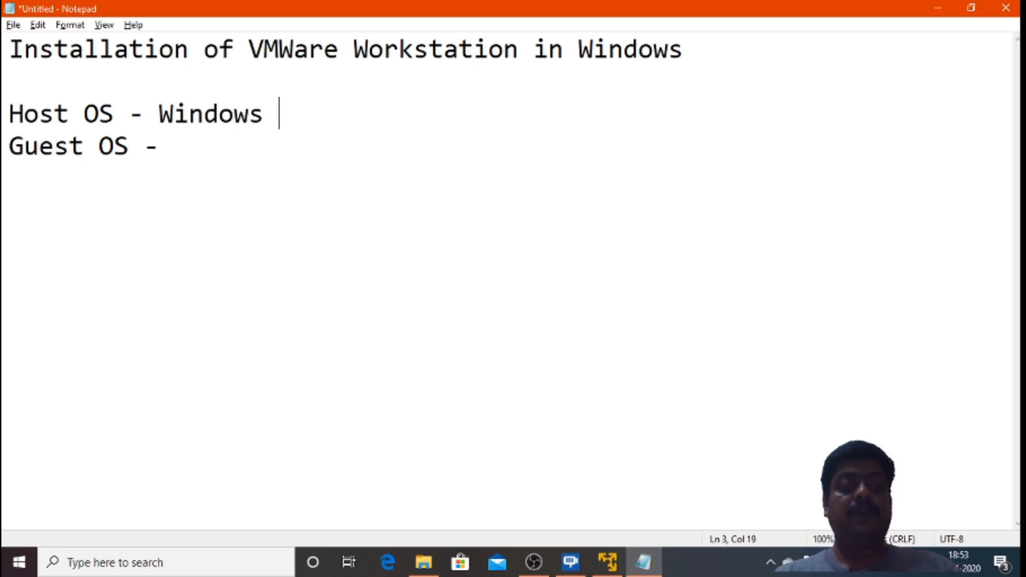
text((Lpat)
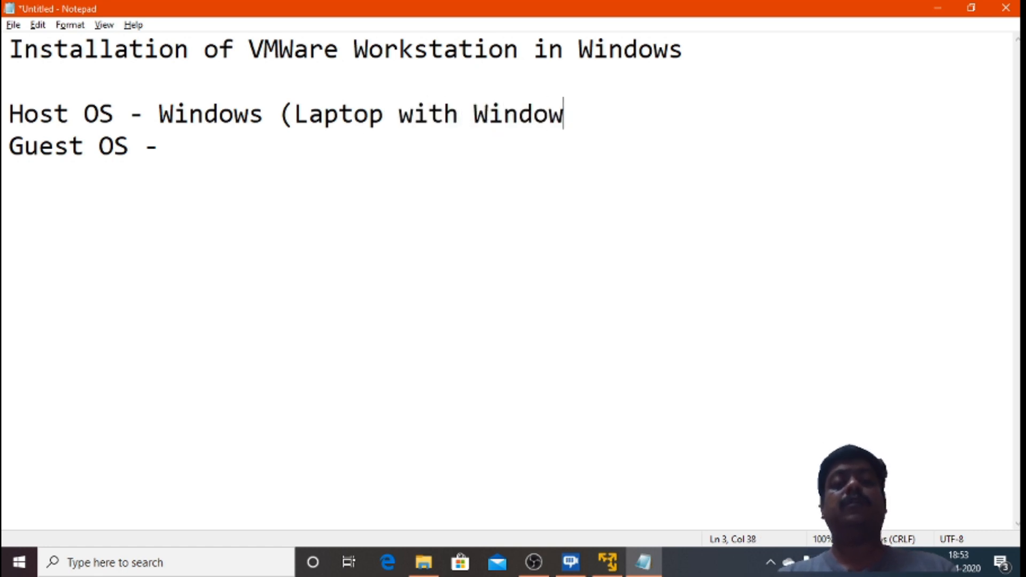
text(s))
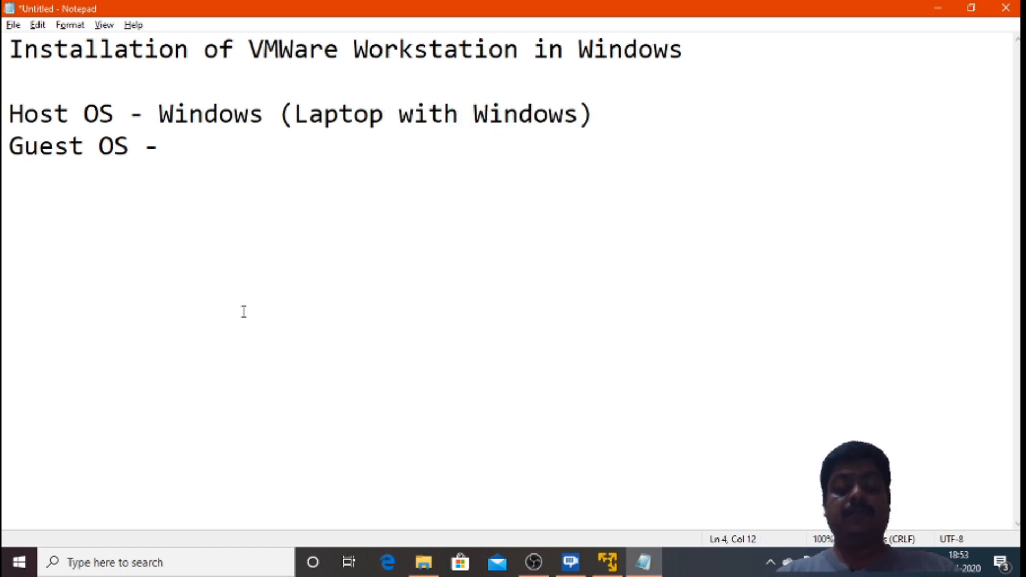
Add the line 'Guest OS: Linux (Ubuntu 18.04)' and start a new line
text(Linux)
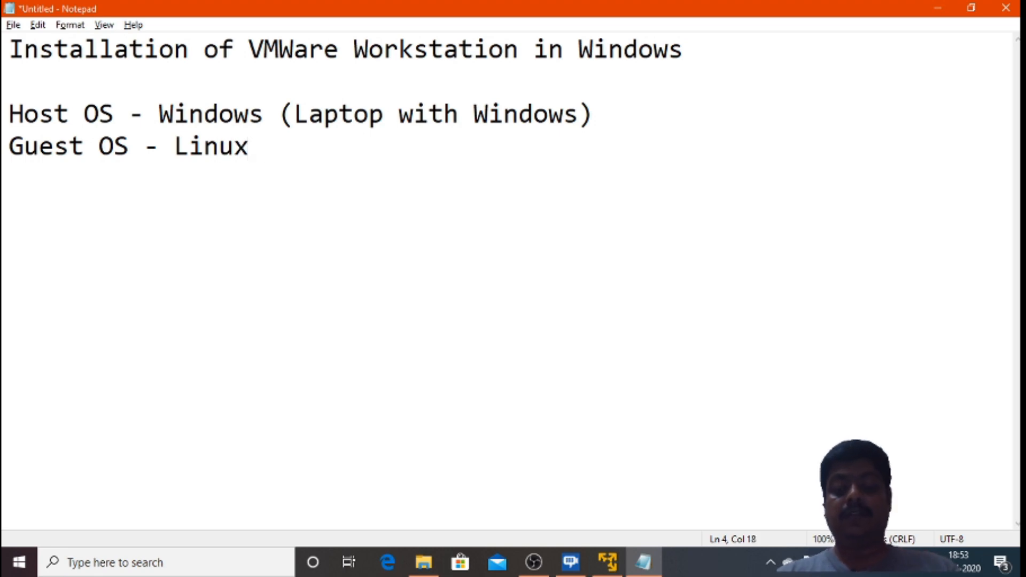
text((Ubuntu 1)
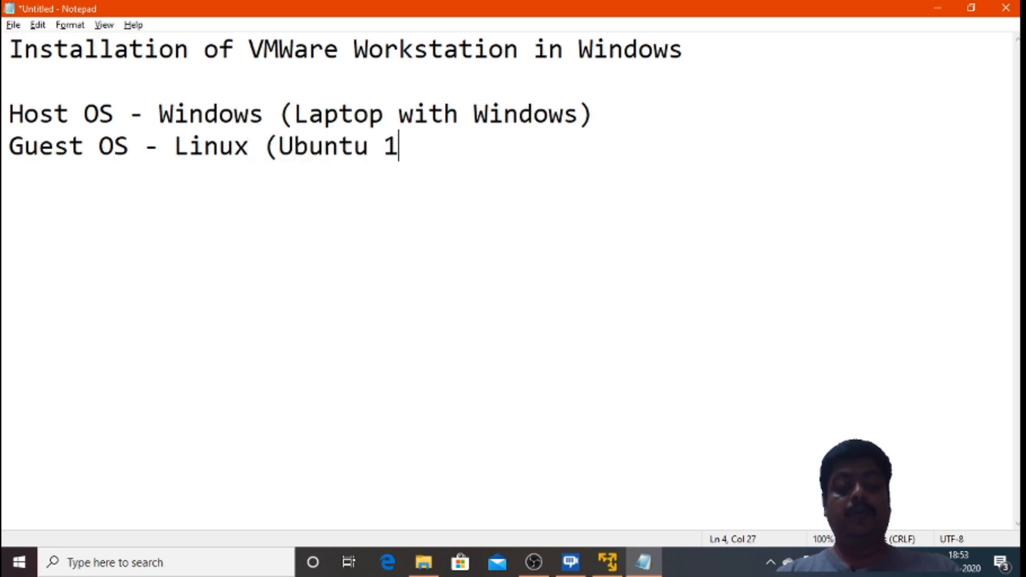
text(8.04))
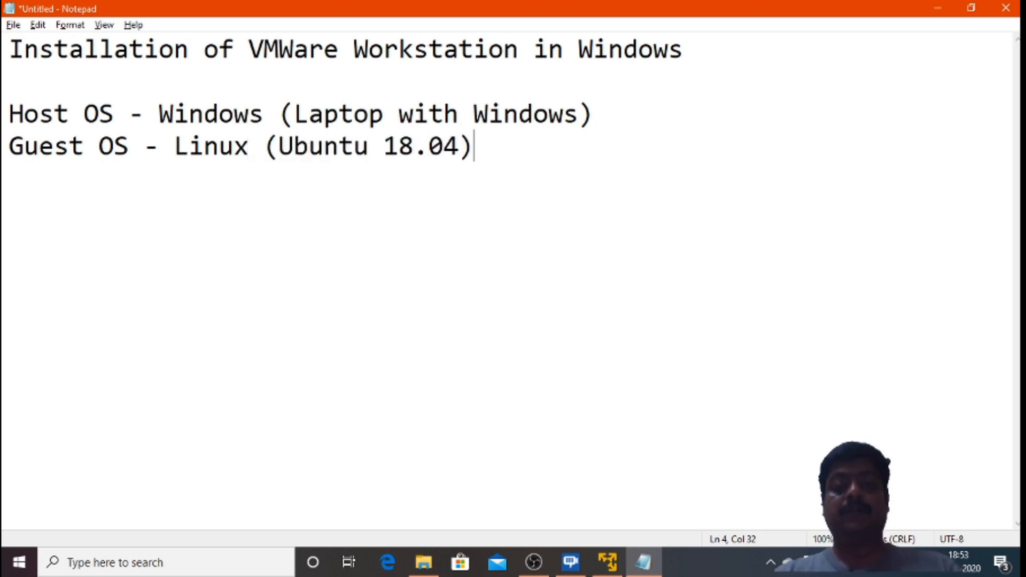
key(enter)
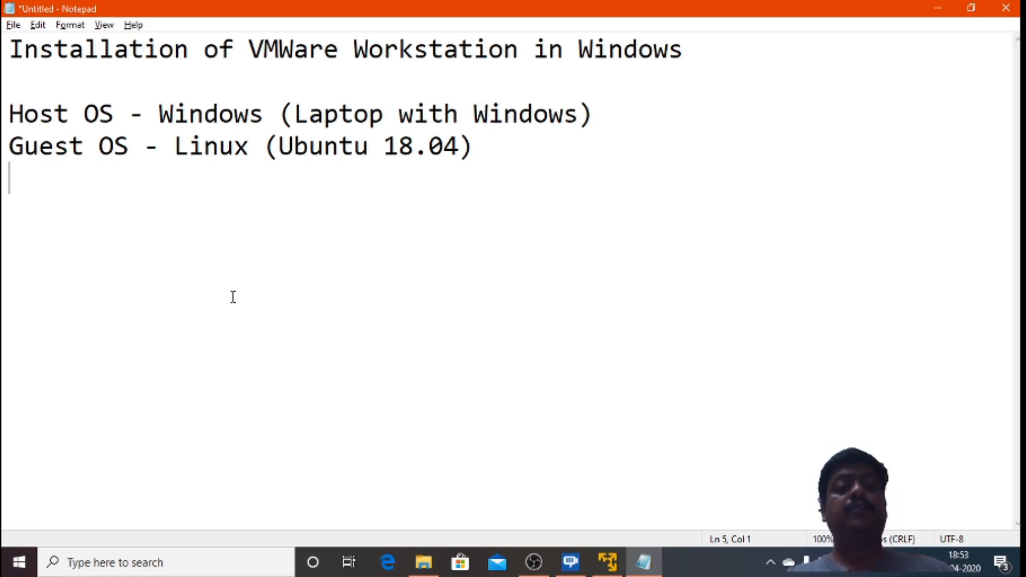
mouse_move(280, 279)
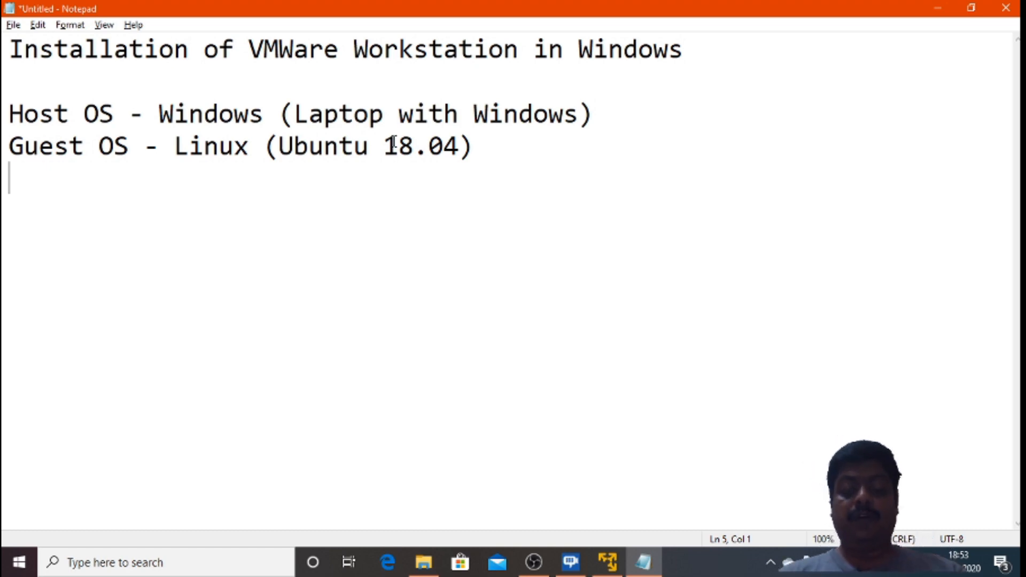
Note the 'You need' downloads list and specs: 8GB RAM, 480GB Solid State Drive storage
text(You need)
text(M)
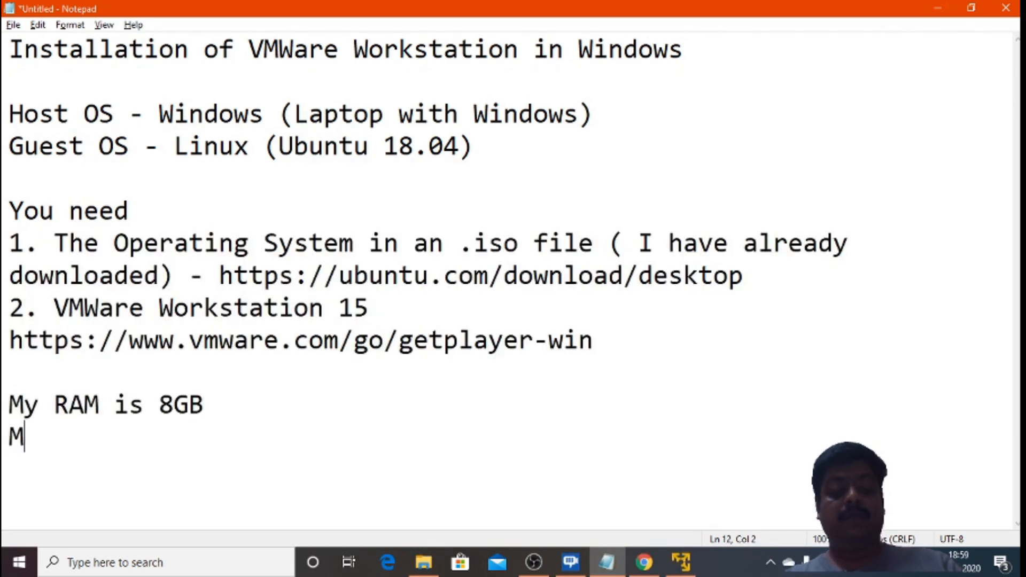
text(y Stor)
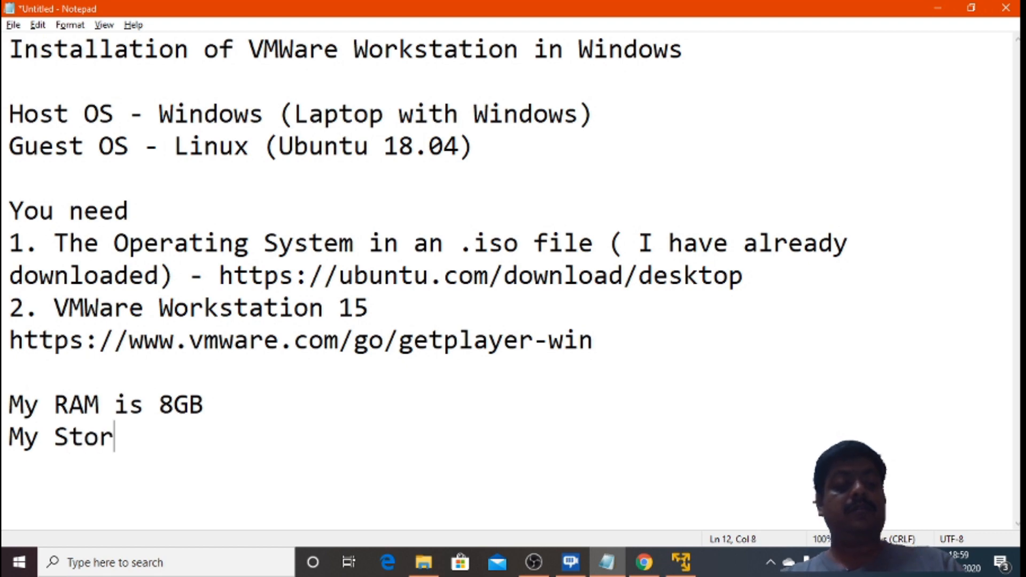
text(age is)
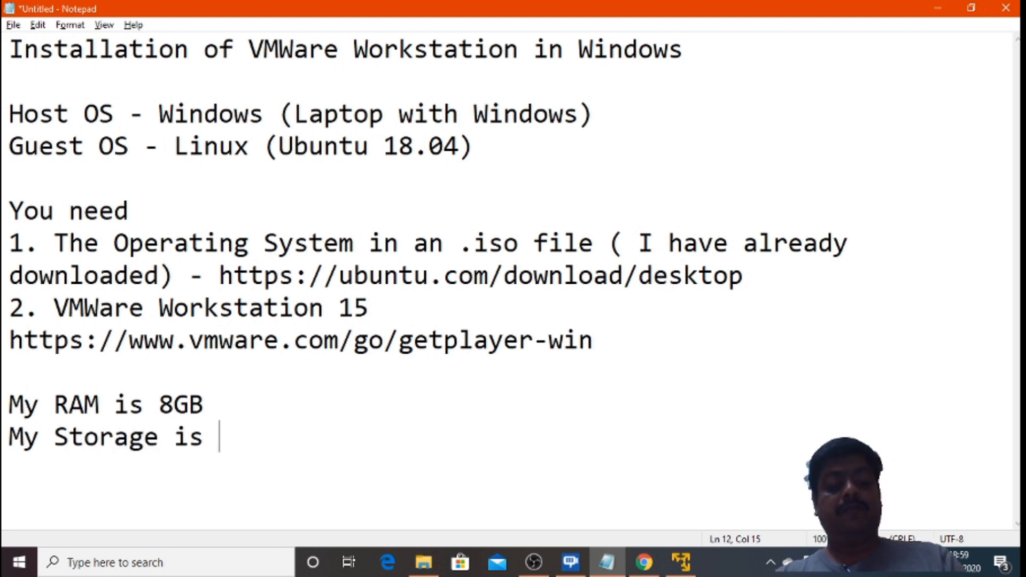
text(480GB)
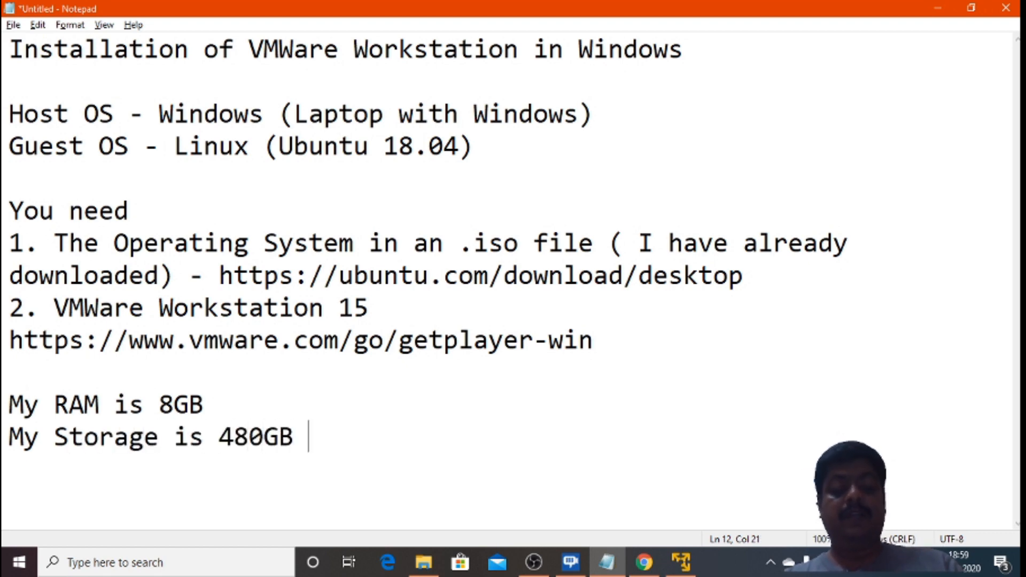
text(S)
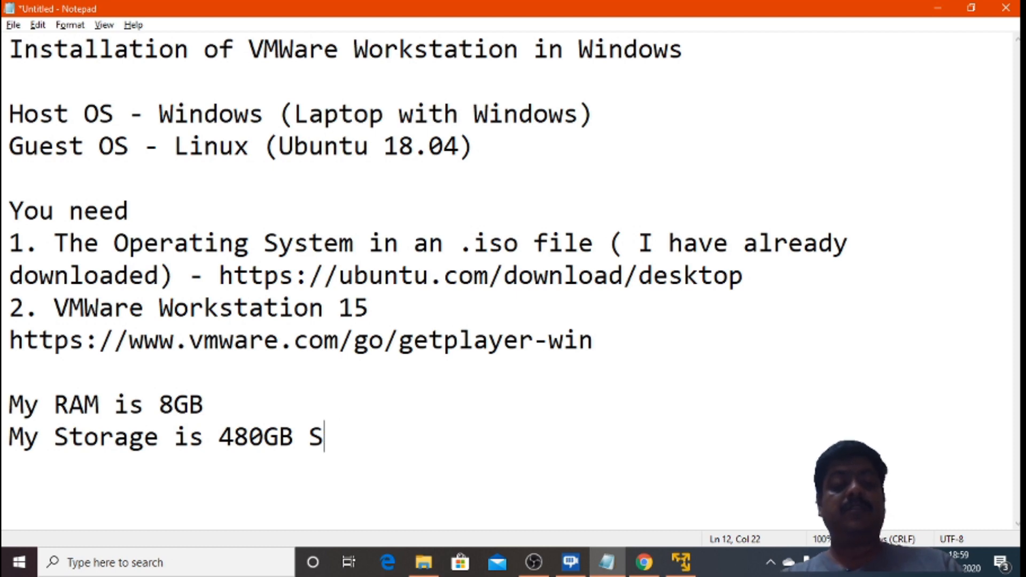
text(olid State Dr)
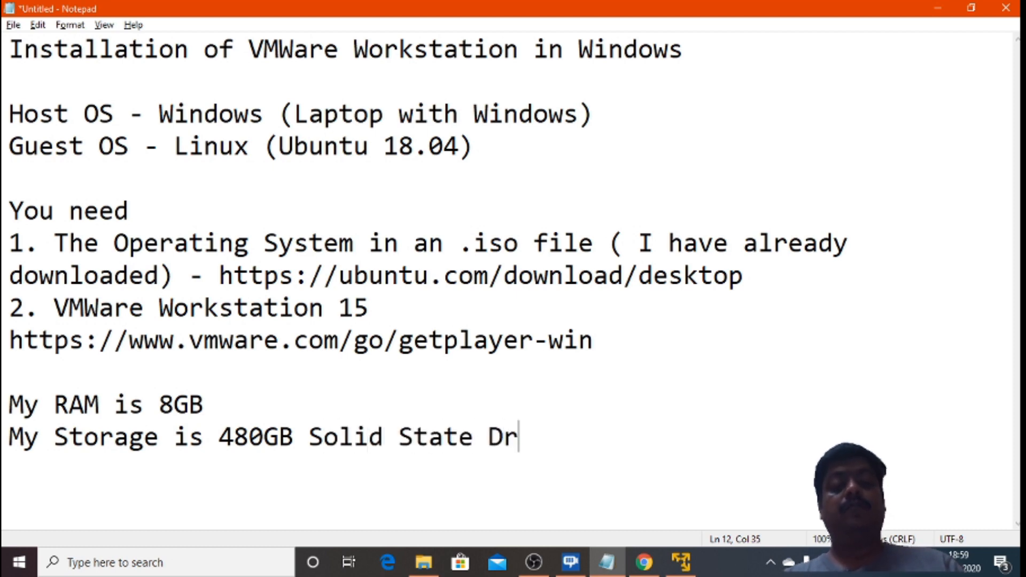
text(ive)
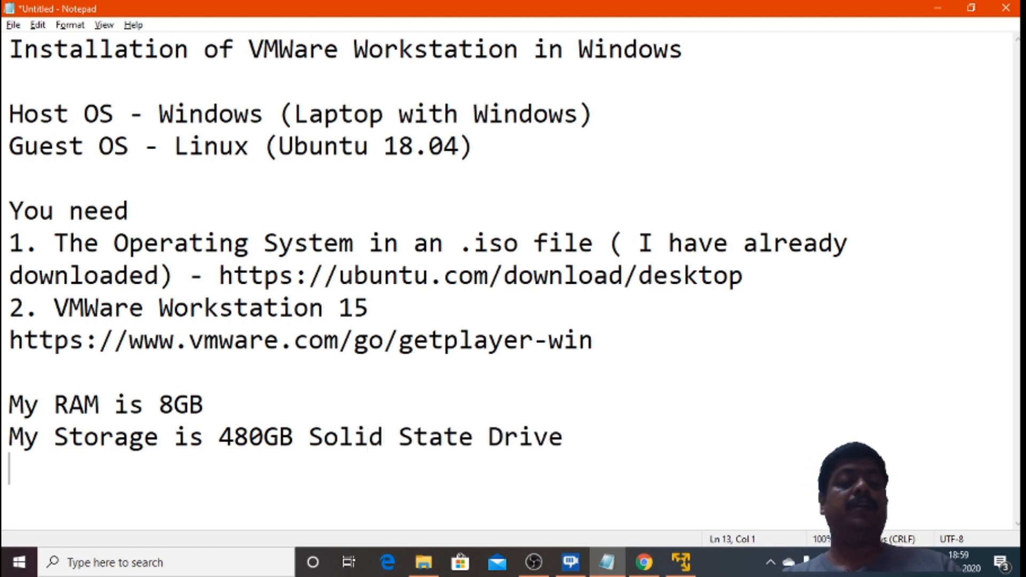
Note 2GB allocated to the Ubuntu Virtual Machine, Core i5, and a 'How many processors' line
text(Al)
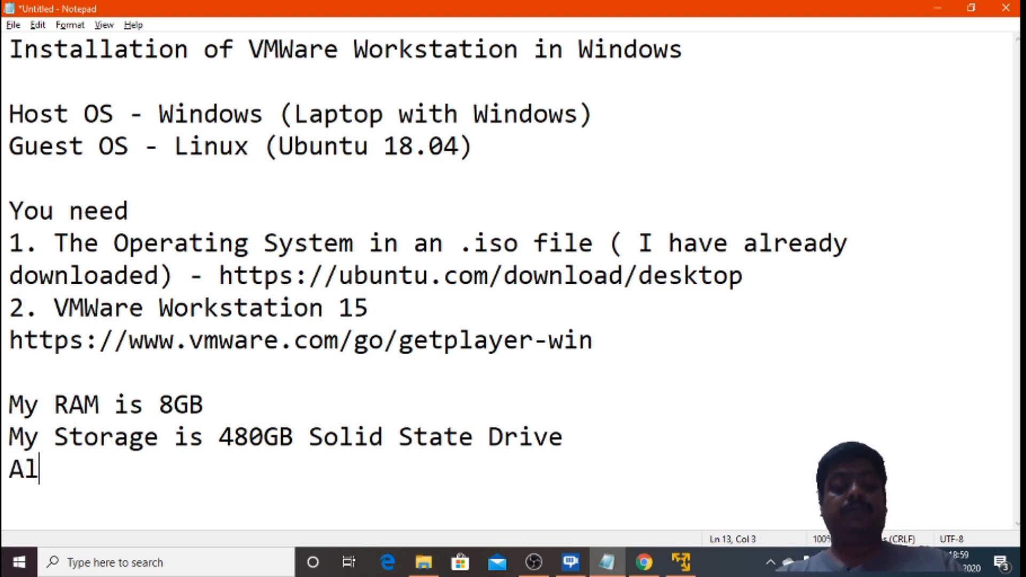
key(backspace)
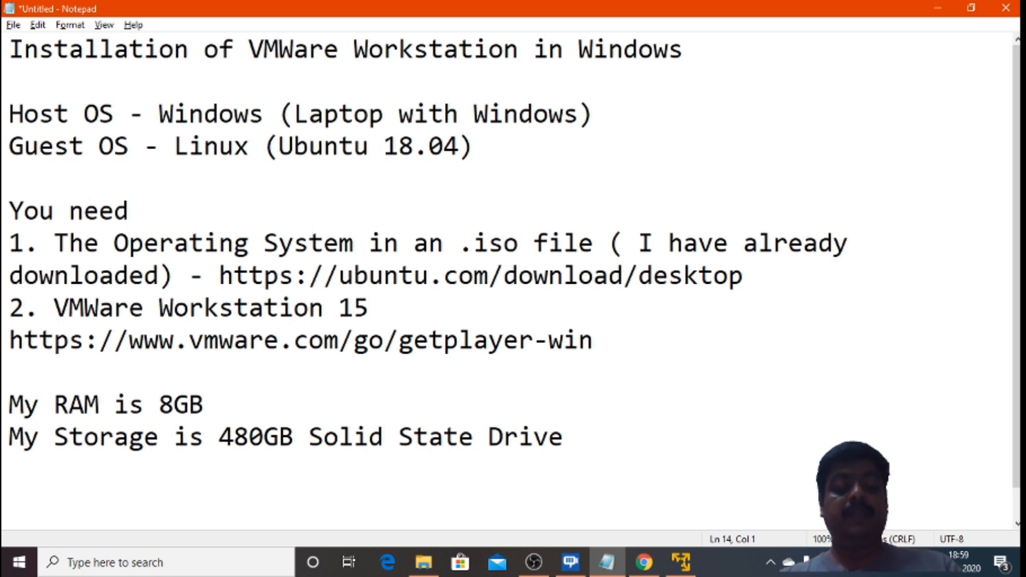
text(2B)
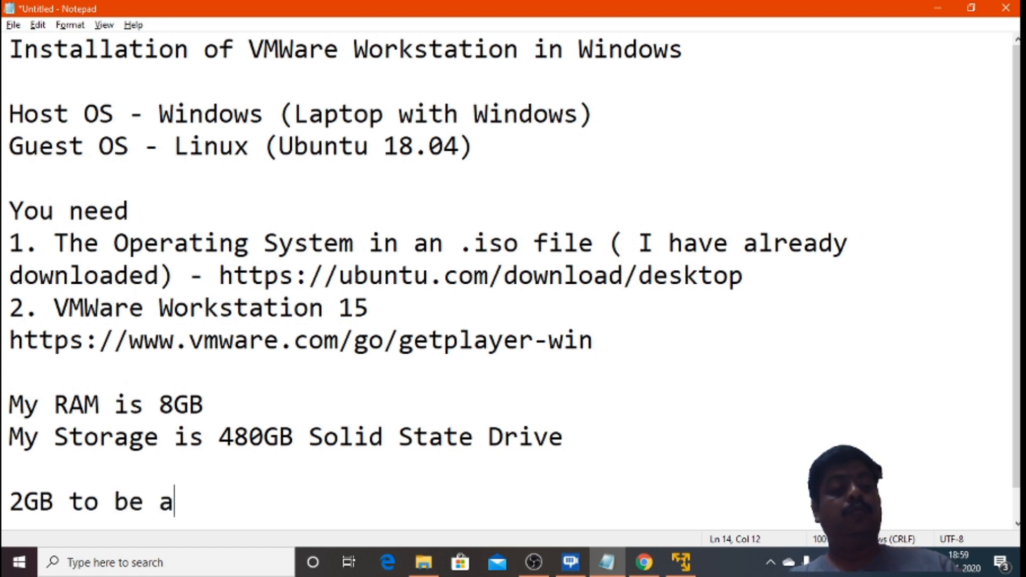
text(llocated to)
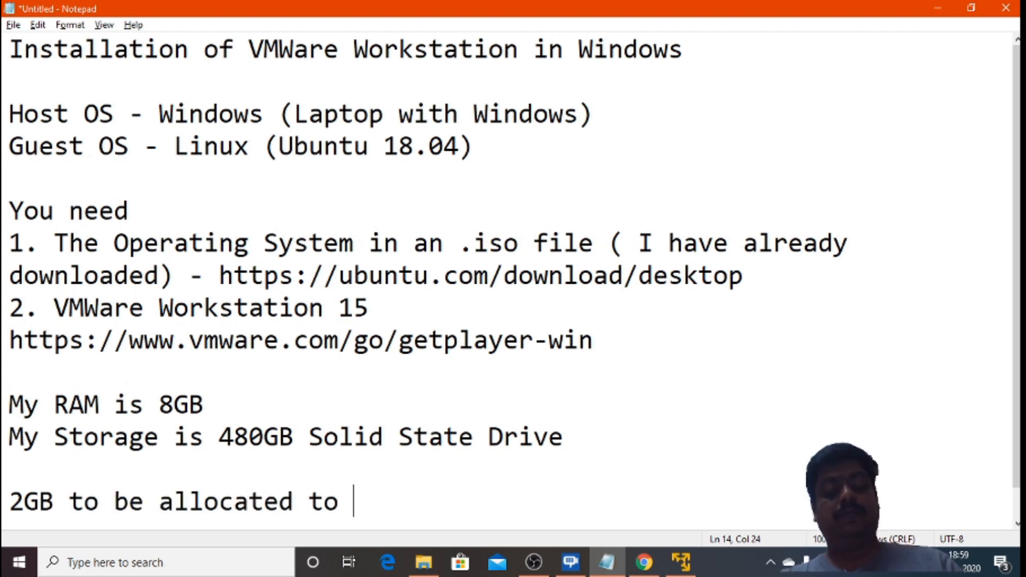
text(Ubuntu V)
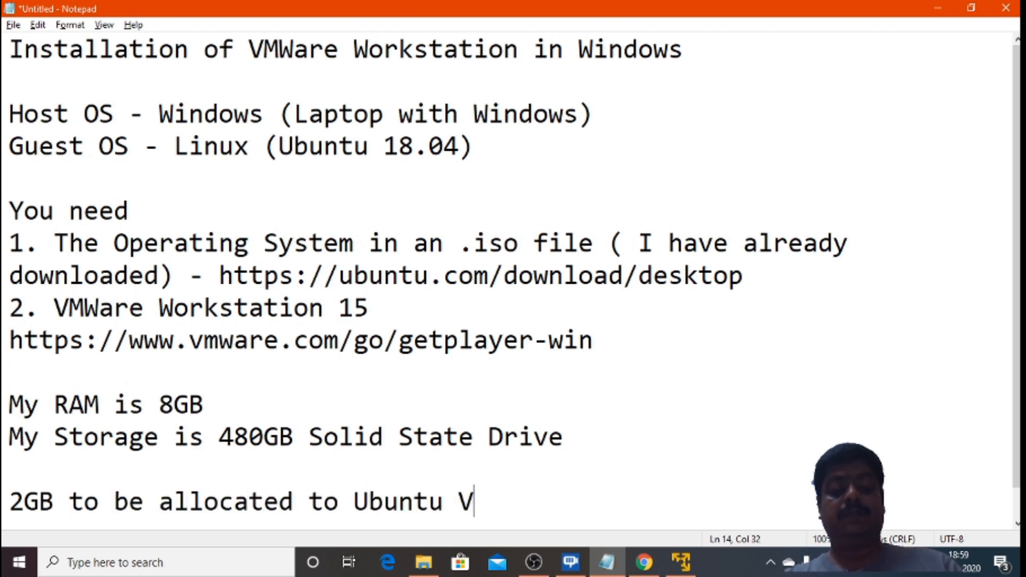
text(irtual Machine (OS)
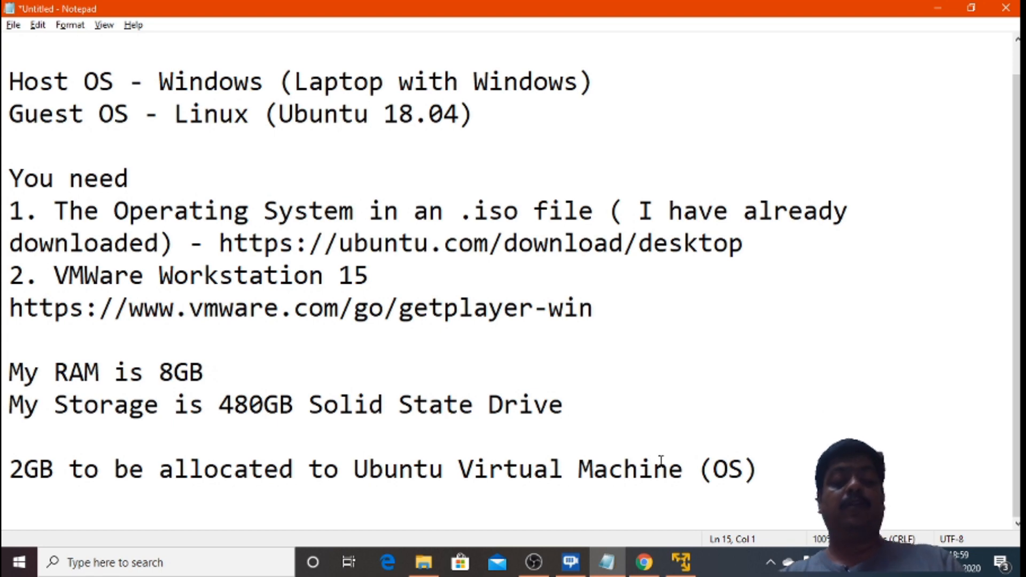
text(How many rp)
text(Core)
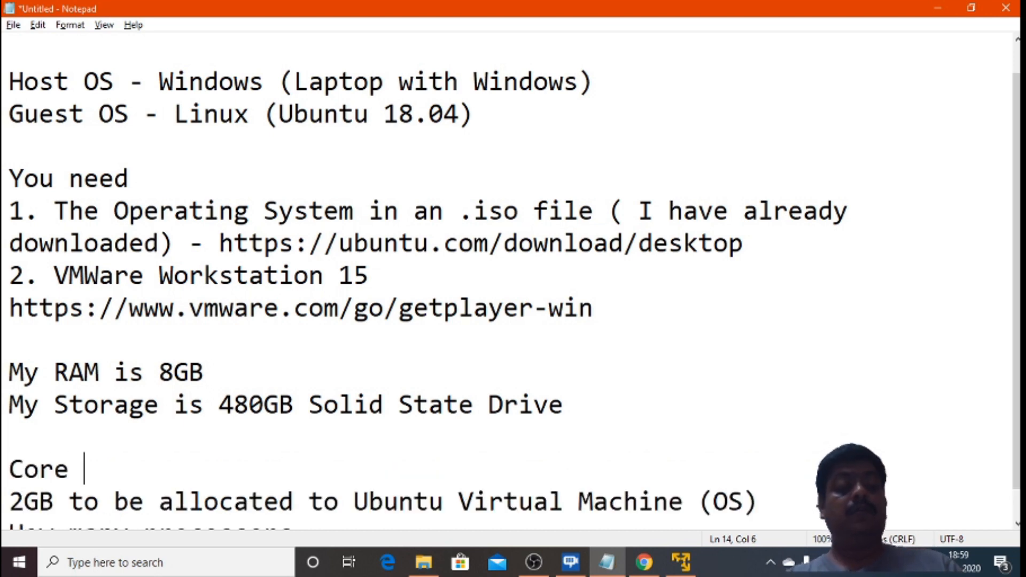
text(i5)
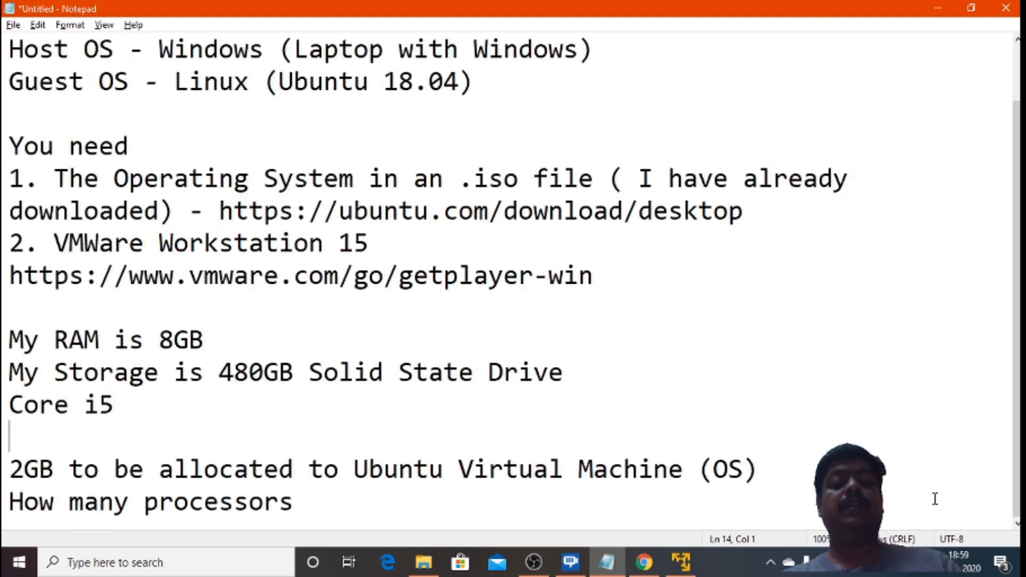
mouse_move(478, 421)
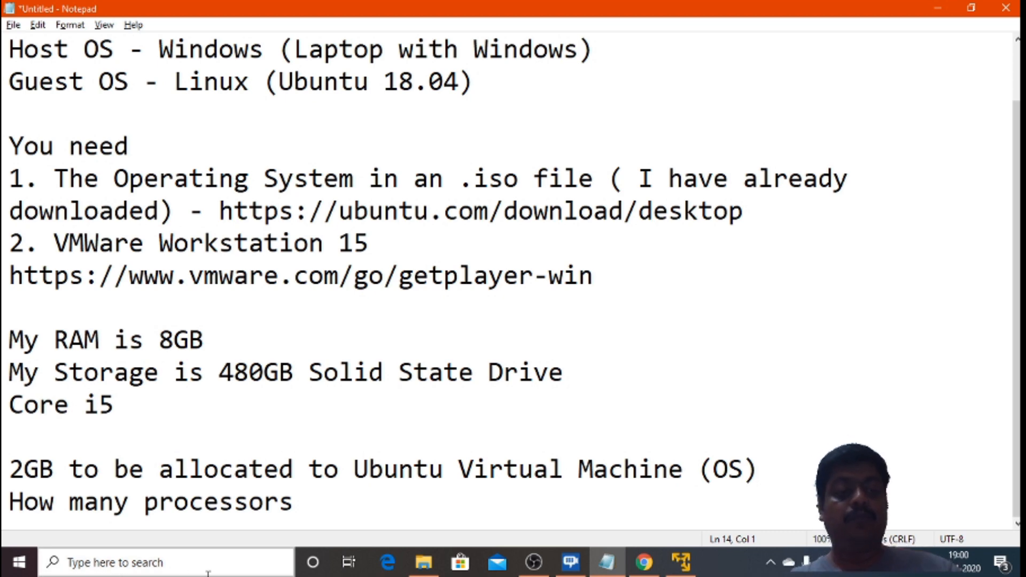
Review the VM hardware settings: 2 GB memory and keep Processors at a single core
double_click(31, 468)
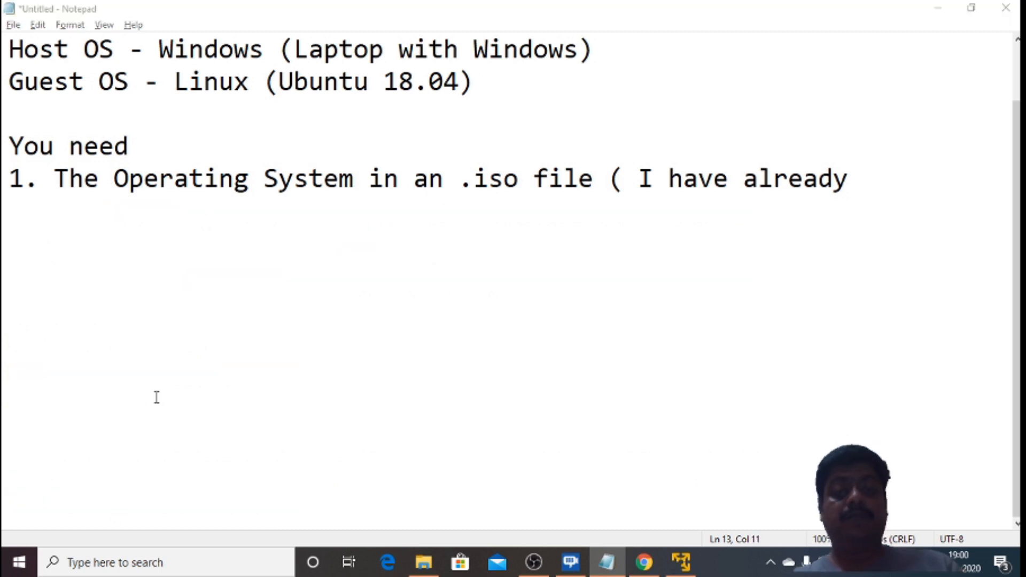
click(680, 563)
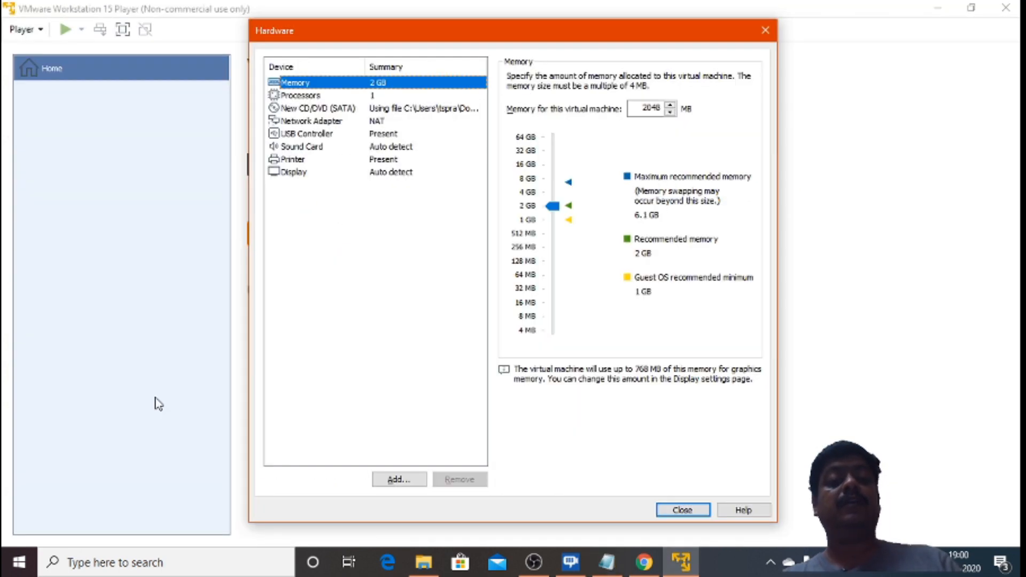
click(302, 96)
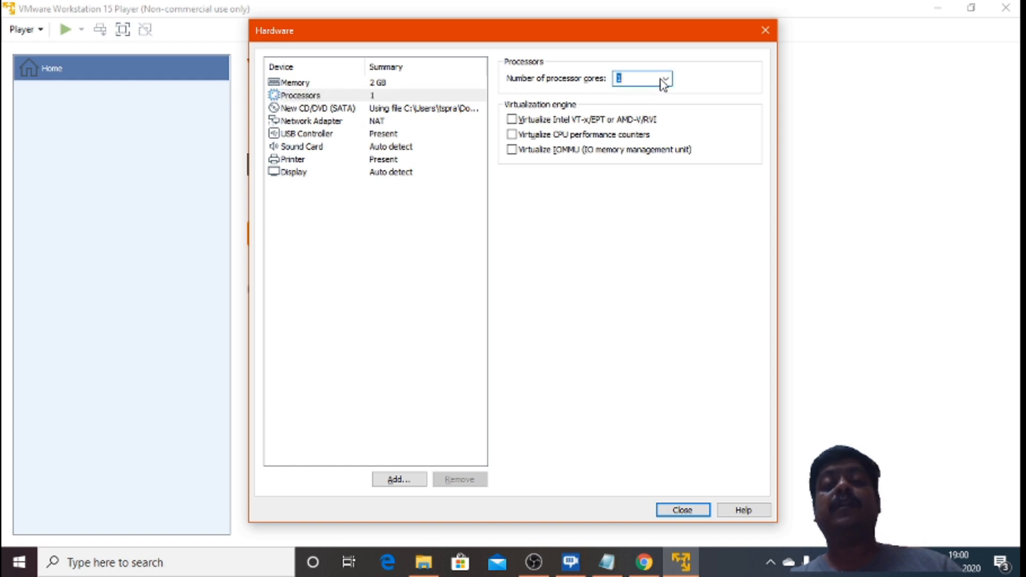
click(665, 78)
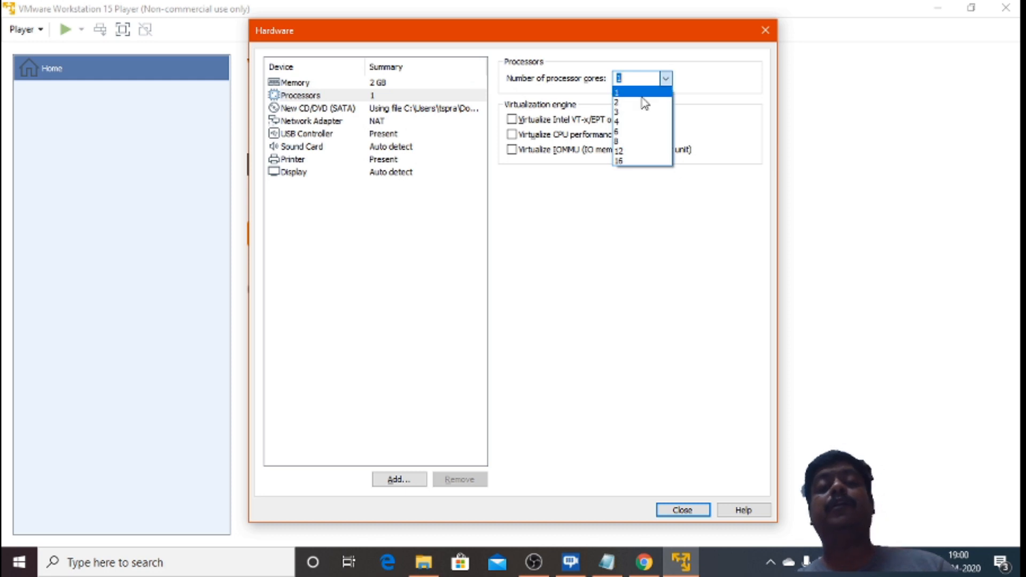
click(617, 90)
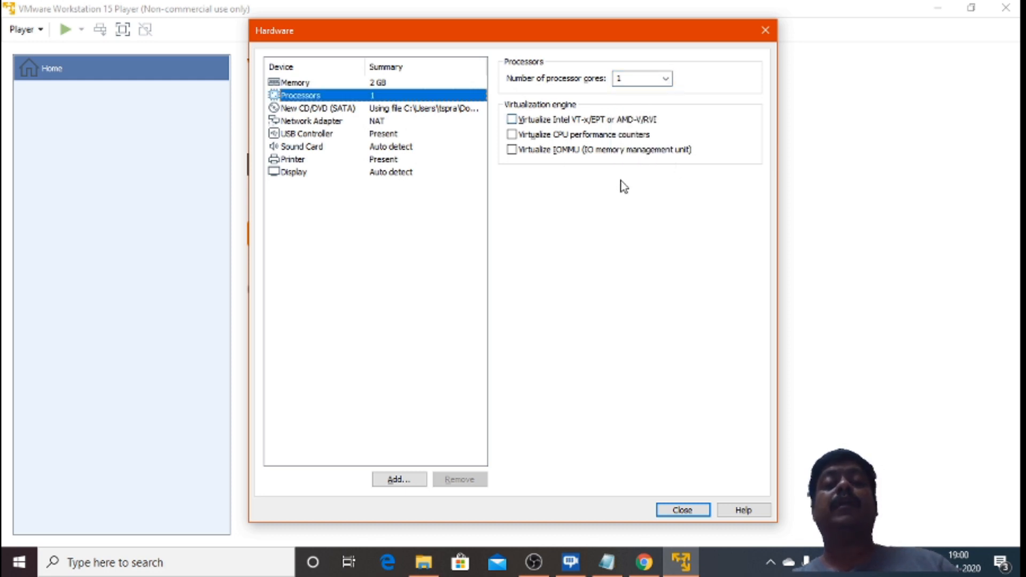
mouse_move(546, 129)
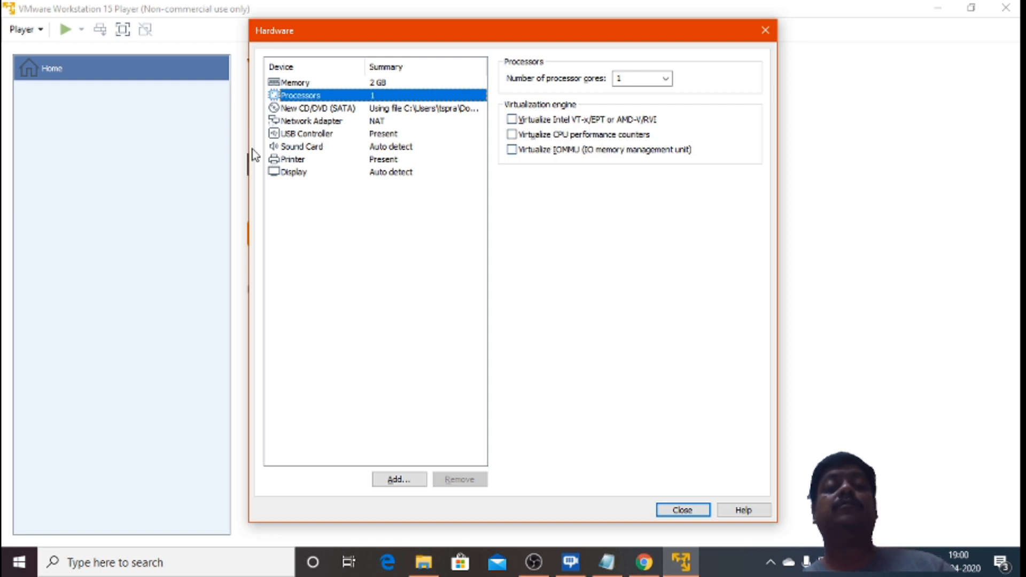
Check that the New CD/DVD drive uses the Ubuntu ISO image
click(318, 107)
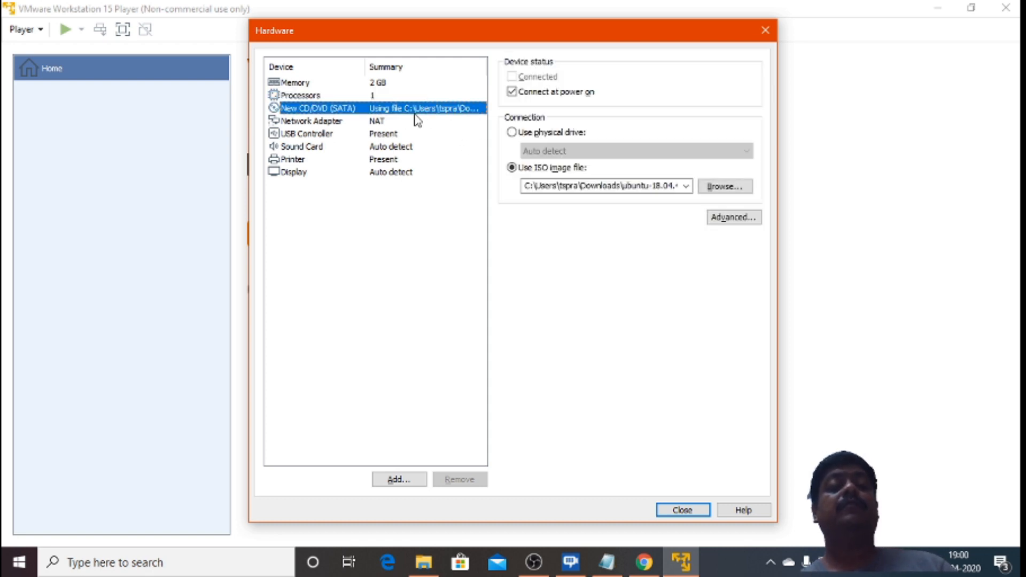
click(308, 133)
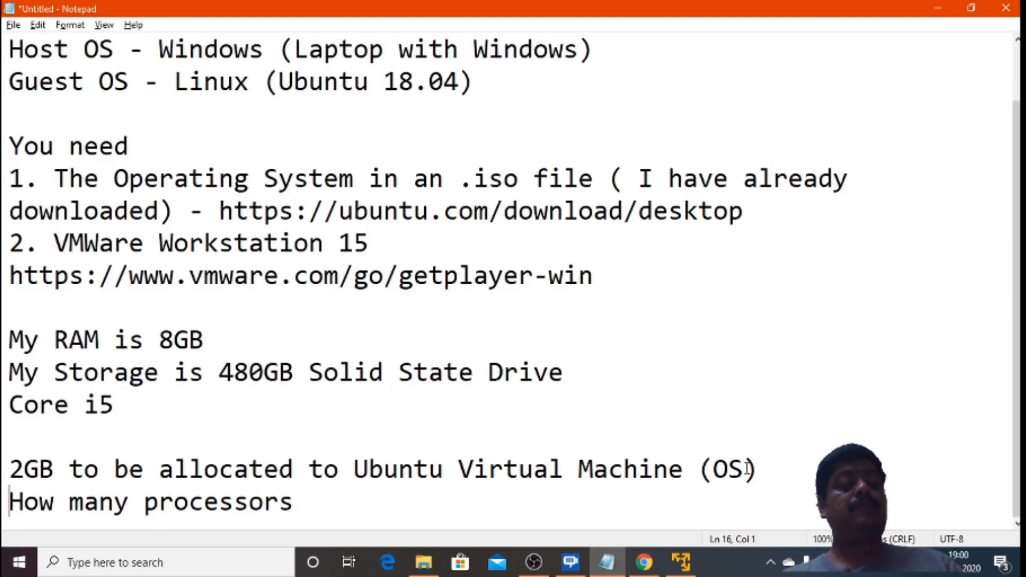
mouse_move(538, 432)
text( -)
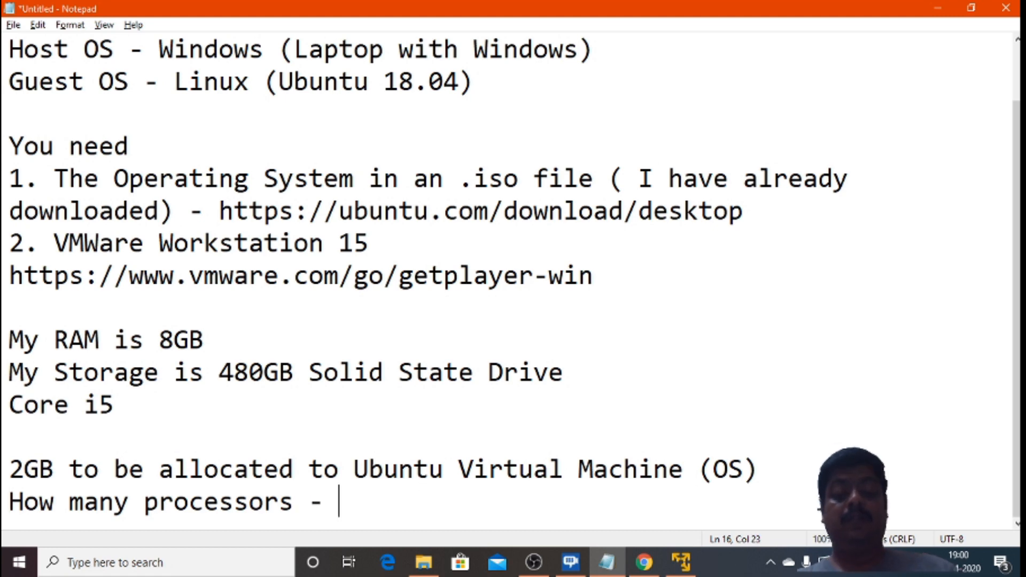
Note 1 Processor for Ubuntu and that storage is 20GB
text(1 Proce)
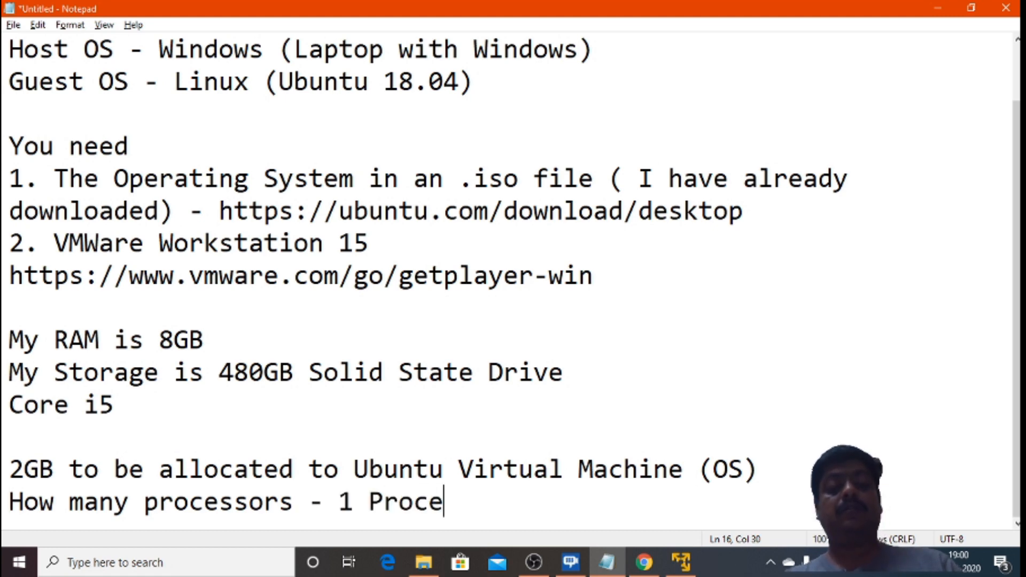
text(ssor for Ubuntu)
text(Stor)
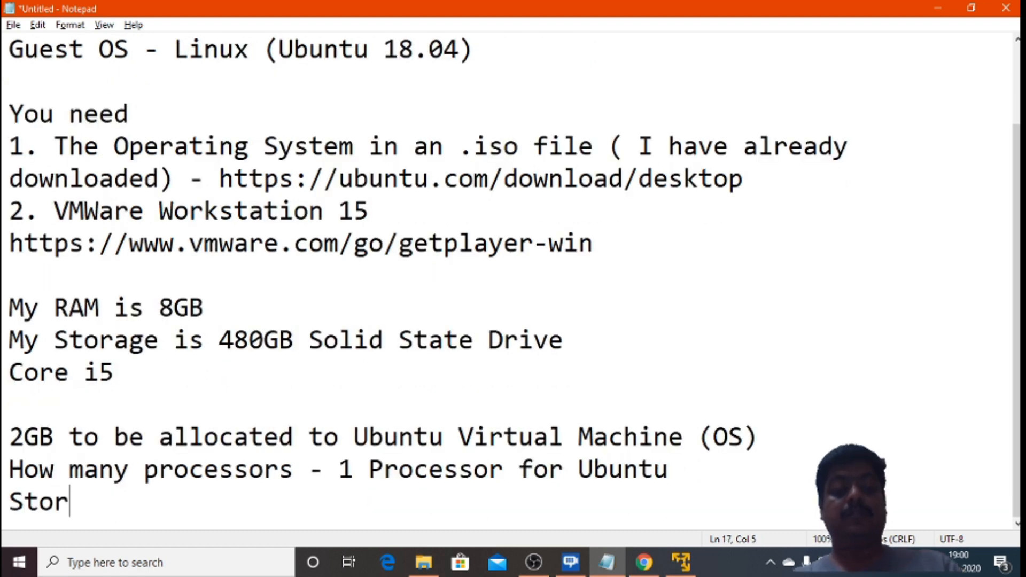
text(age is 3)
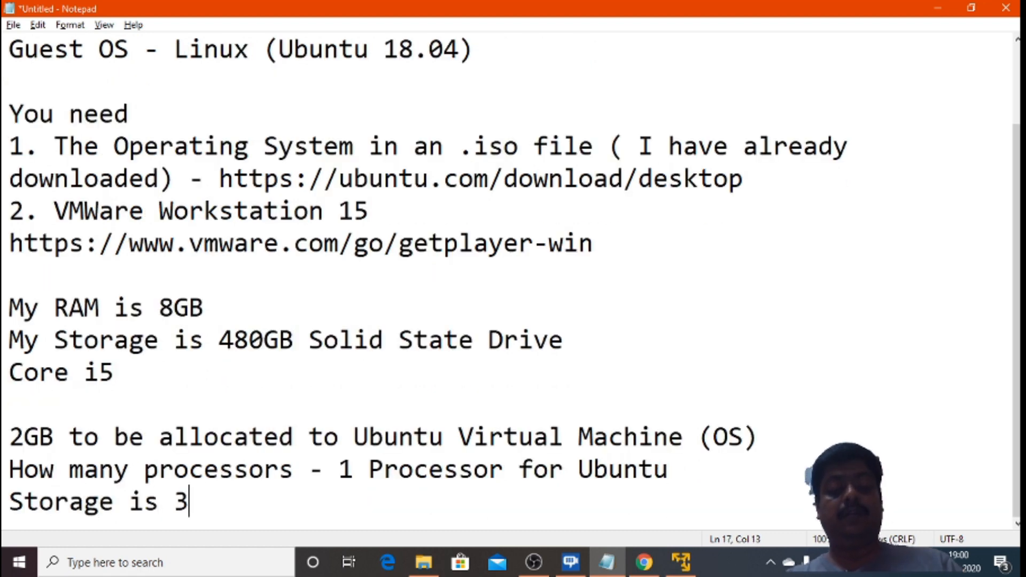
text(0GB)
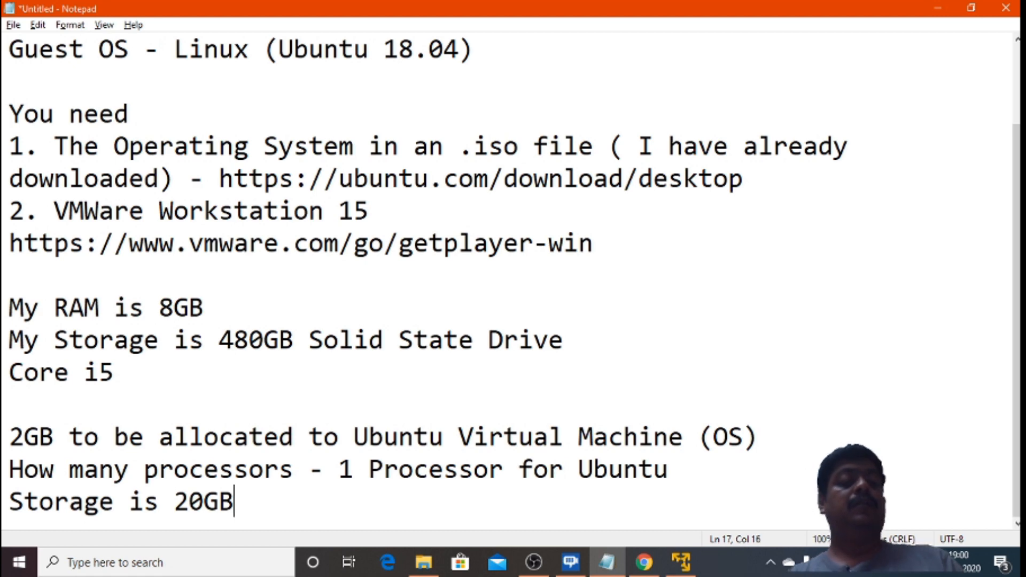
Add that you can increase these values later, fixing the wording
text(, you can incre)
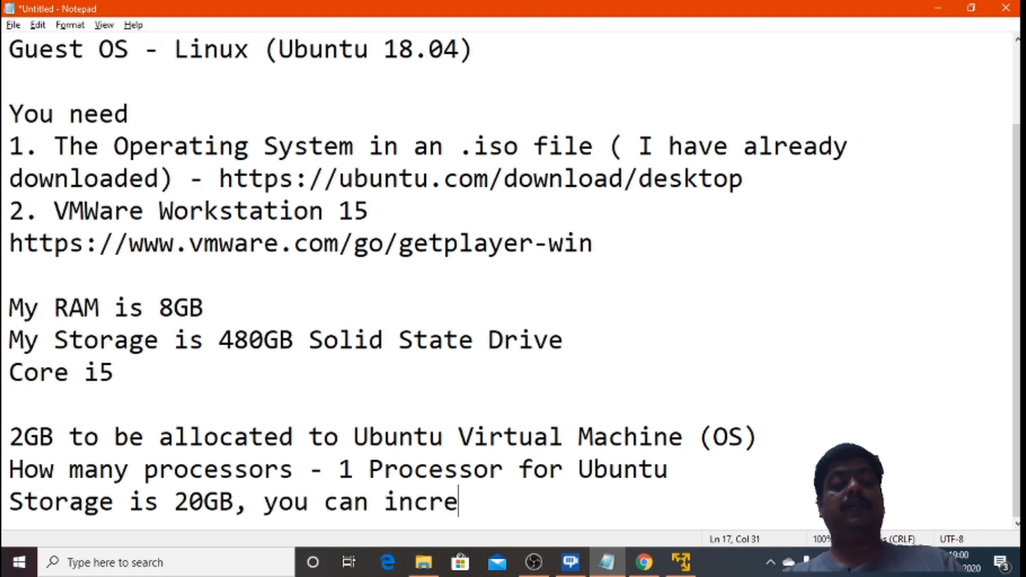
text(ase it later stage)
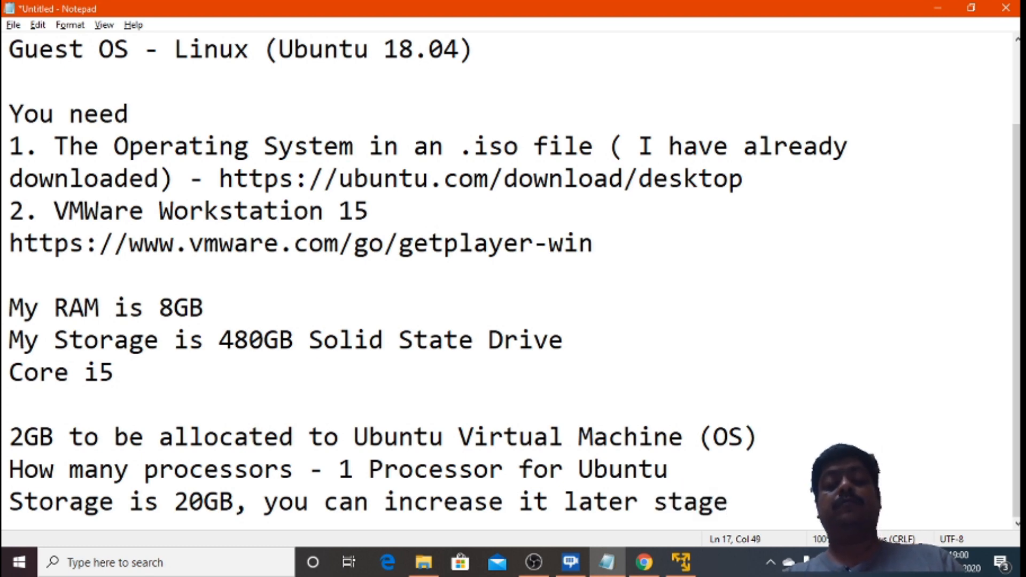
key(Backspace)
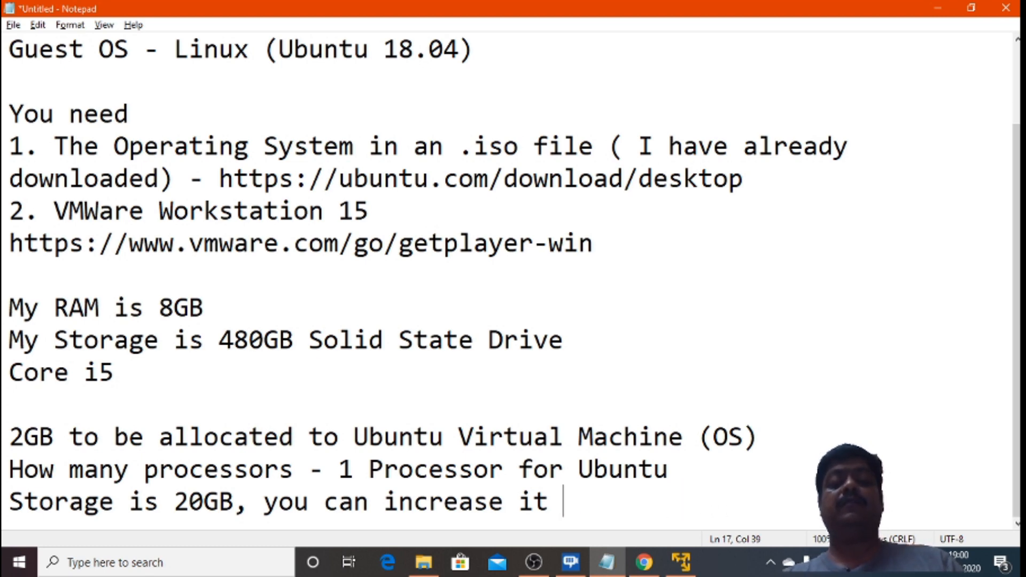
text(these val)
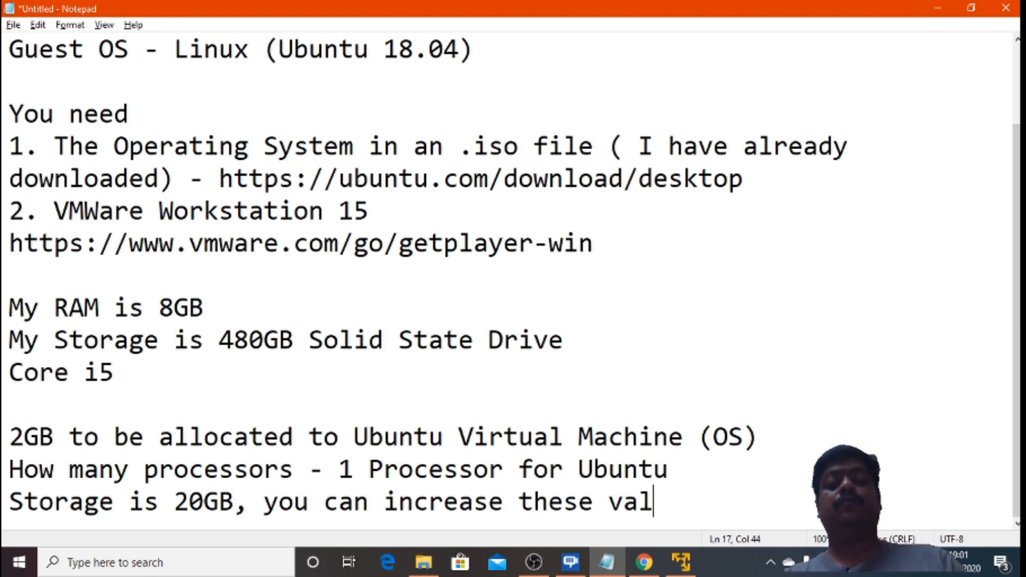
text(ues later)
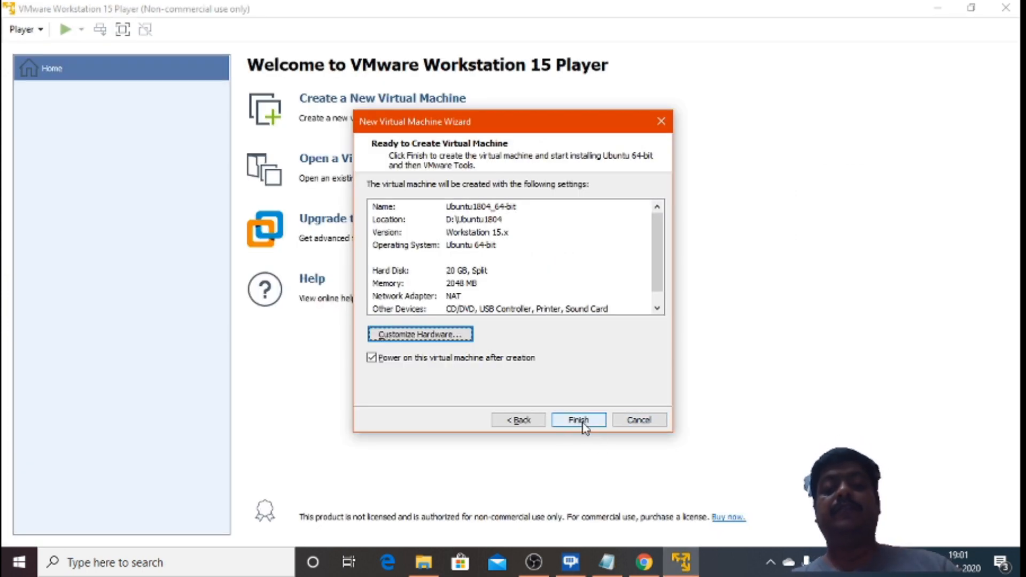
Finish the New Virtual Machine Wizard and accept downloading VMware Tools for Linux
click(577, 420)
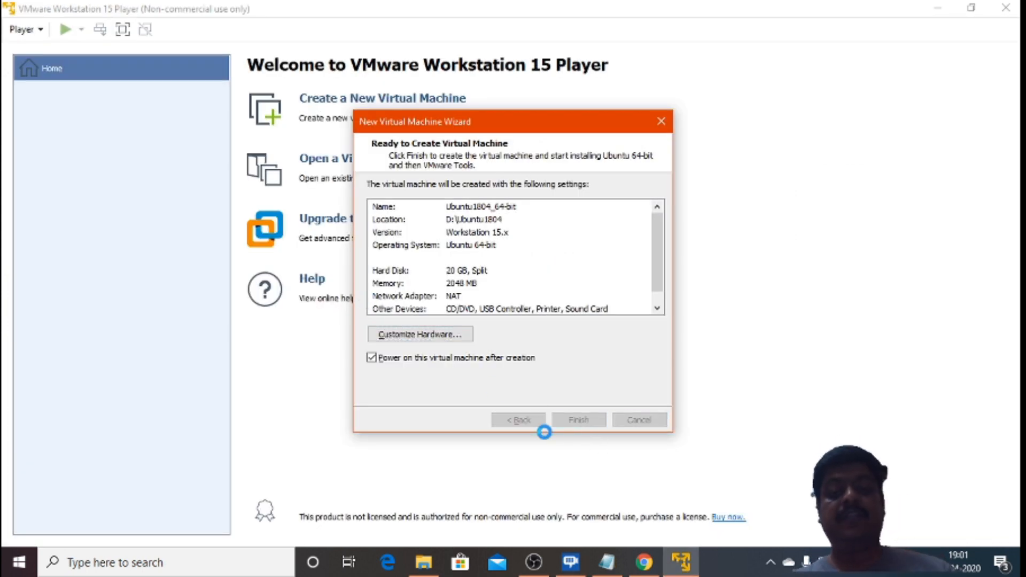
click(578, 419)
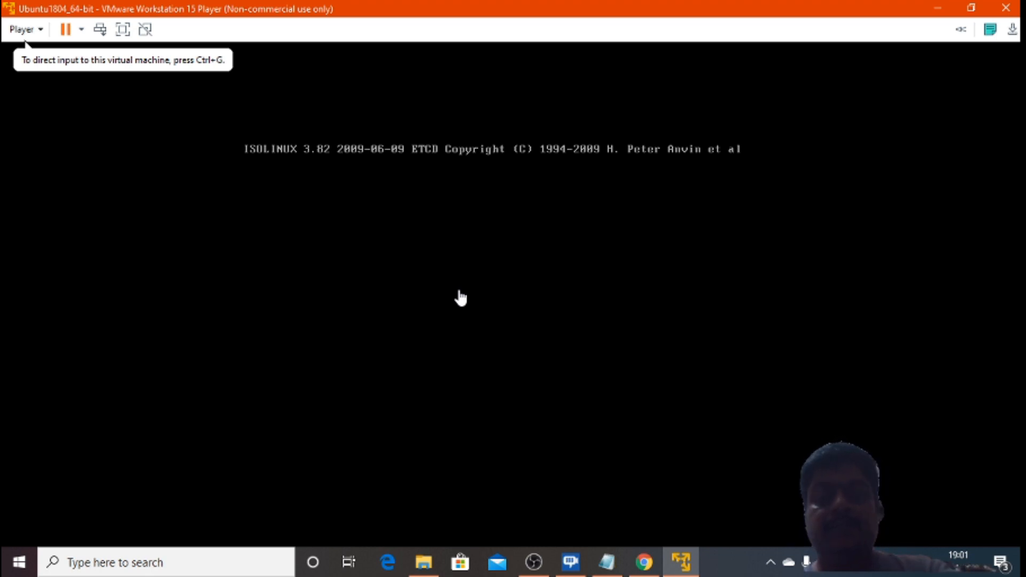
mouse_move(303, 226)
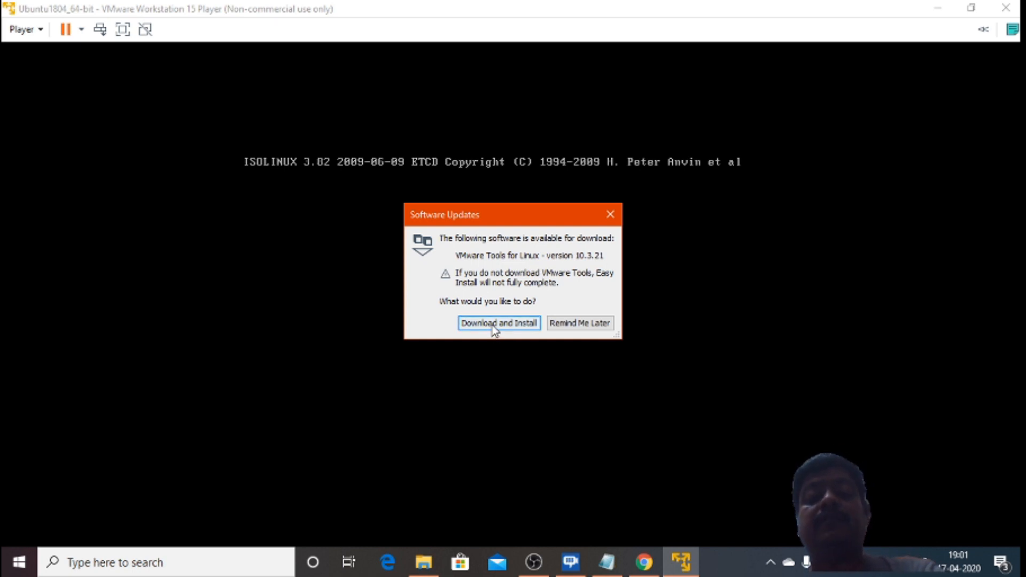
click(498, 323)
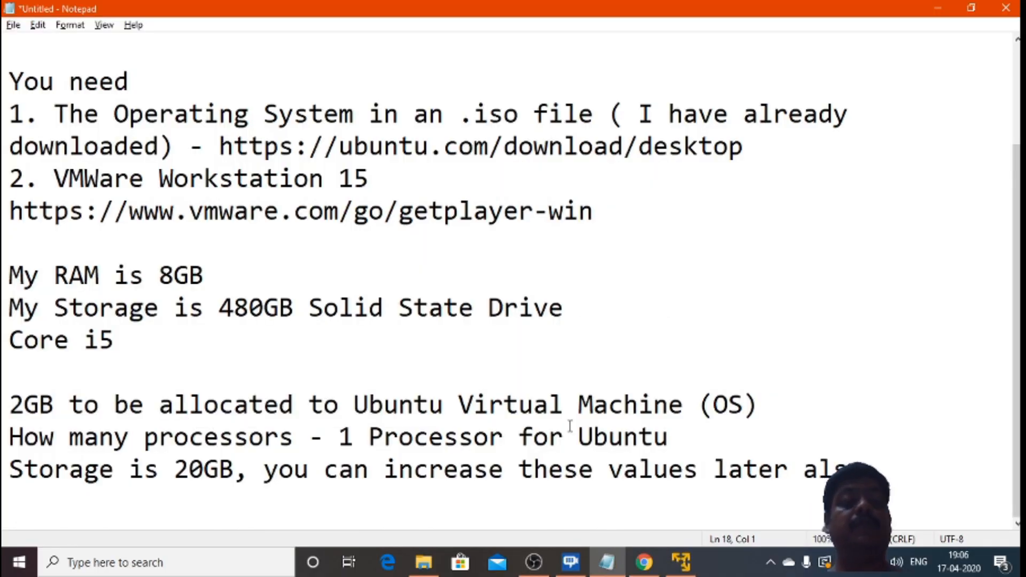
Start the Recommended Setting list: at least 8GB RAM (if 4GB, allocate 1GB for Ubuntu)
text(REco)
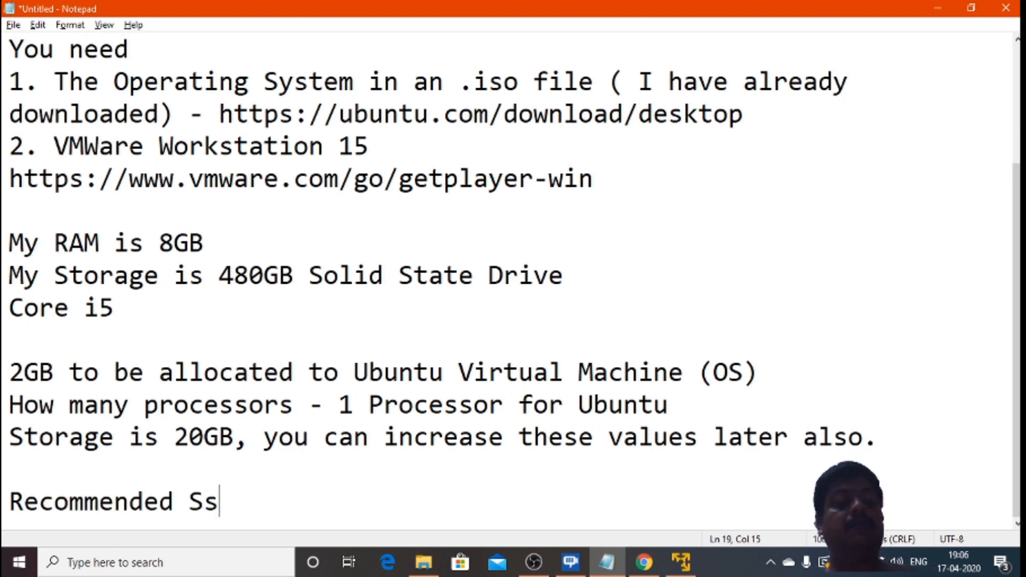
text(etting for installing VM)
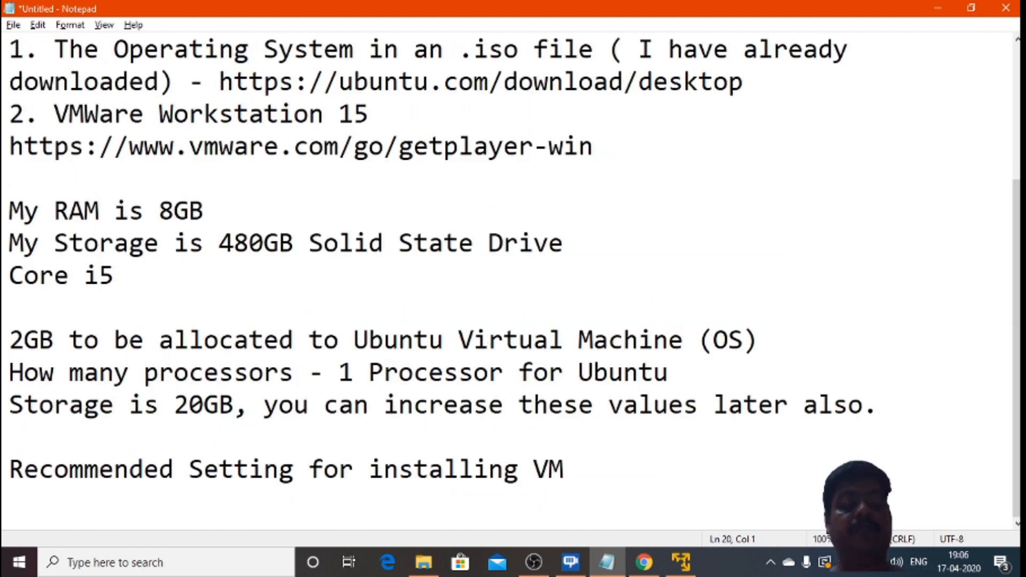
text(1. Atleast)
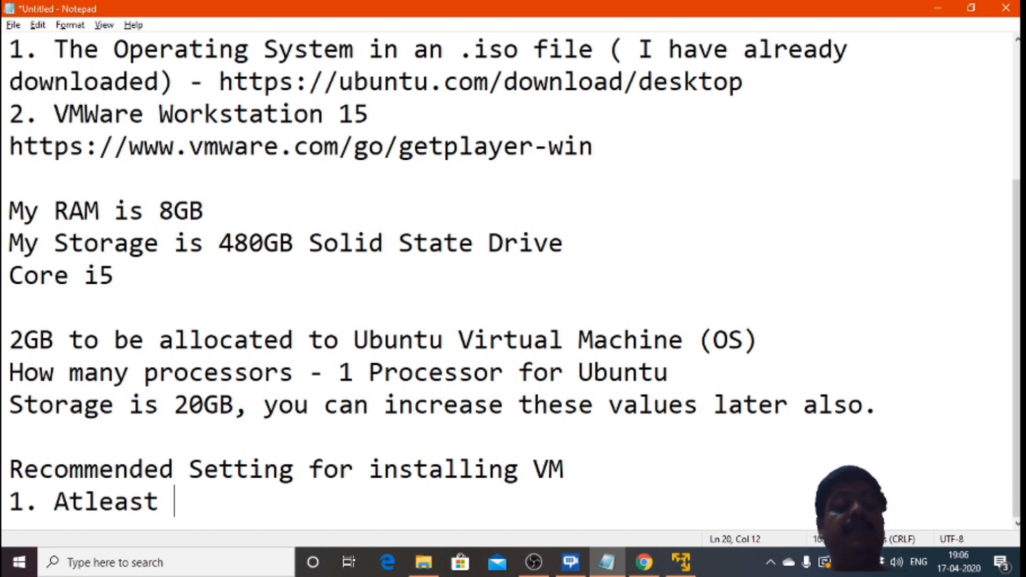
text(8GB RAM (If your machine have)
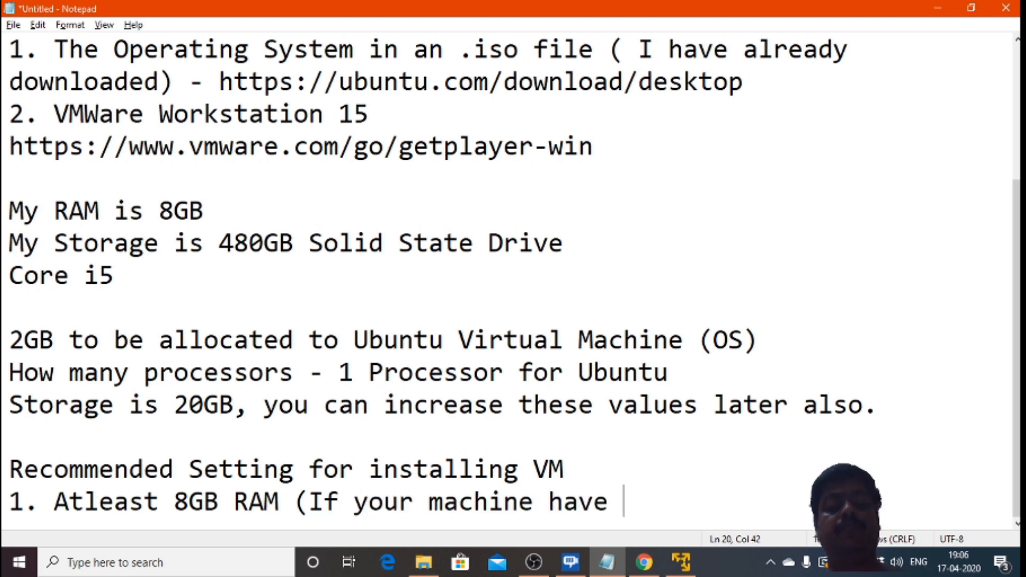
text(4Gb, then)
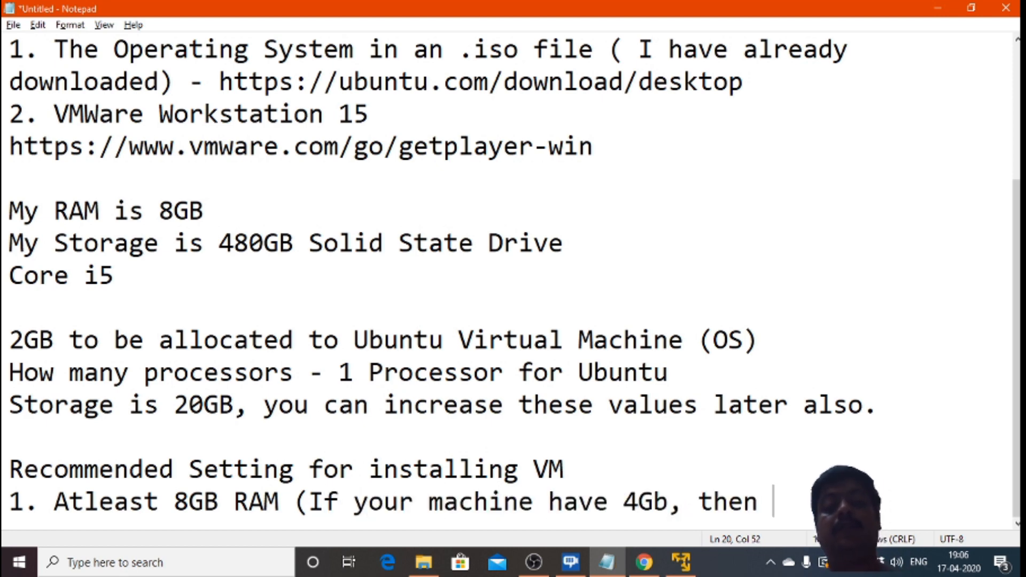
text(allocate 1)
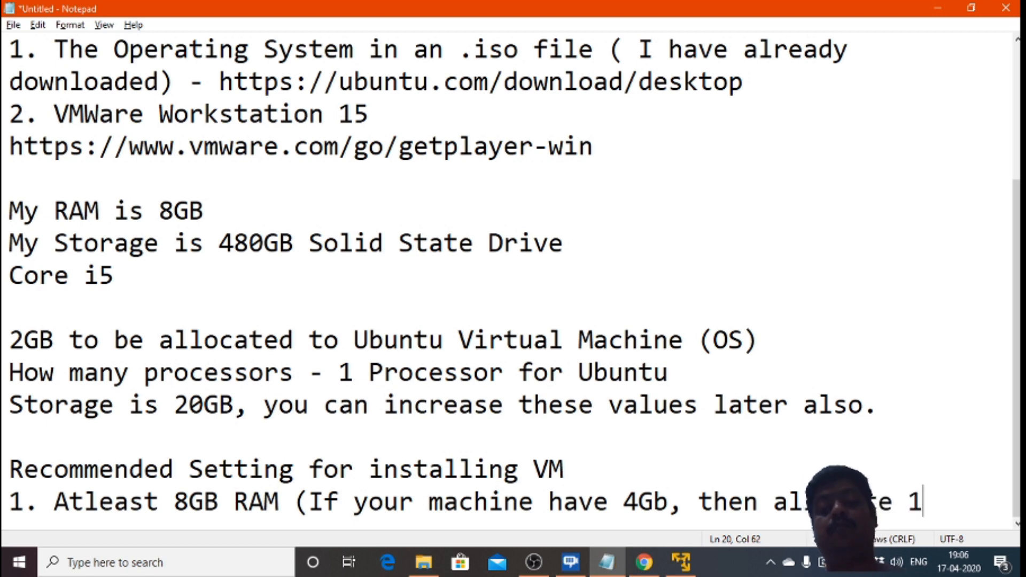
text(GB for Ubuntu))
text(2.)
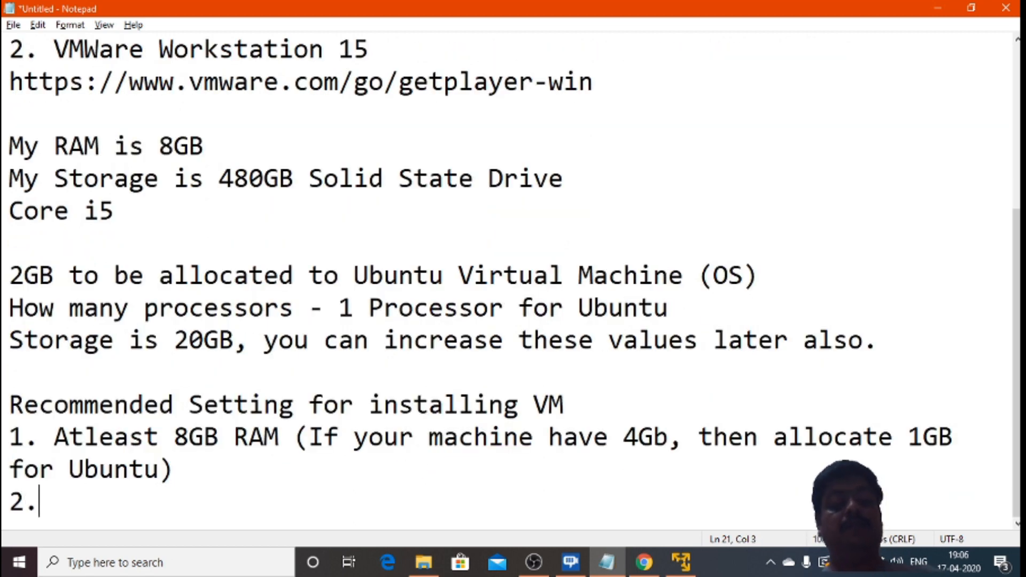
Add Core i5 at least, allocating at least 1 CPU for Ubuntu
text(Core i5)
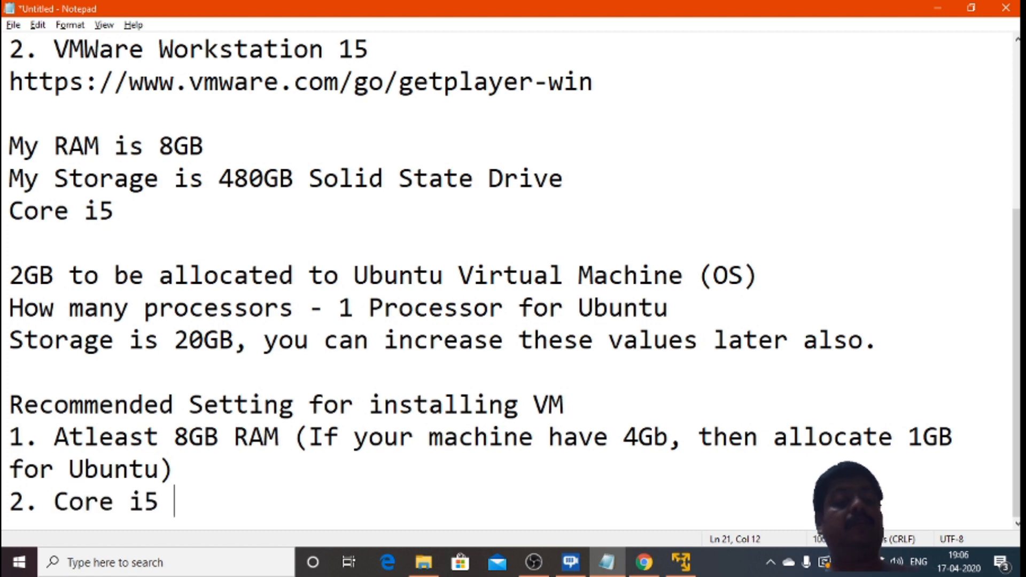
text(altea)
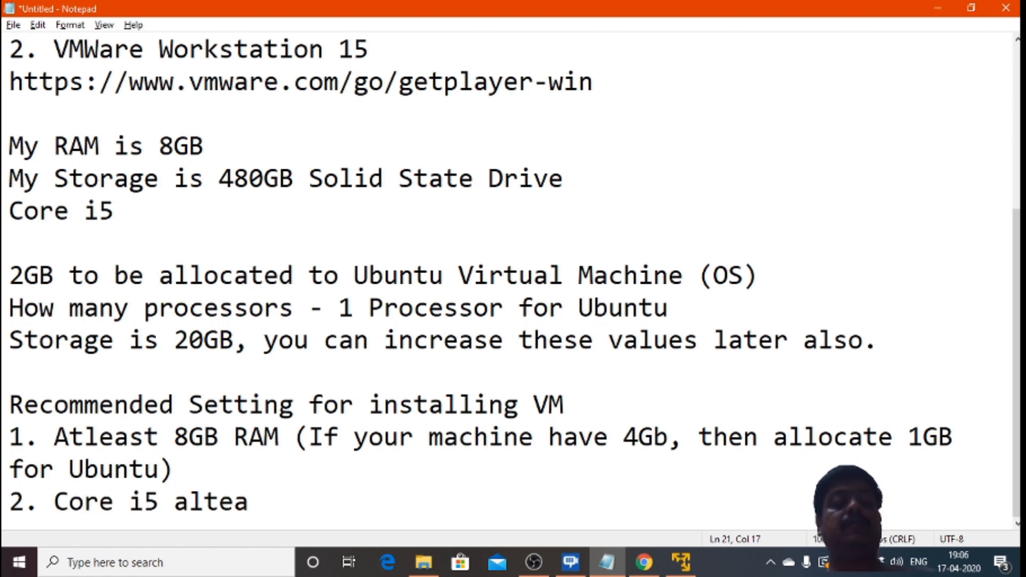
key(Backspace)
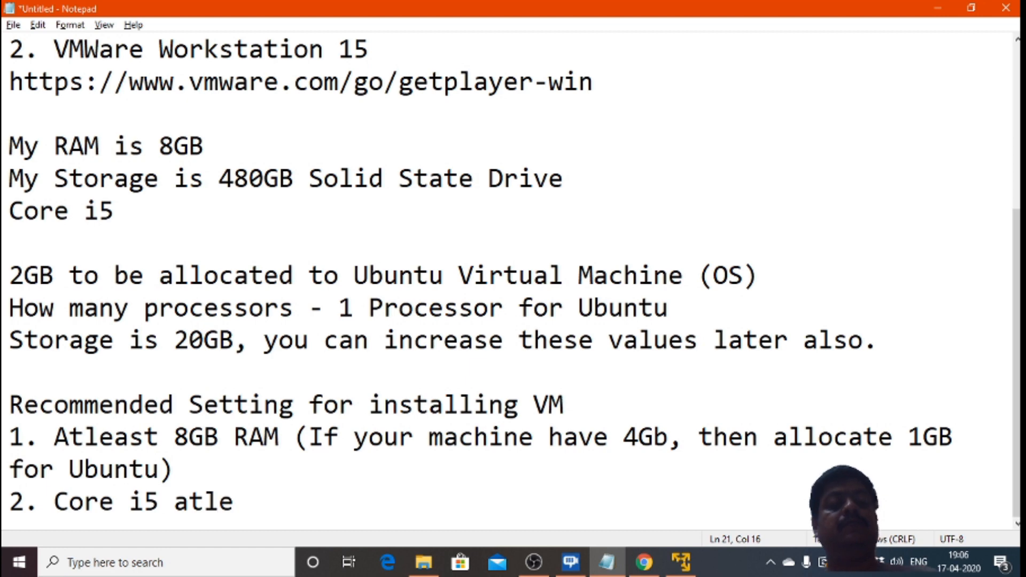
text(ast, alloca)
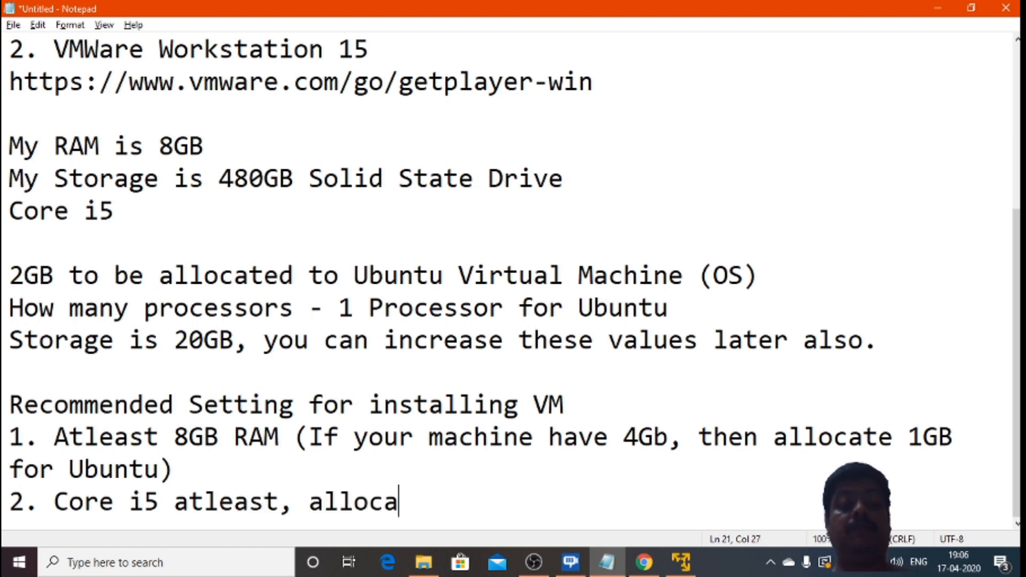
text(te 1 CPU)
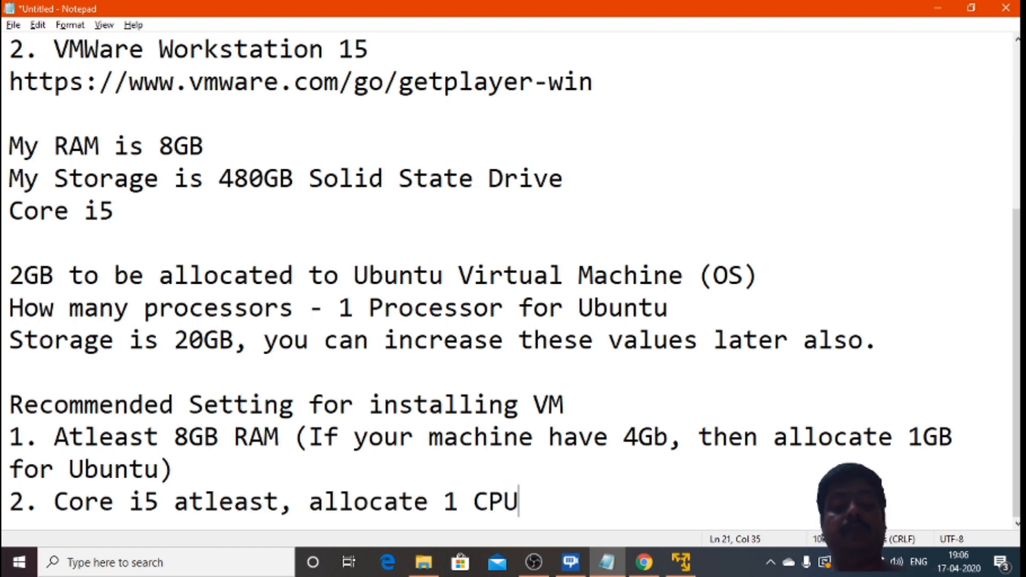
text(atleast to ubuntu)
text(3.)
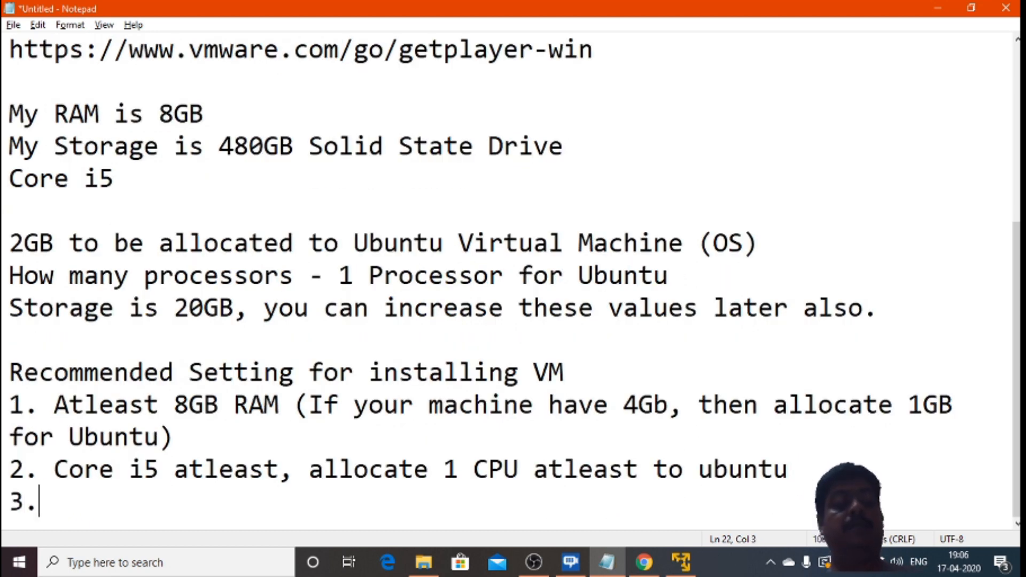
text(" ")
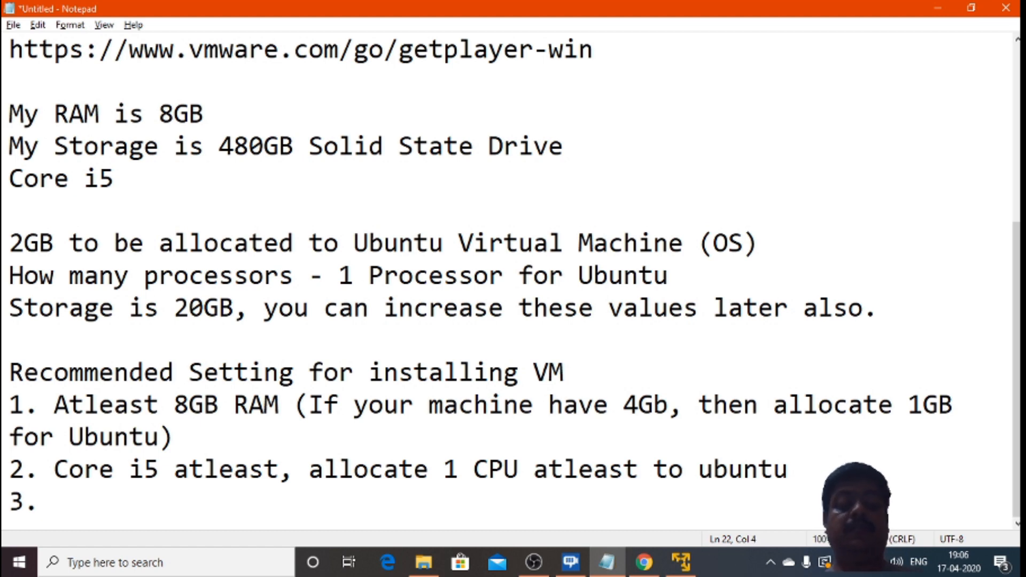
Add Storage - 30GB recommended (20GB is fine)
text(Storage)
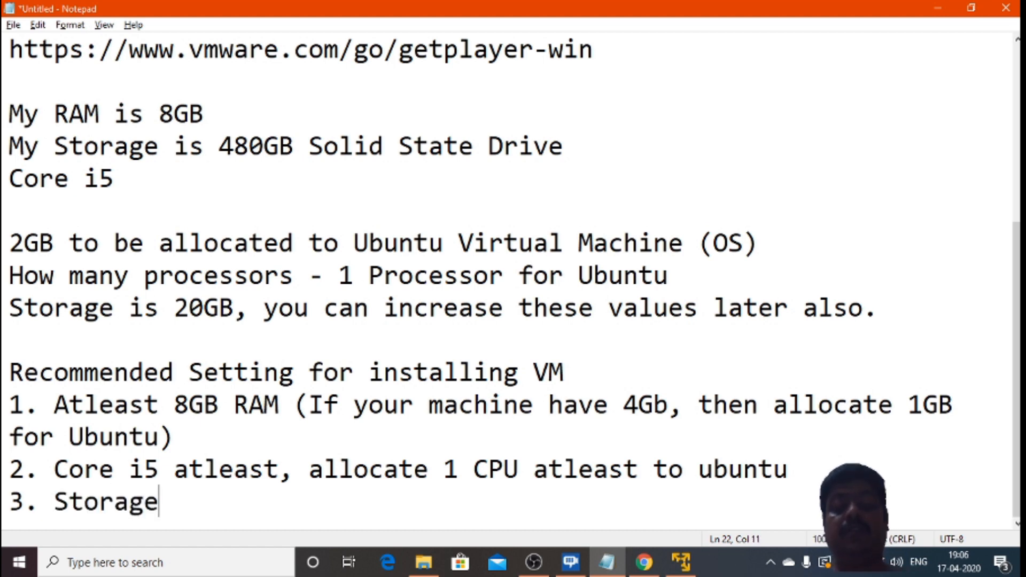
text(" ")
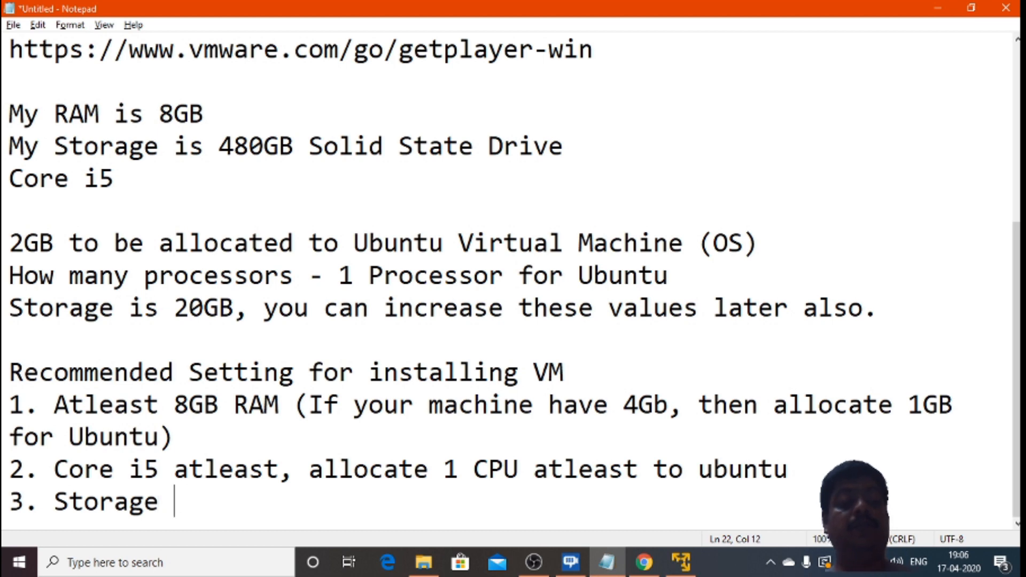
text(- 30GG)
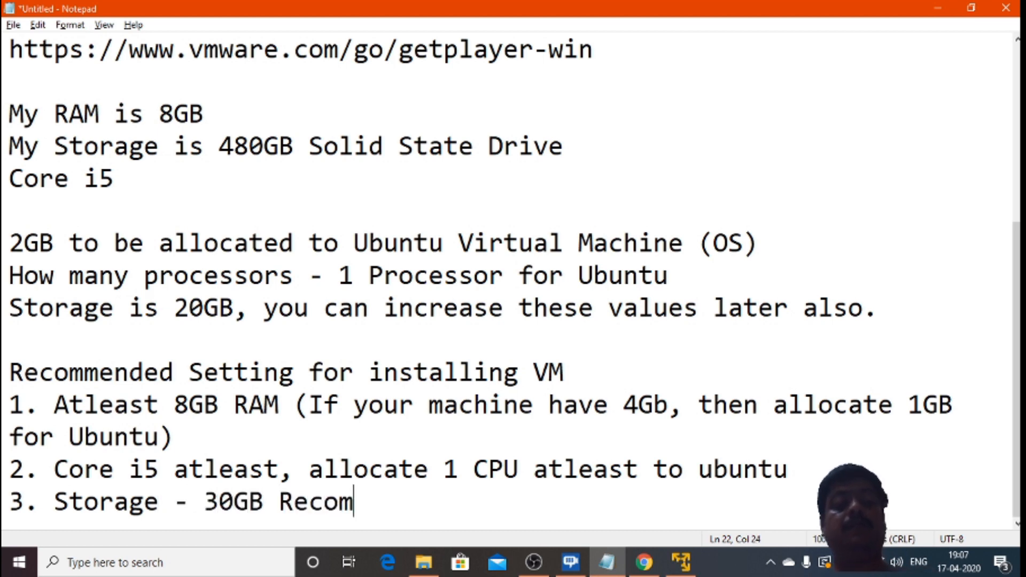
text(mended ()
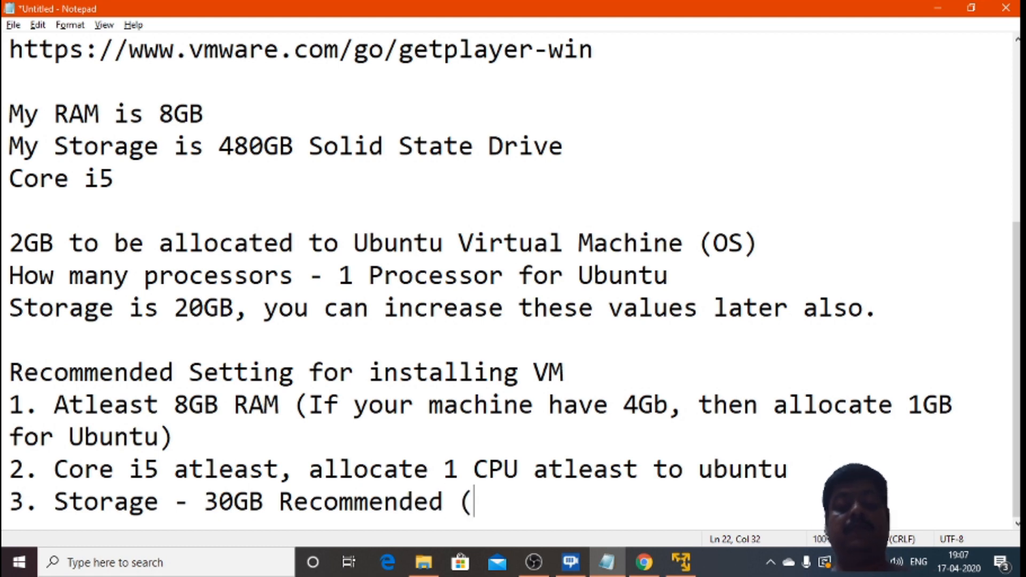
text(20GB is f)
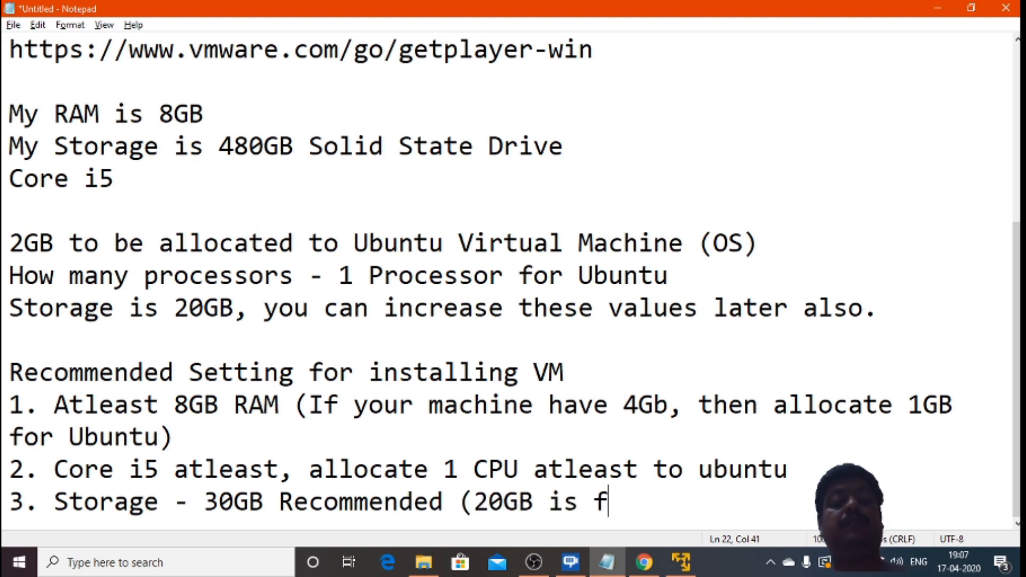
text(ine))
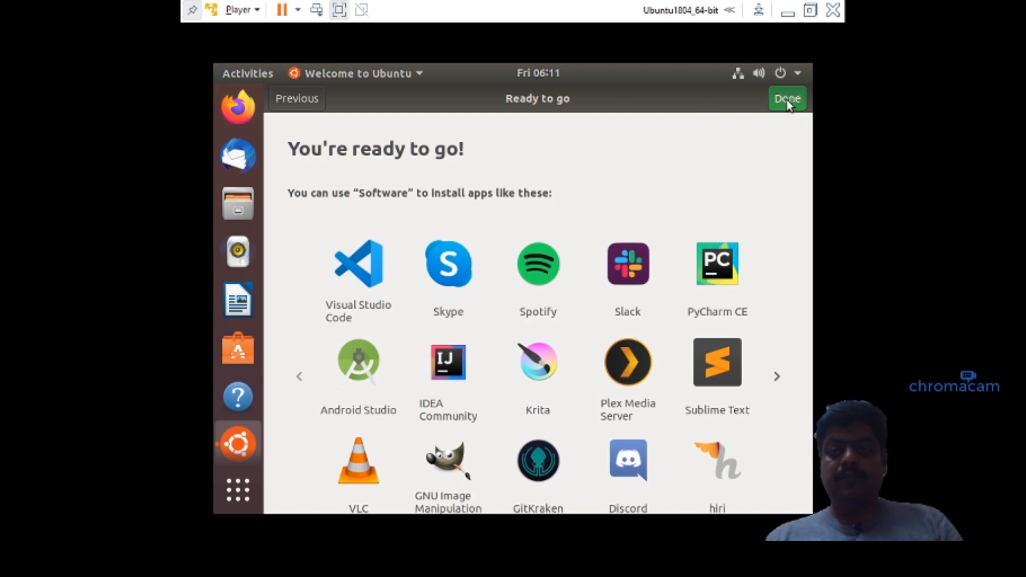
Finish the Ubuntu welcome tour and dismiss the update prompt via the Player toolbar
click(788, 98)
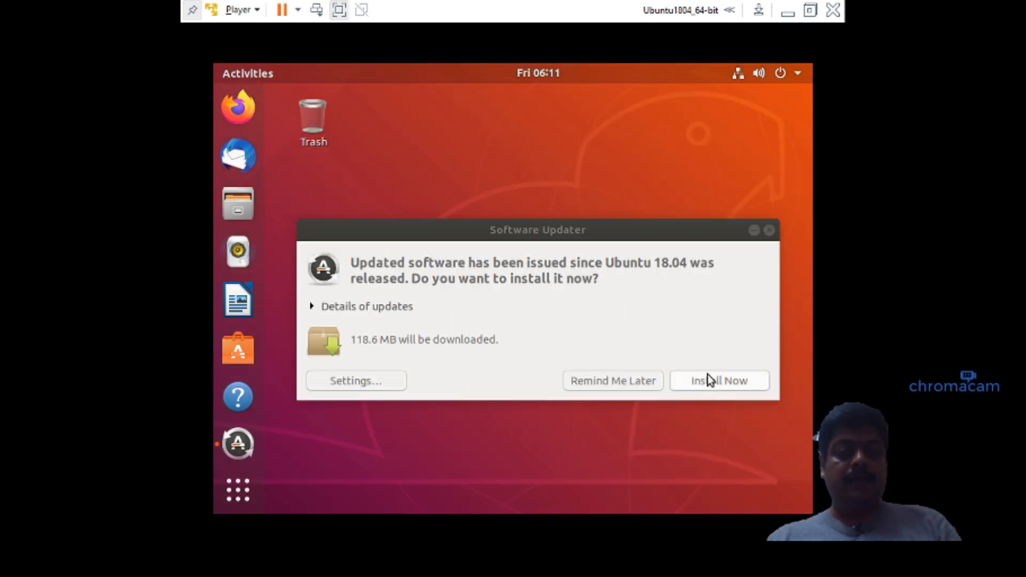
mouse_move(443, 282)
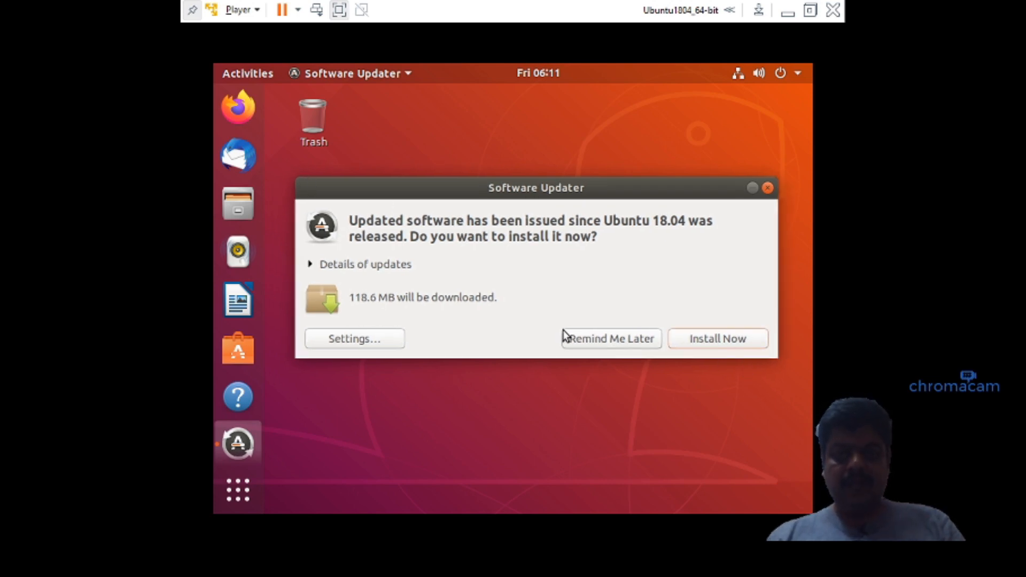
mouse_move(279, 142)
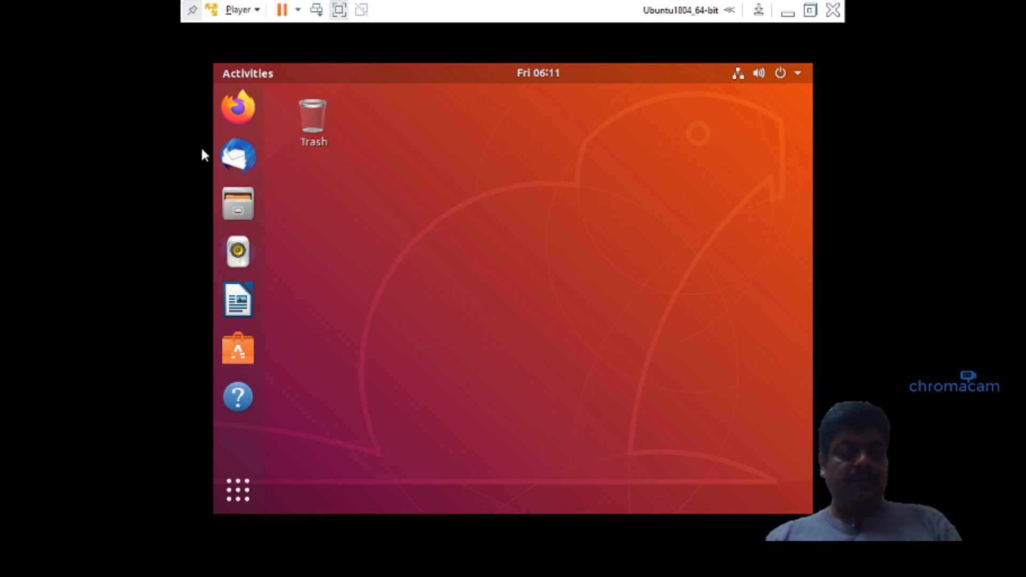
mouse_move(317, 9)
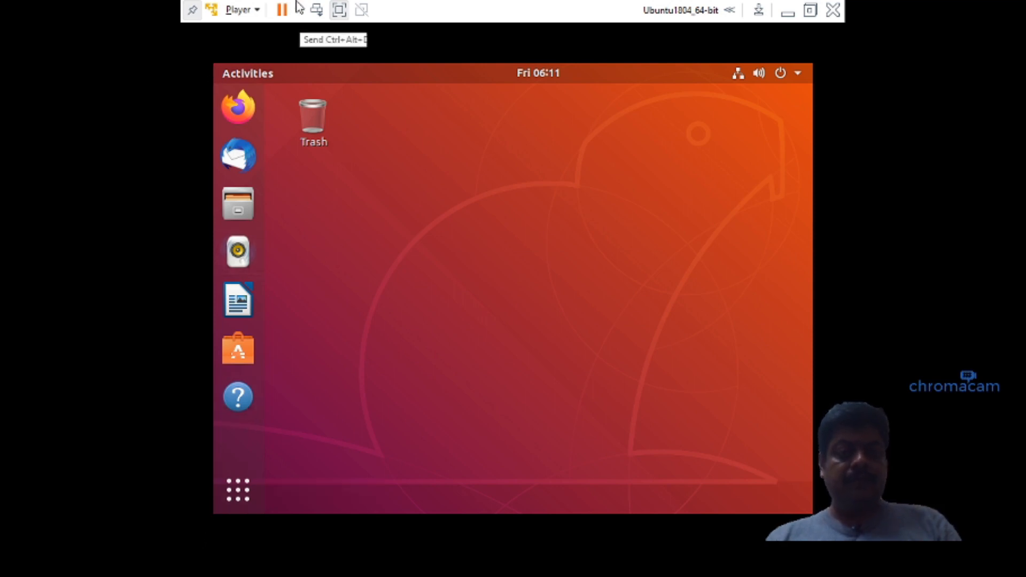
click(238, 10)
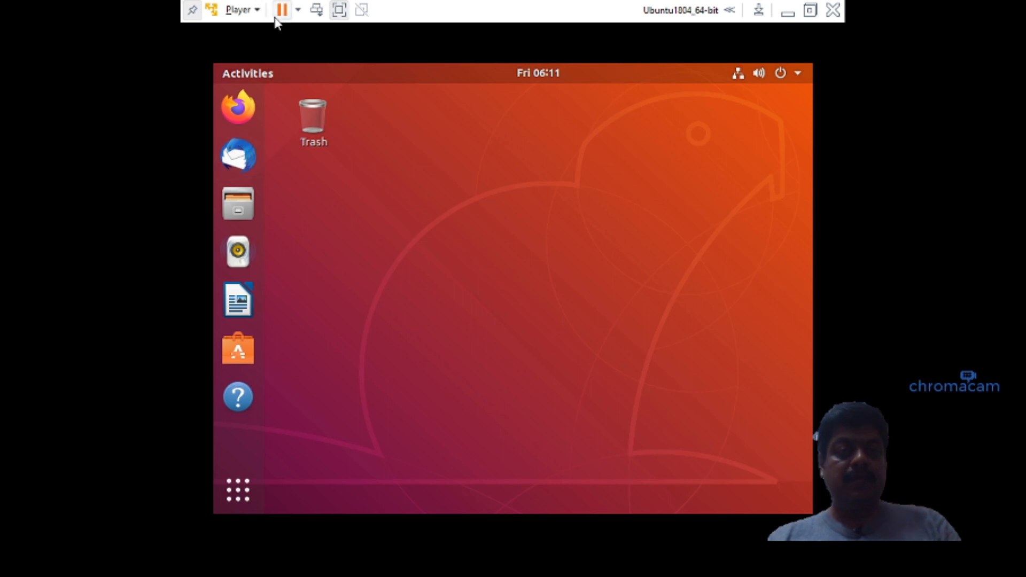
click(298, 10)
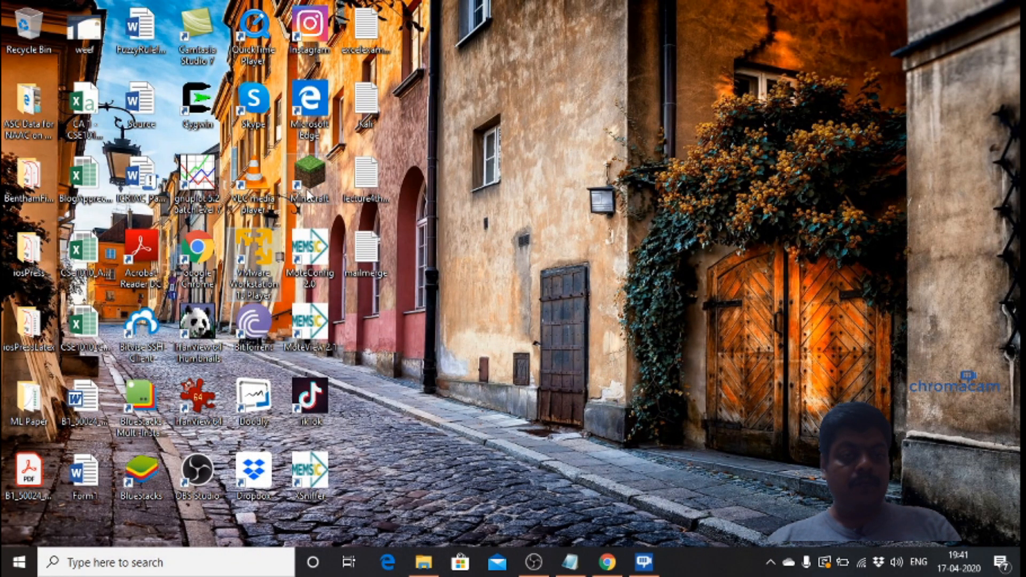
mouse_move(492, 336)
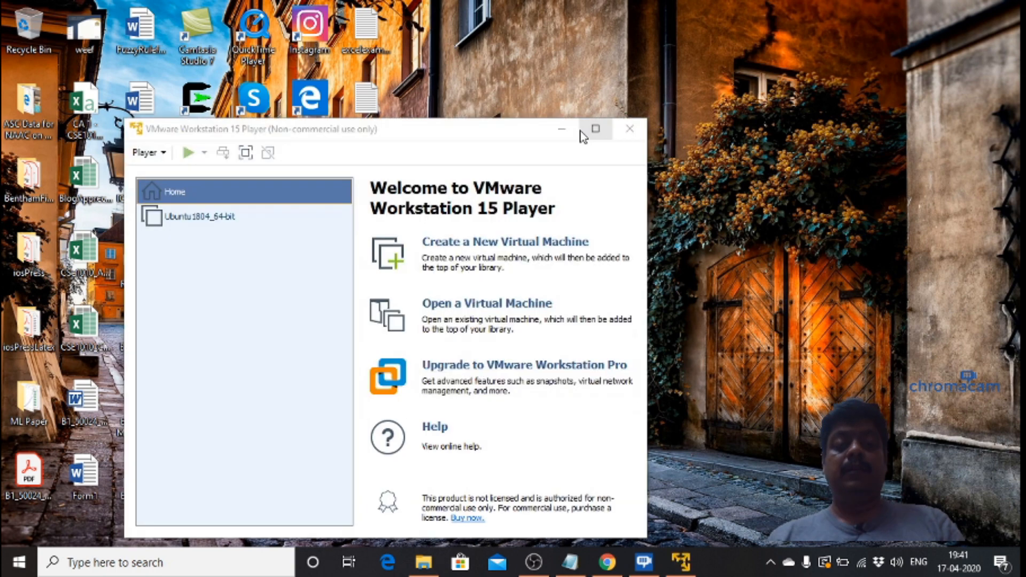
Maximize the VMware Workstation 15 Player window on its home page
click(595, 128)
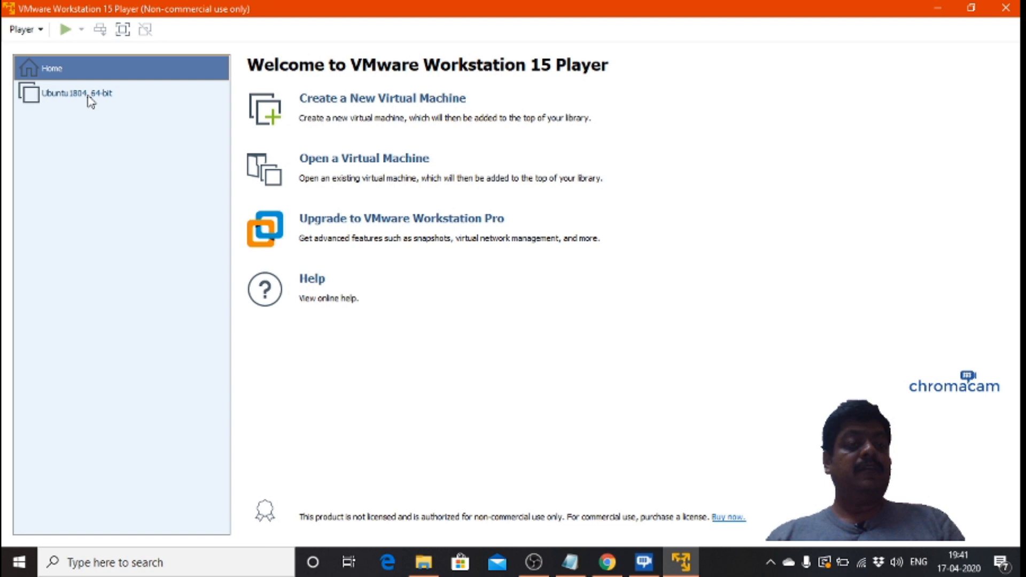
Power on the Ubuntu1804_64-bit machine and answer Yes to the missing-device prompt
click(76, 93)
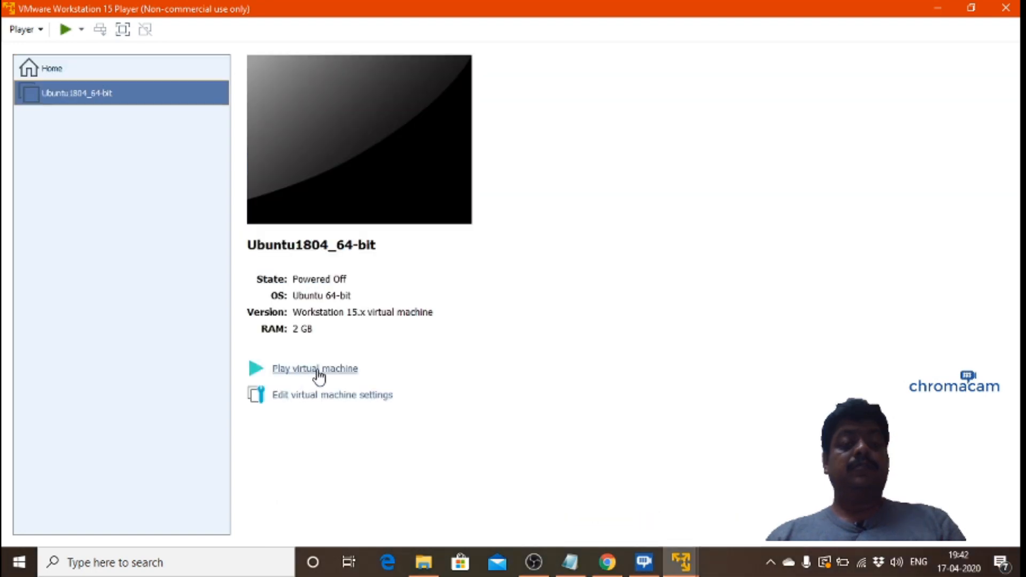
mouse_move(330, 379)
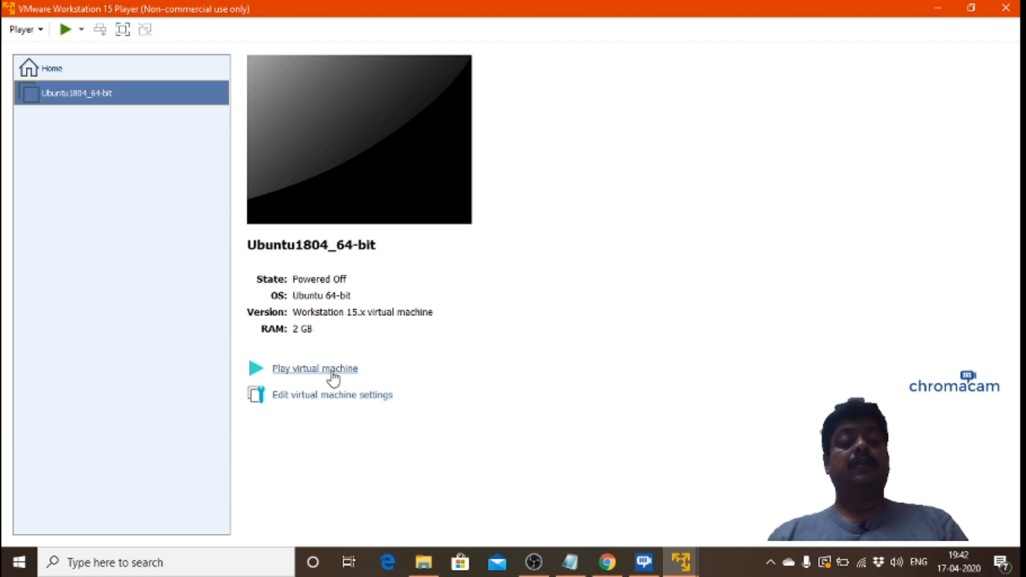
click(315, 369)
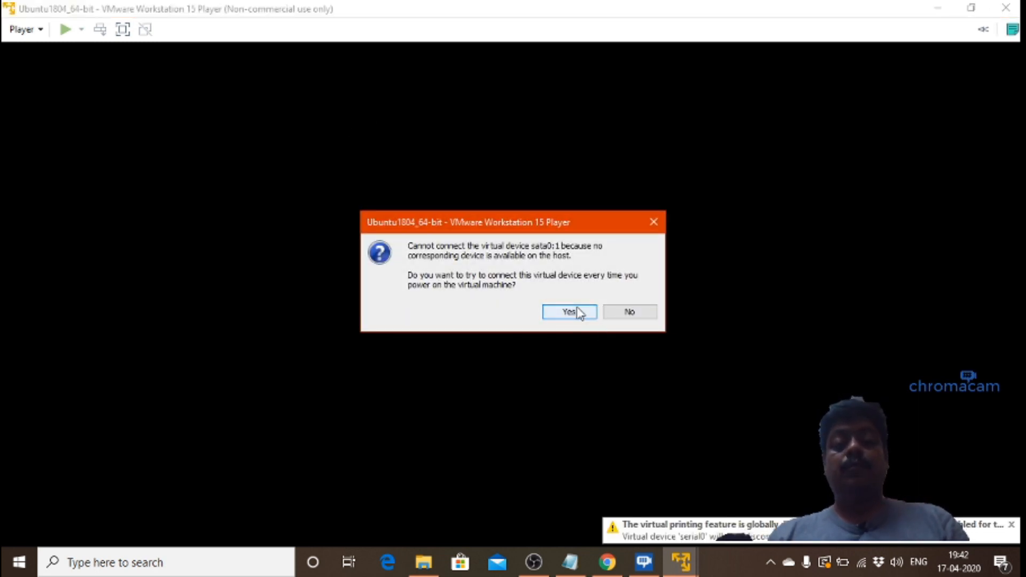
click(567, 311)
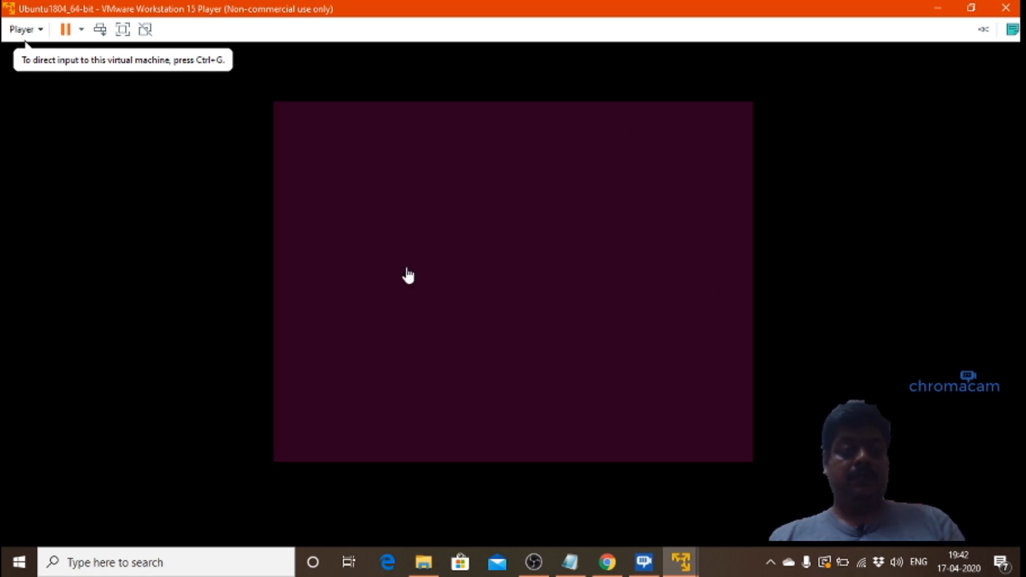
mouse_move(325, 147)
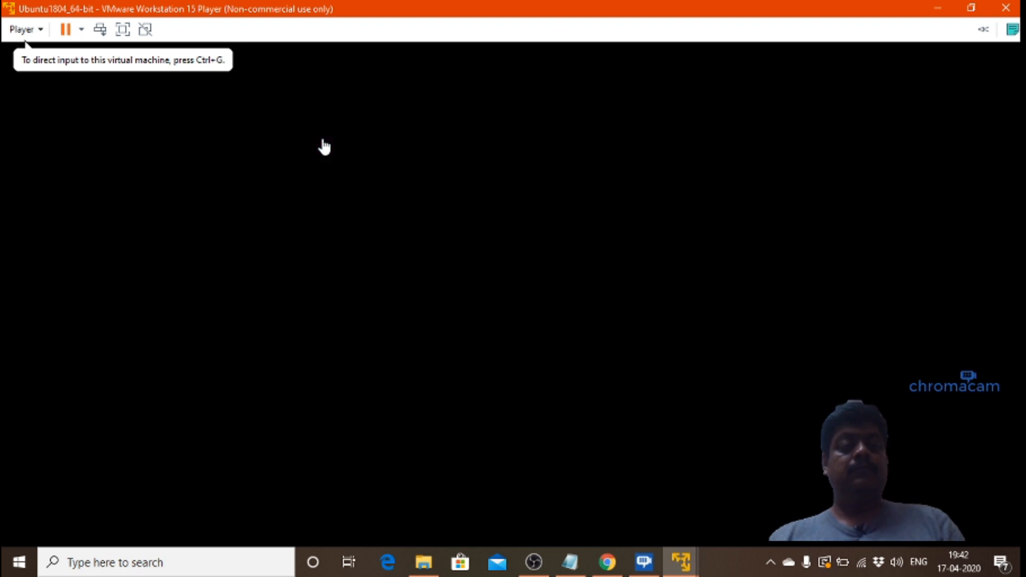
mouse_move(370, 219)
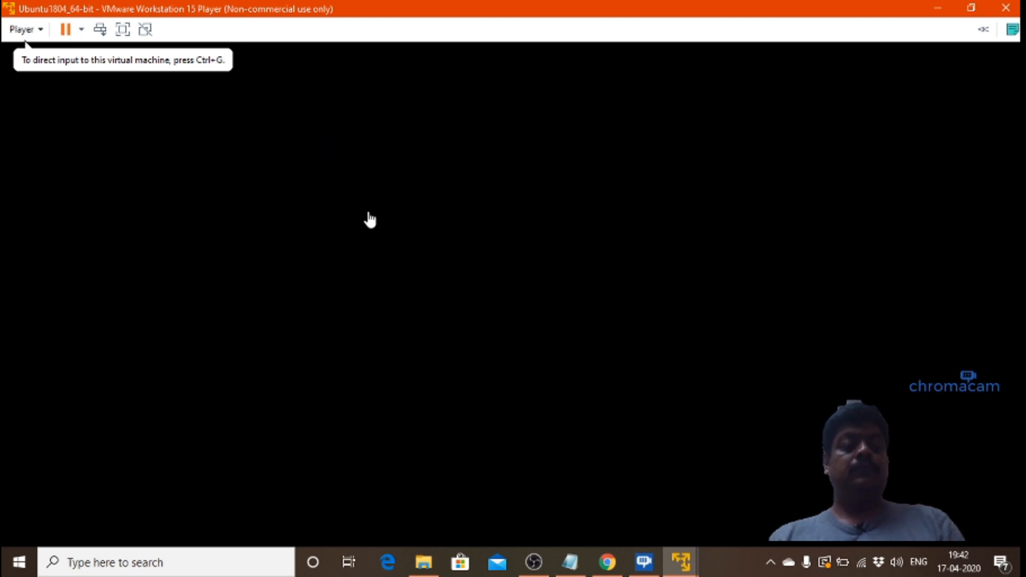
mouse_move(266, 191)
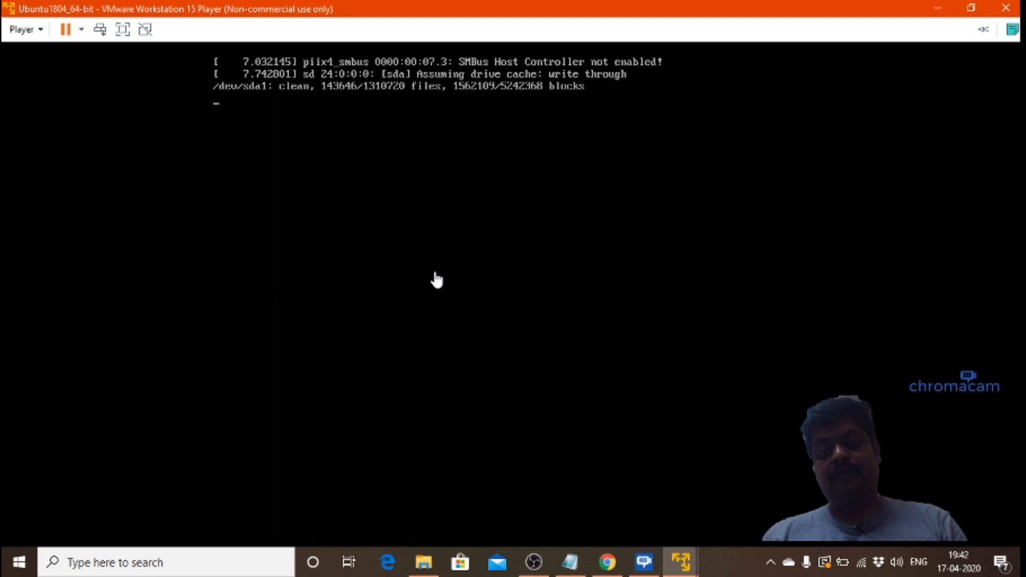
mouse_move(679, 337)
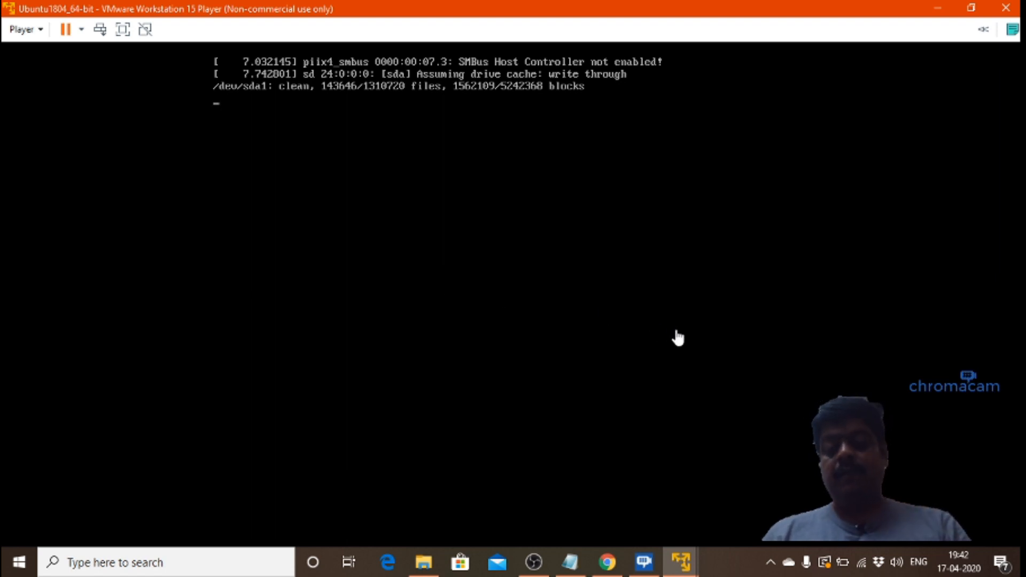
mouse_move(763, 459)
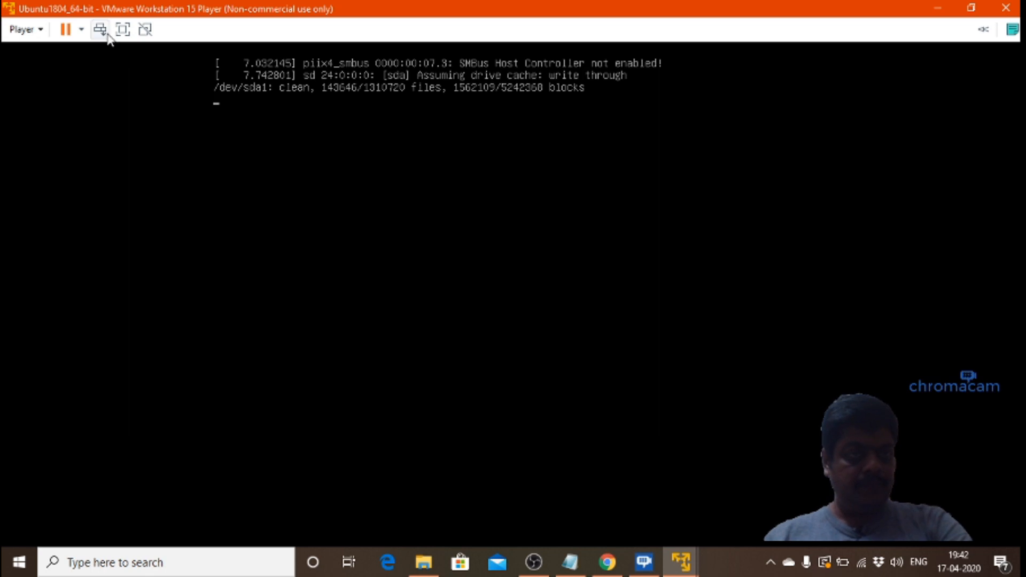
mouse_move(122, 29)
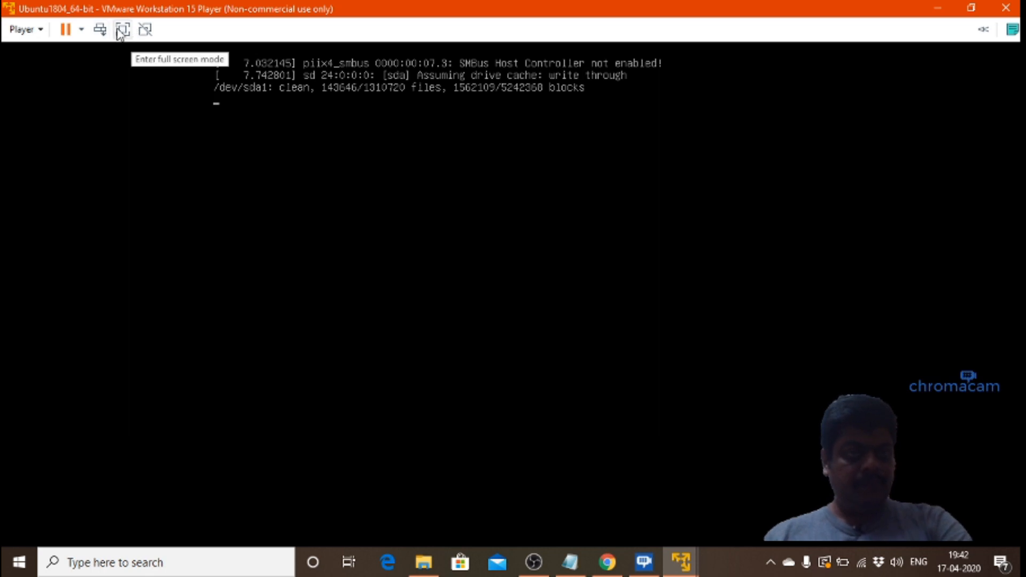
mouse_move(100, 30)
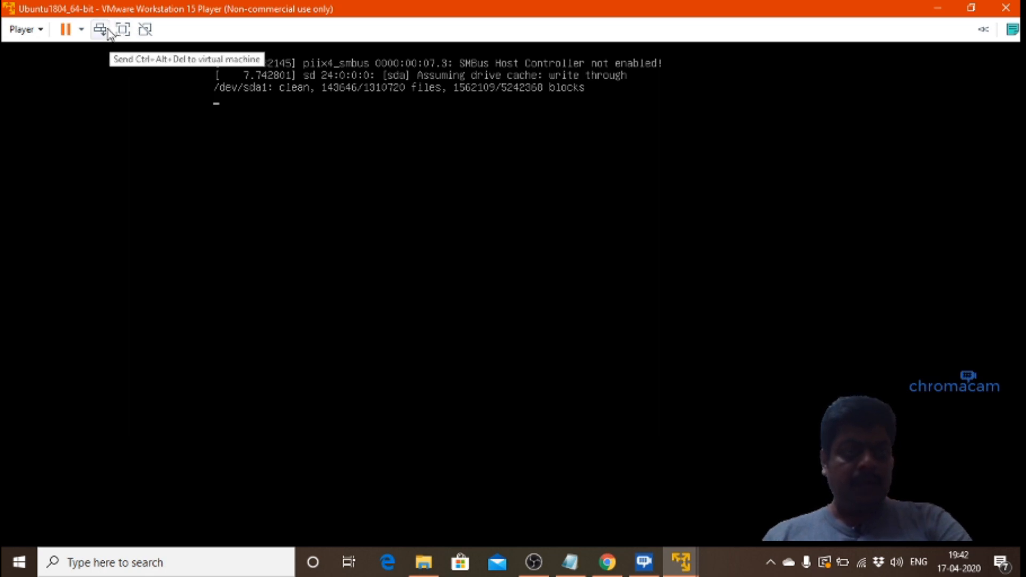
mouse_move(122, 29)
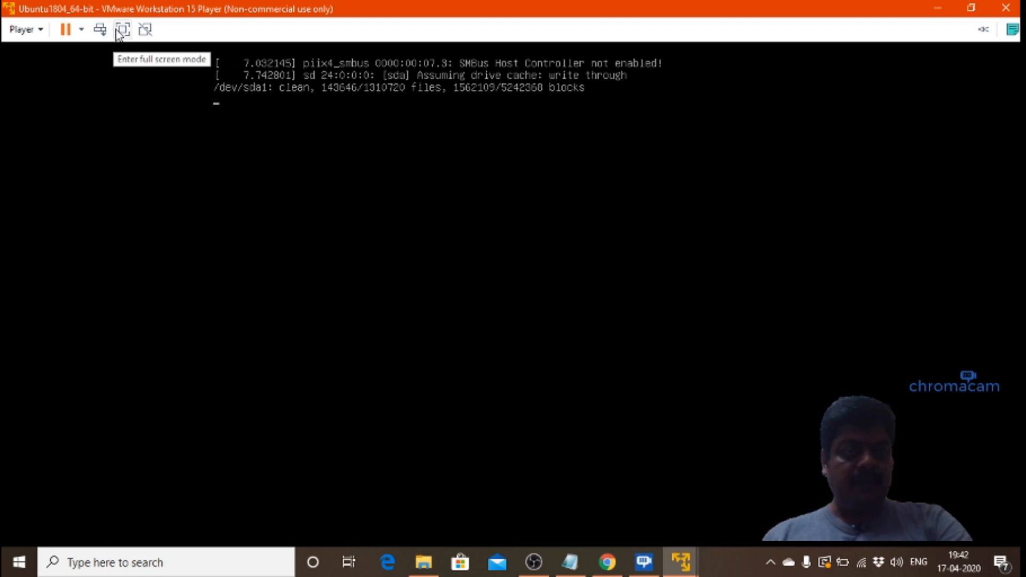
mouse_move(122, 33)
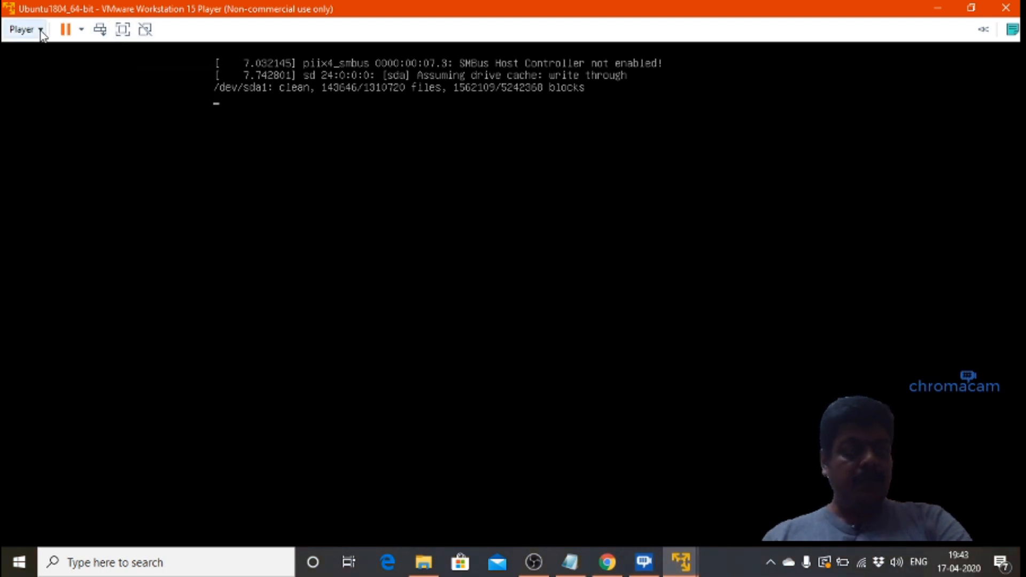
Review the VM's Processors, CD/DVD and Network Adapter (NAT) settings from the Player menu
click(21, 29)
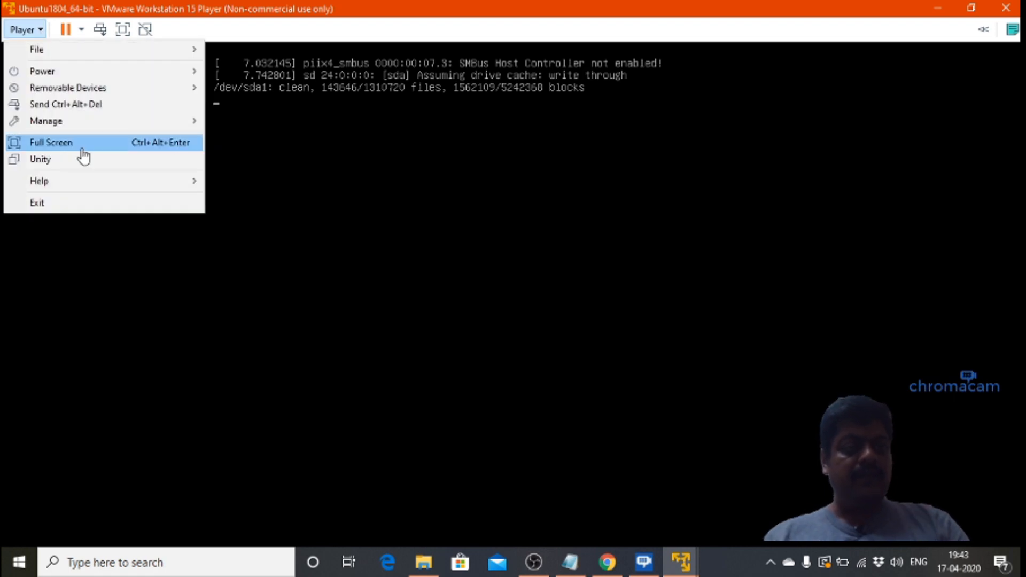
mouse_move(46, 121)
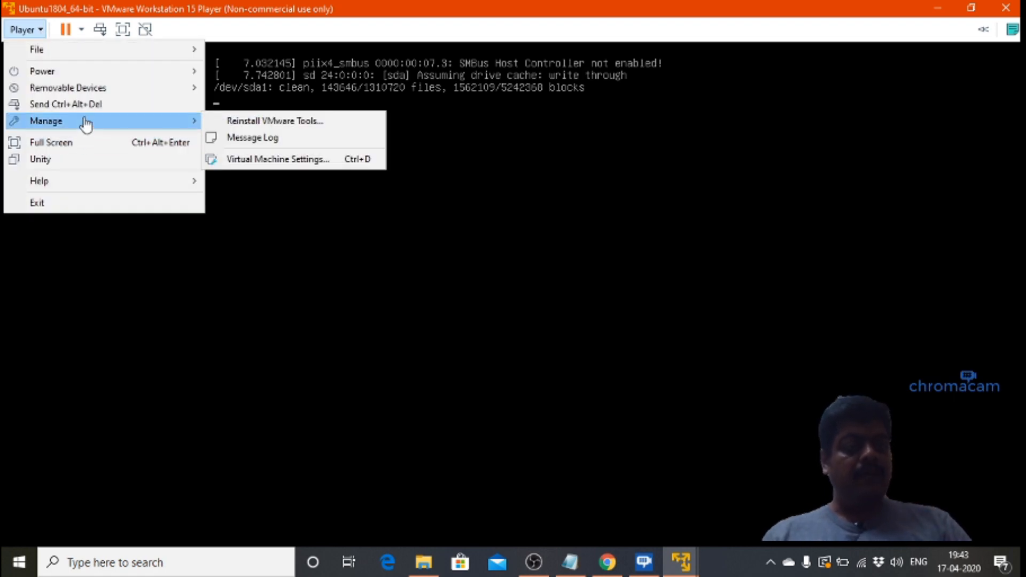
mouse_move(281, 193)
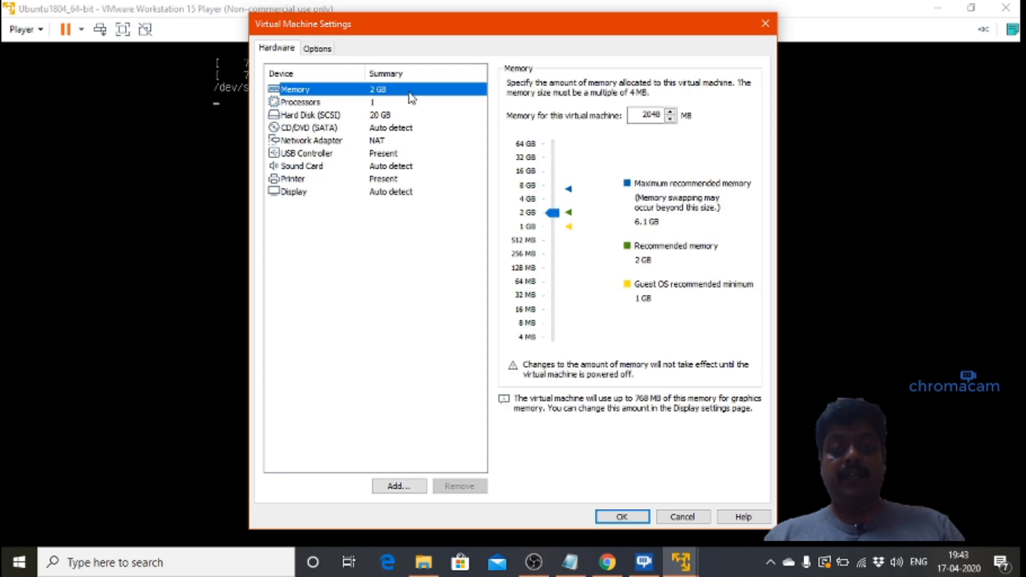
click(300, 102)
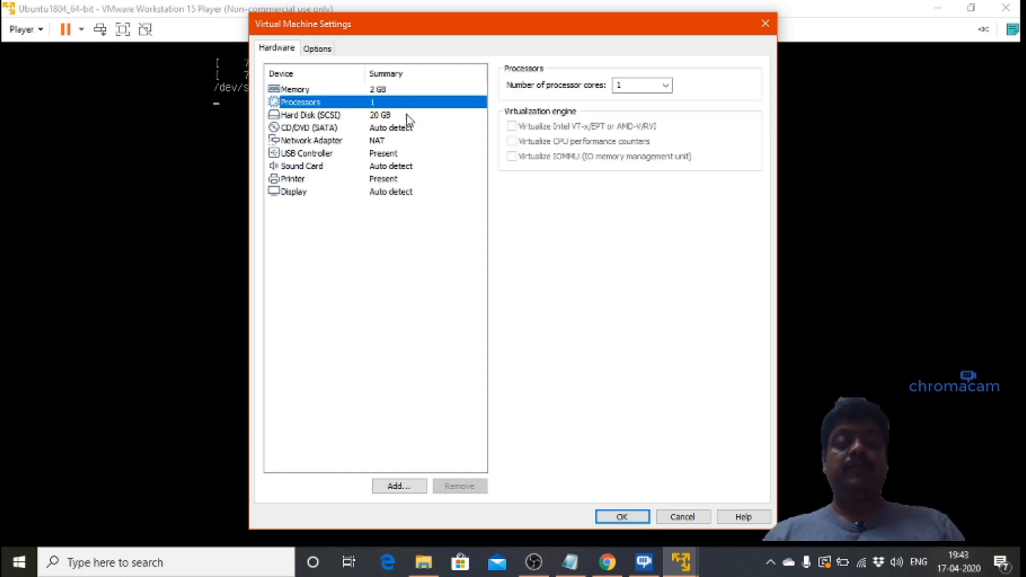
click(308, 127)
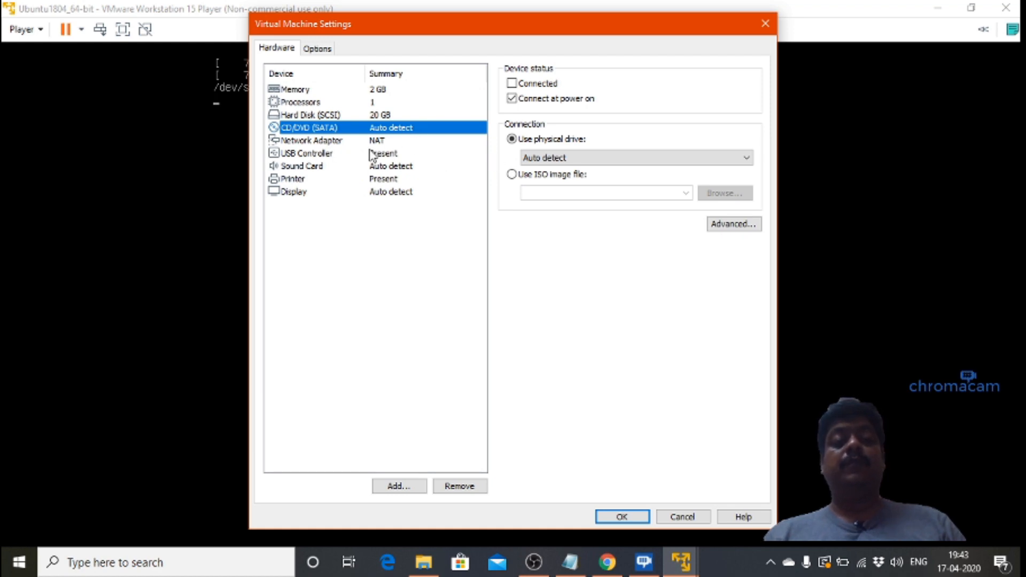
click(311, 140)
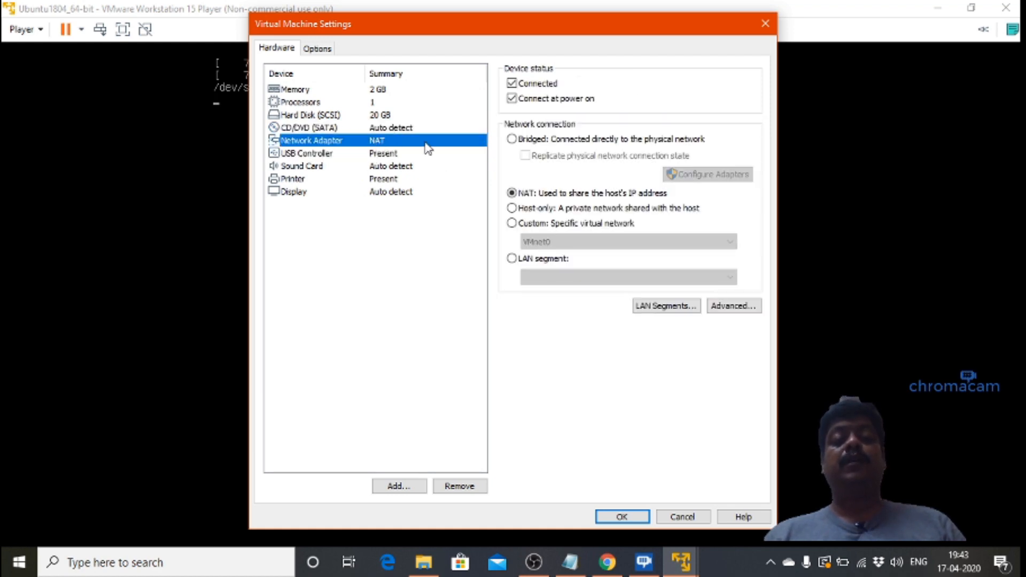
mouse_move(438, 169)
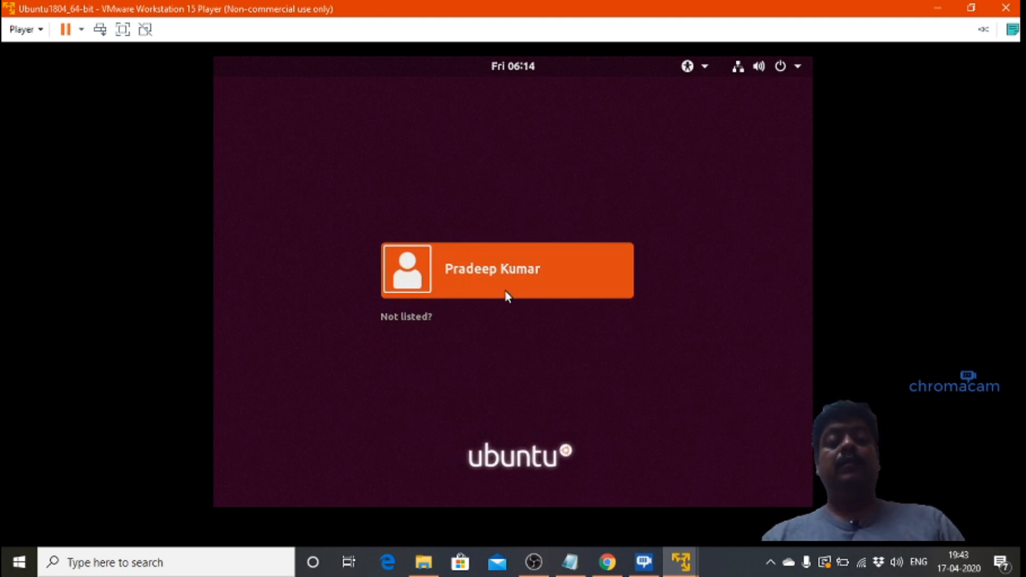
mouse_move(491, 272)
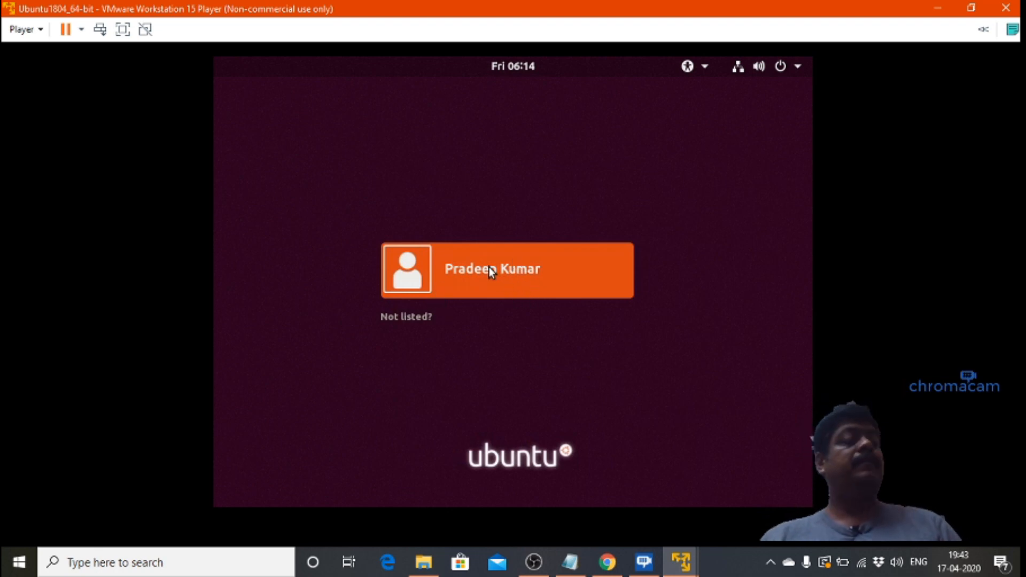
mouse_move(514, 278)
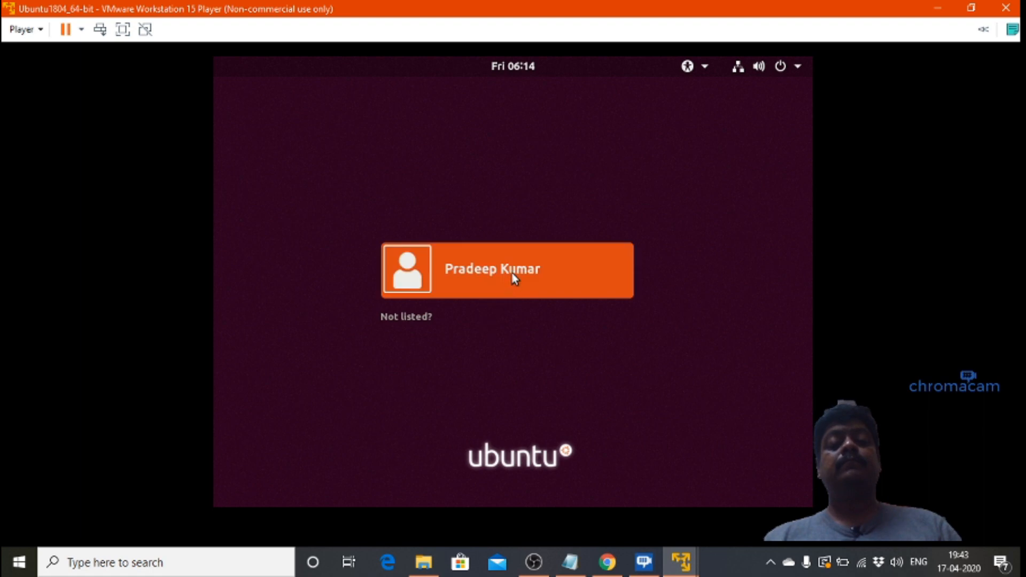
Sign in to the Ubuntu guest with the listed user account
click(506, 269)
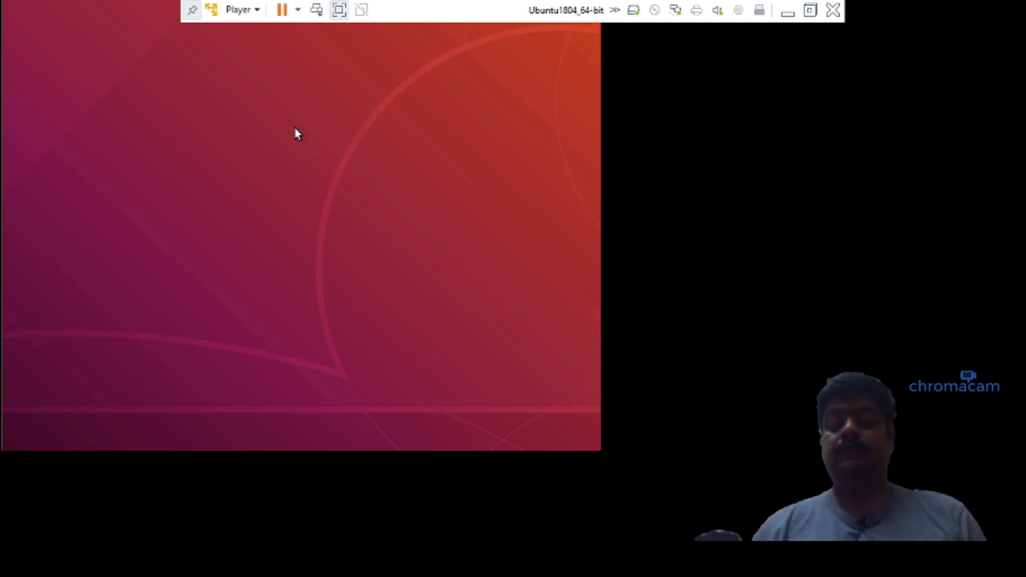
mouse_move(584, 108)
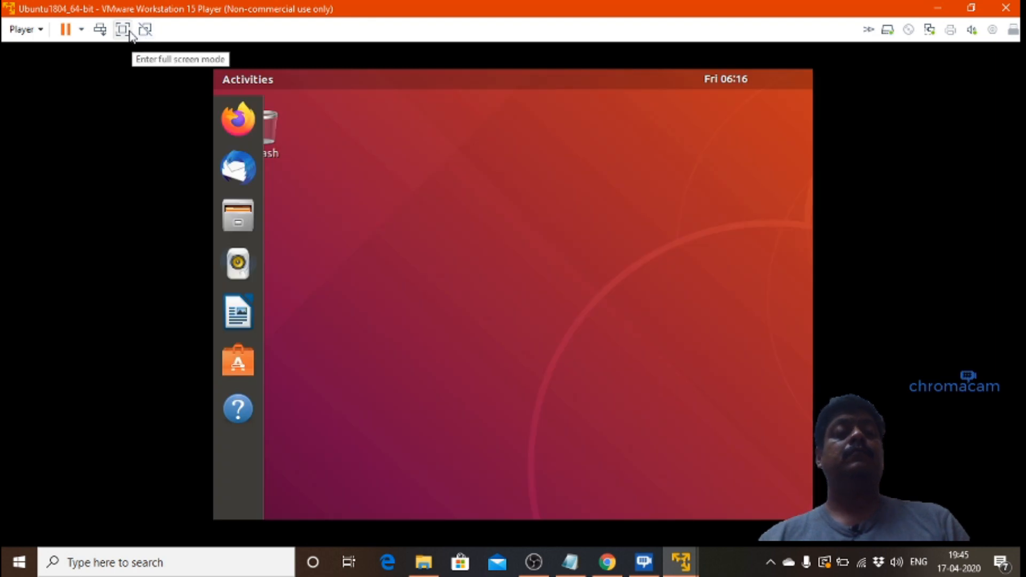
Run the VM full screen and bring up its Virtual Machine Settings Options
click(124, 29)
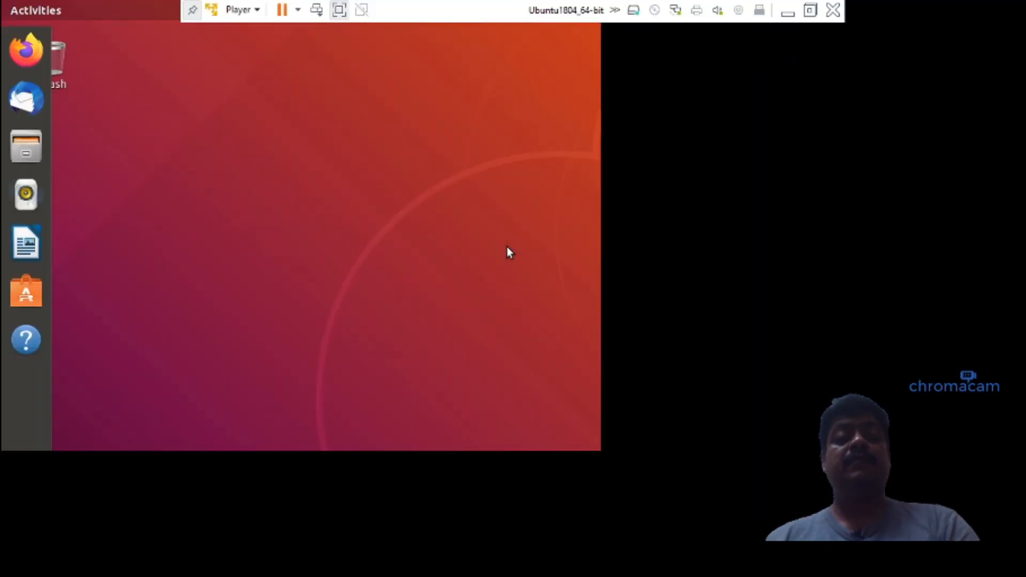
mouse_move(255, 11)
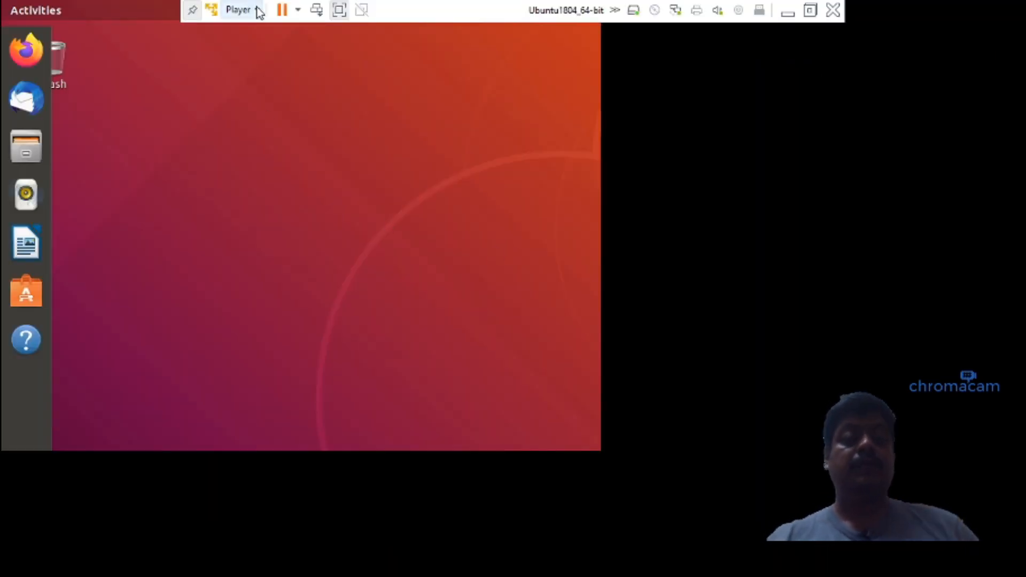
click(238, 9)
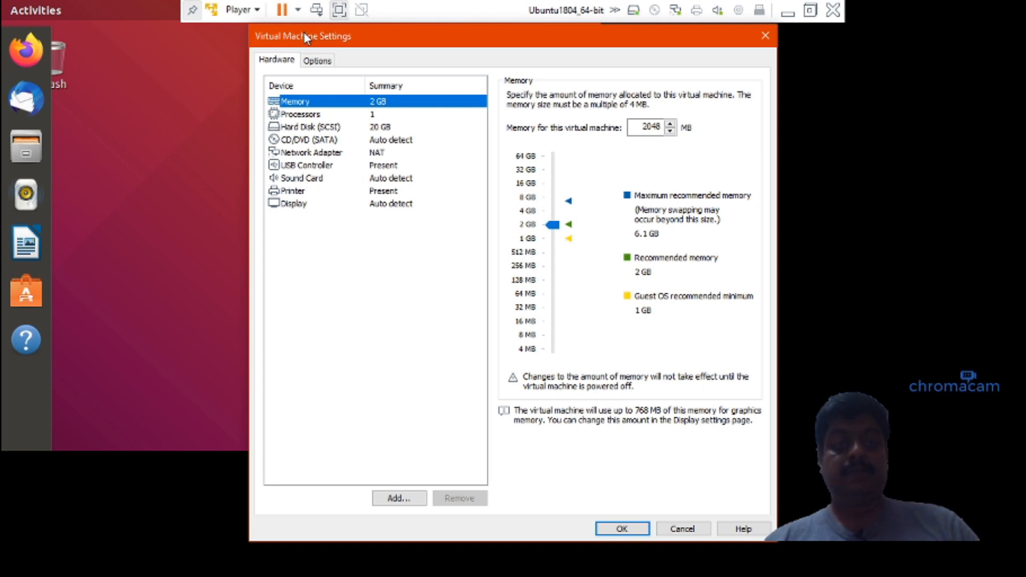
click(317, 60)
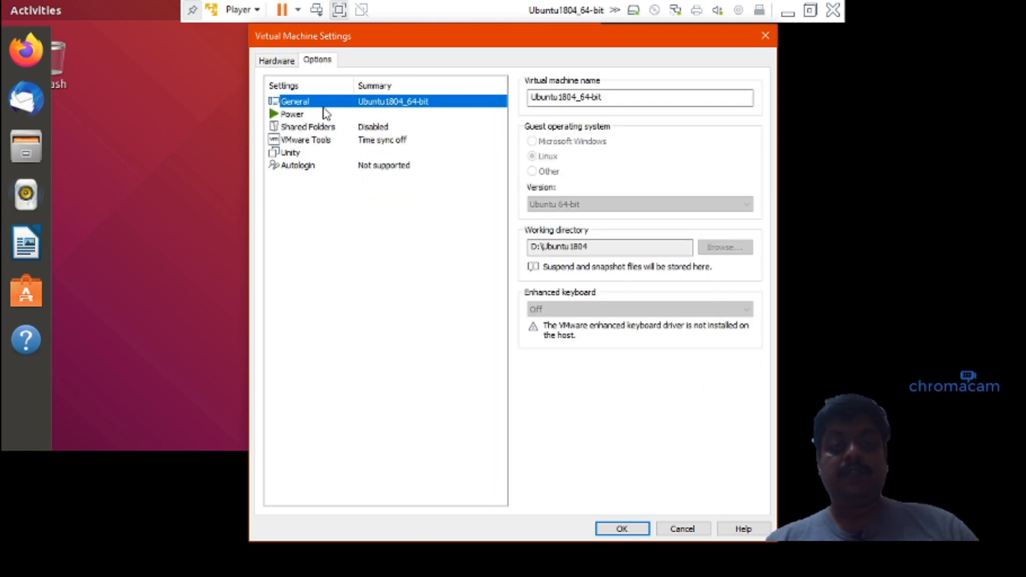
Enable full screen after power-on and set Shared Folders to Always enabled
click(292, 113)
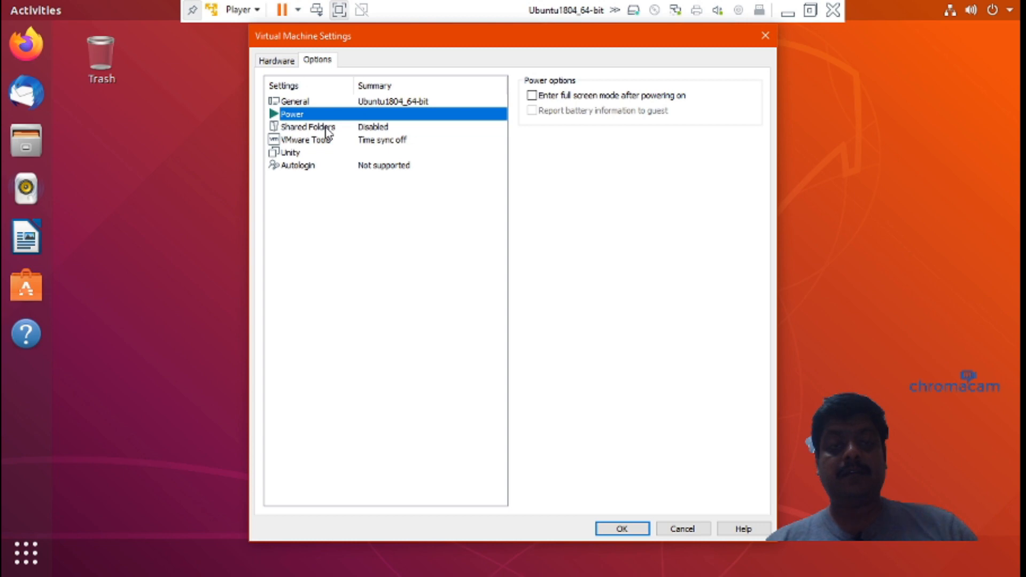
click(532, 95)
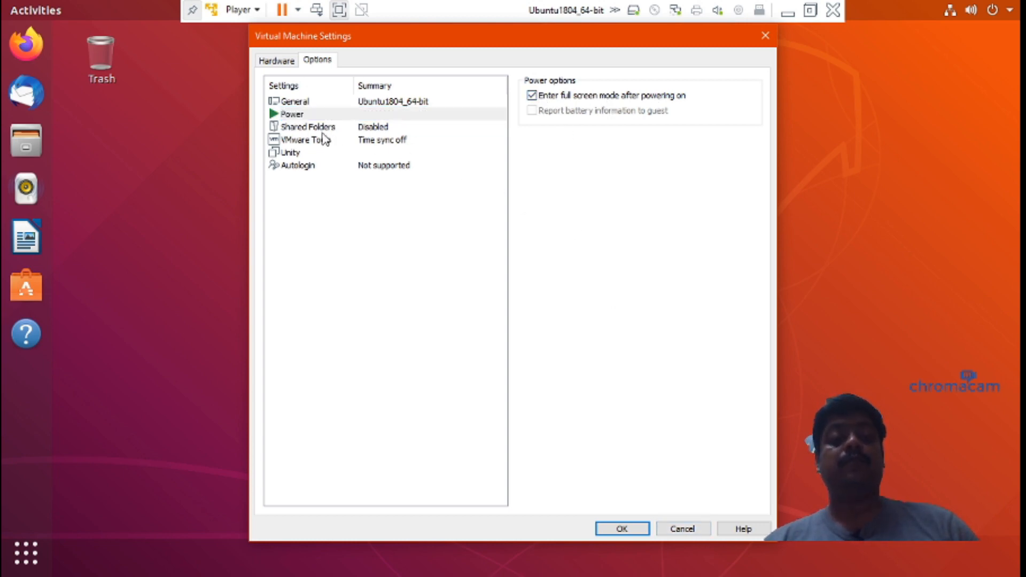
click(308, 126)
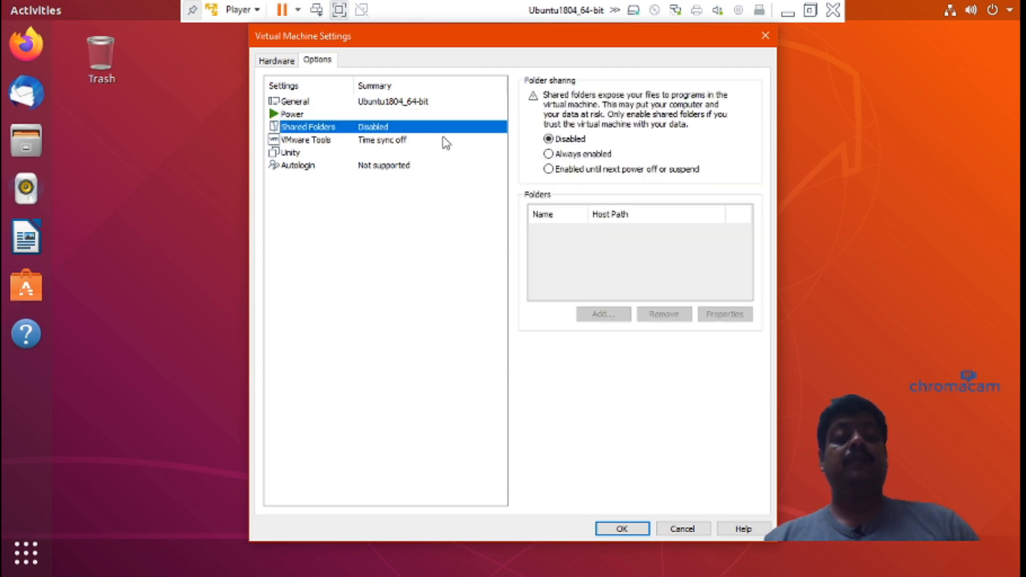
mouse_move(632, 185)
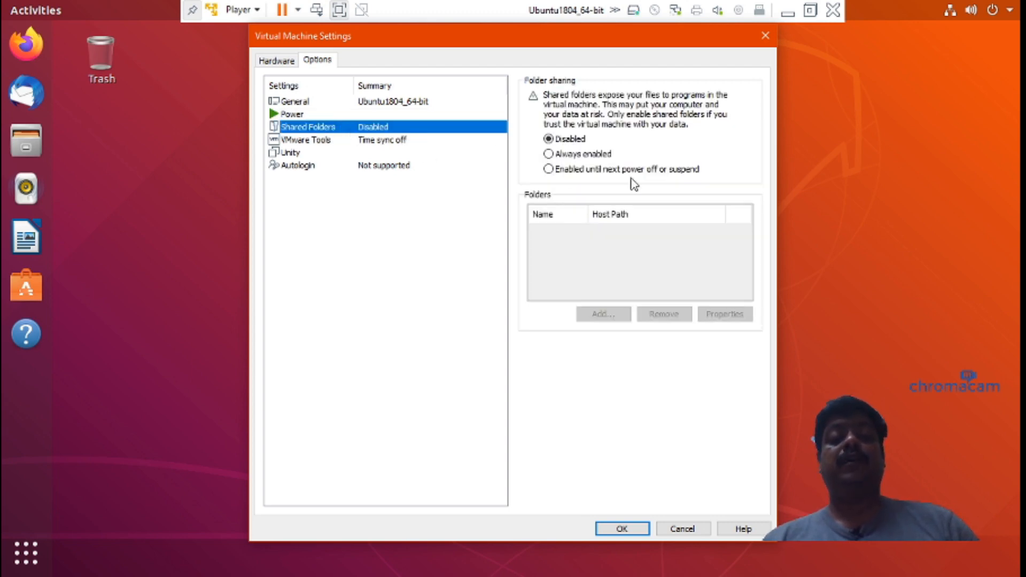
click(548, 154)
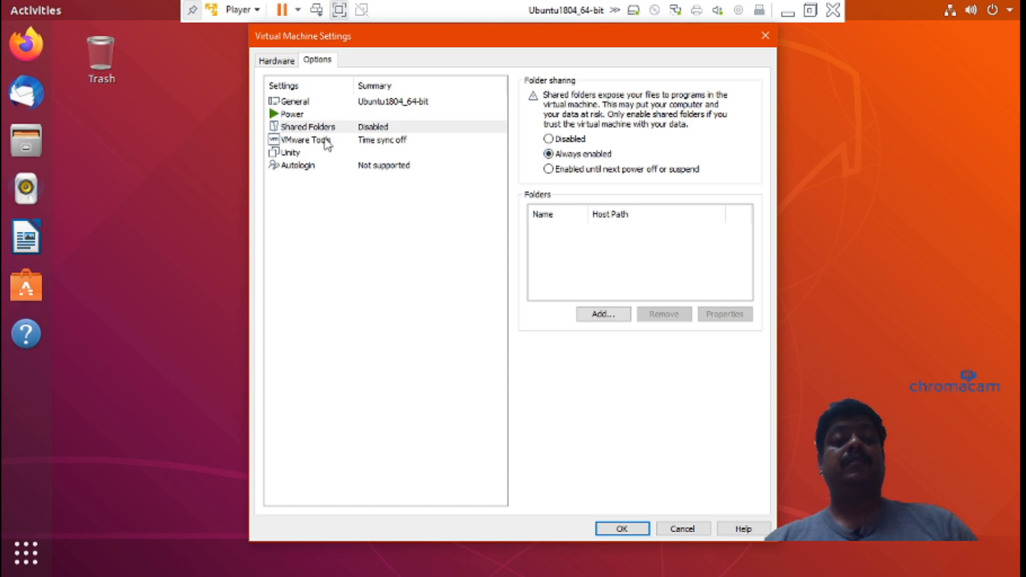
mouse_move(657, 358)
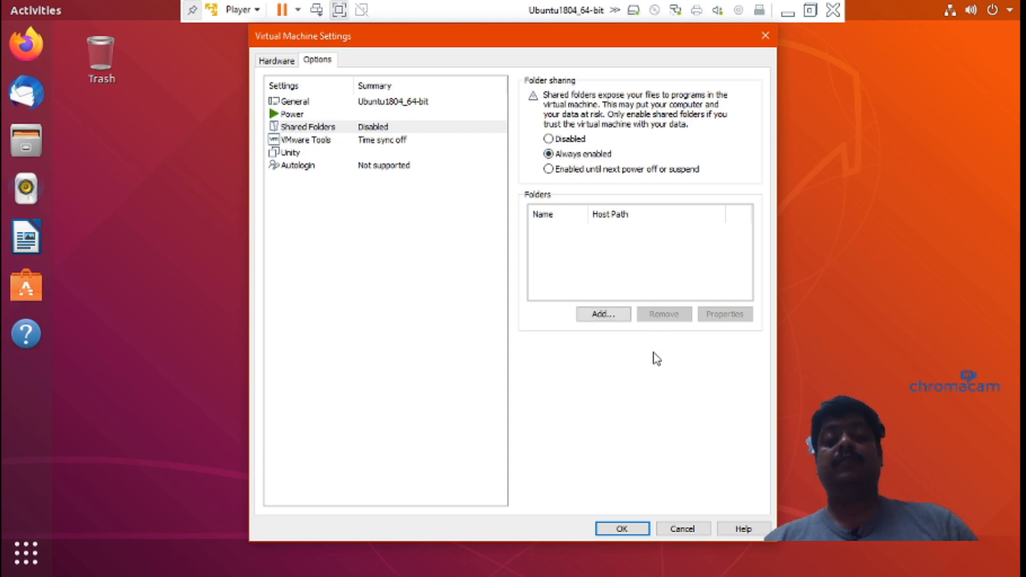
Add the host Downloads folder as a shared folder through the Add Shared Folder Wizard
click(602, 314)
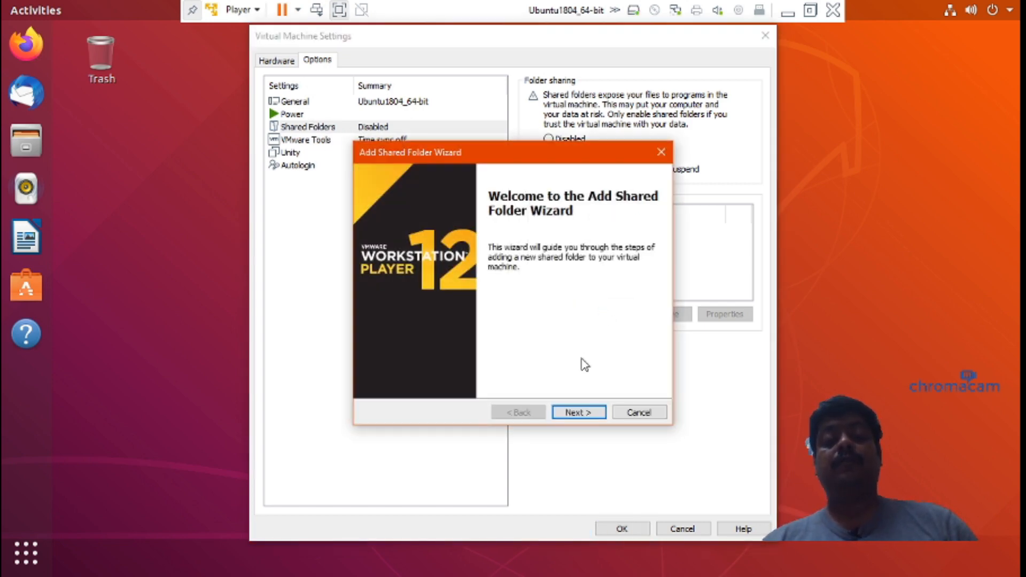
click(578, 413)
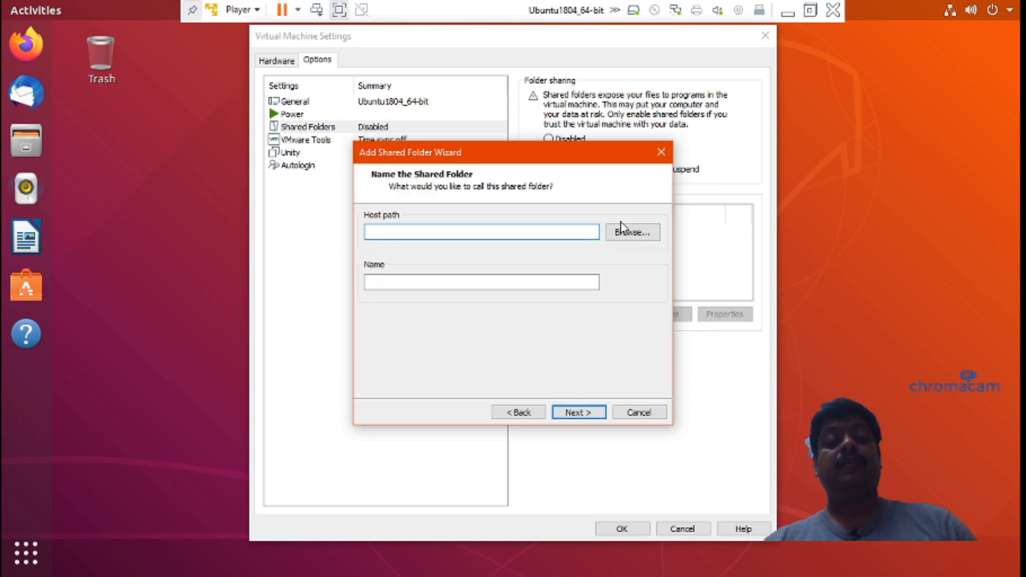
click(630, 232)
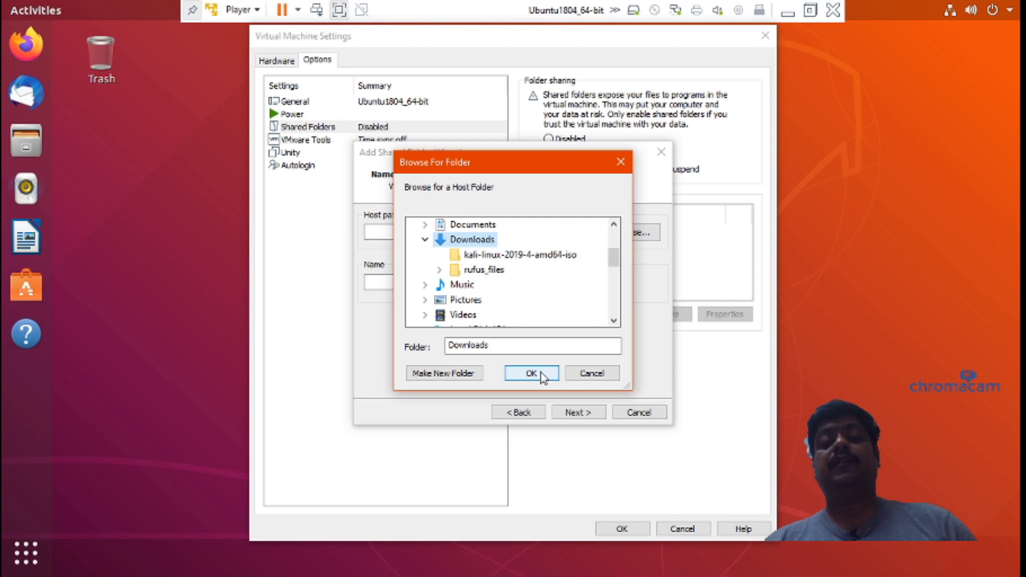
click(531, 373)
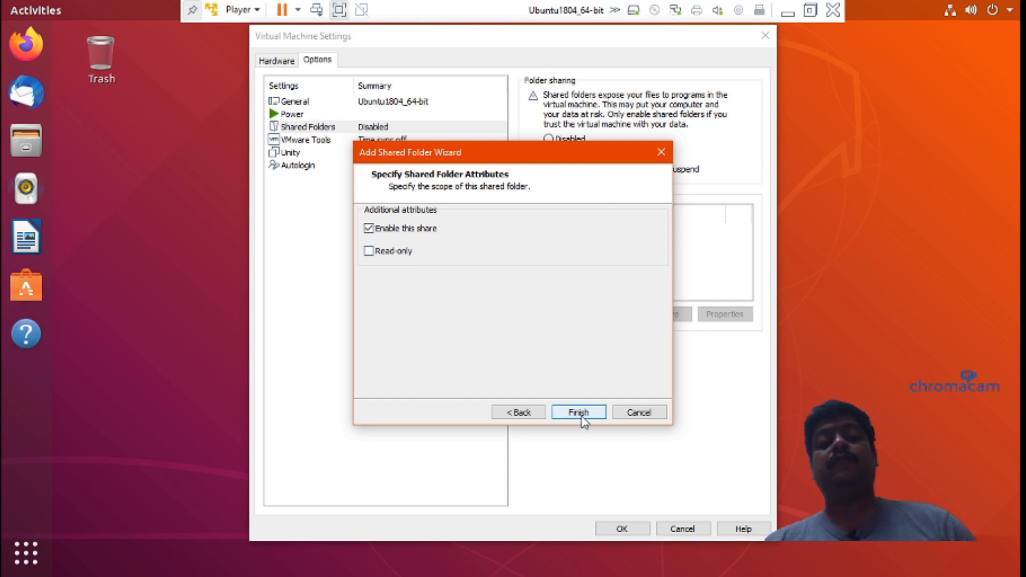
click(579, 413)
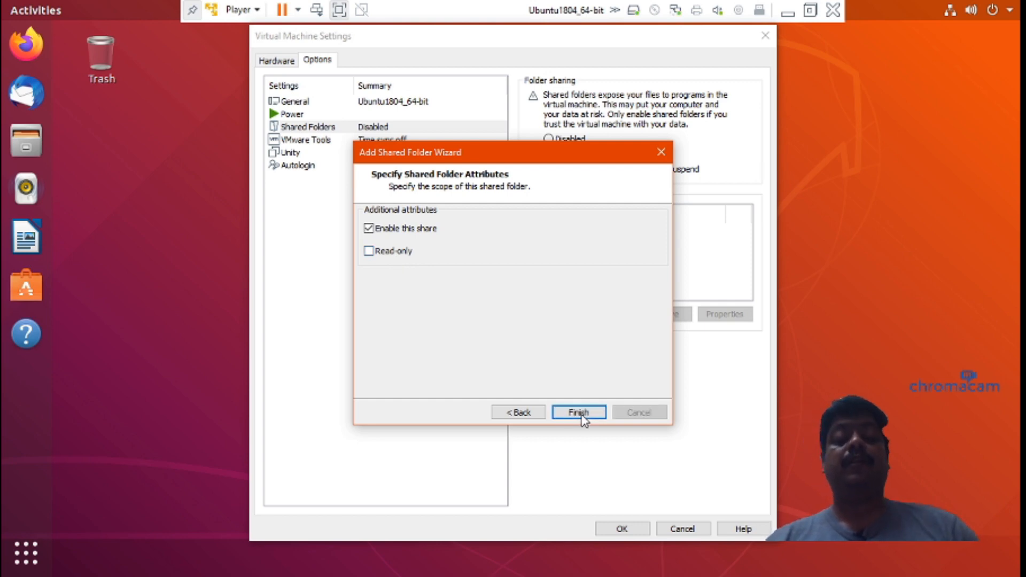
click(579, 412)
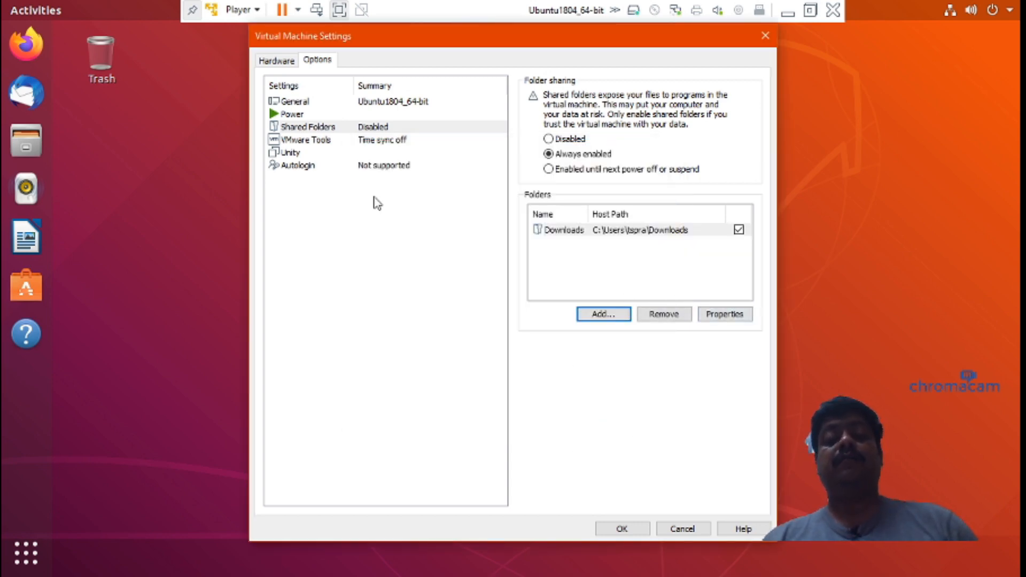
Review the Unity and Shared Folders summaries, then switch to the Hardware settings
click(291, 151)
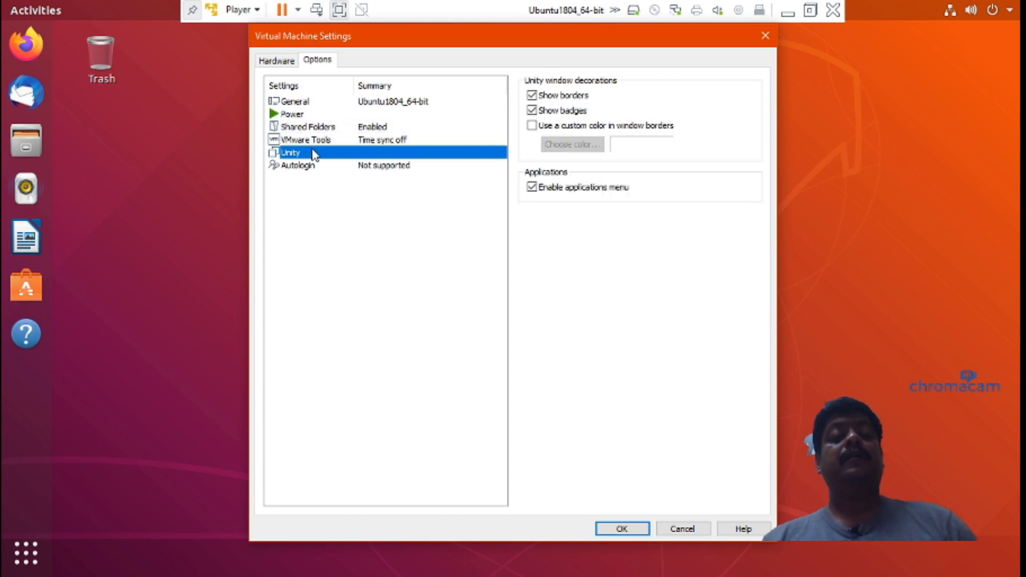
click(308, 126)
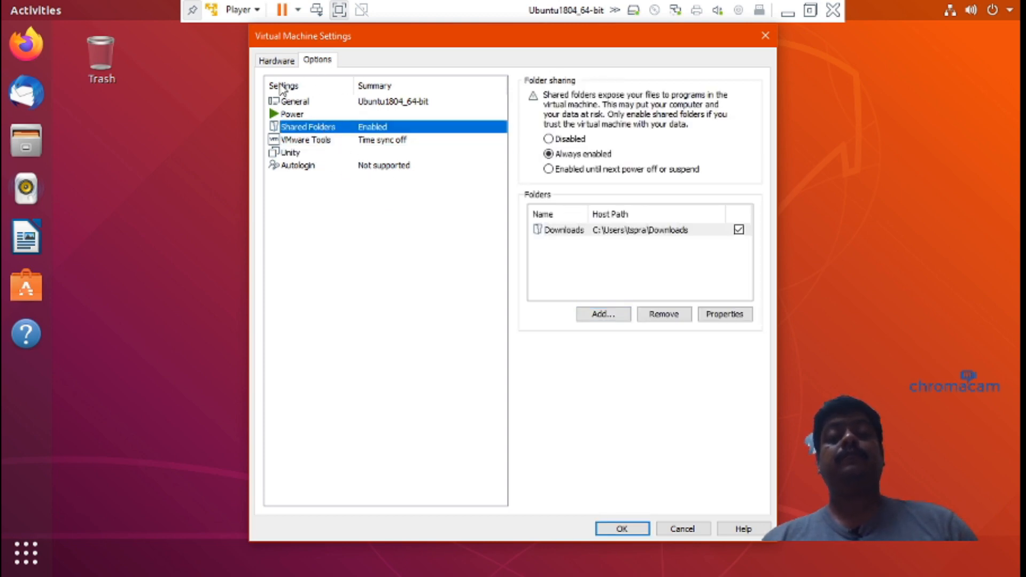
click(276, 60)
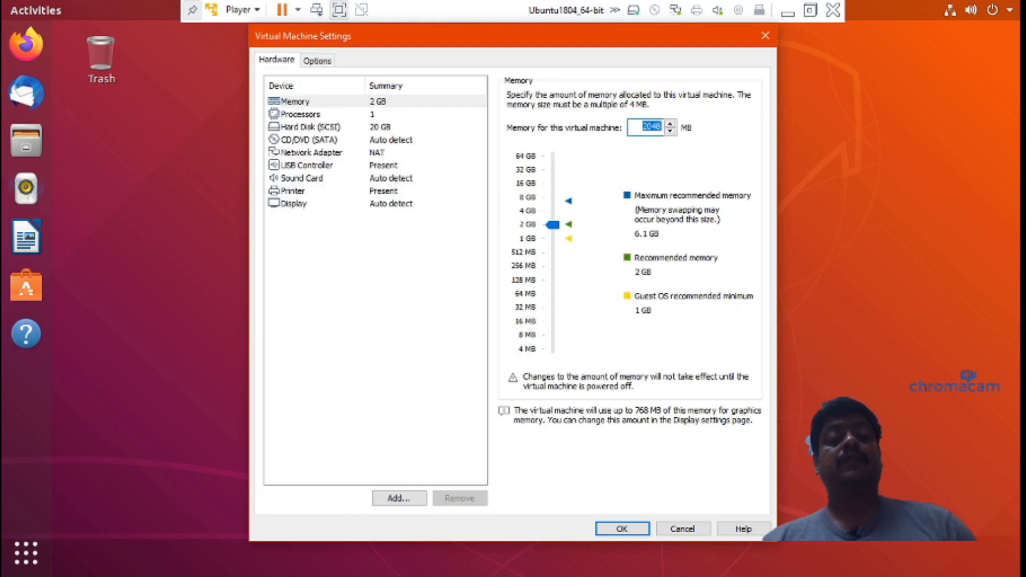
Confirm the VM settings with OK and open a terminal from the Ubuntu desktop
click(620, 529)
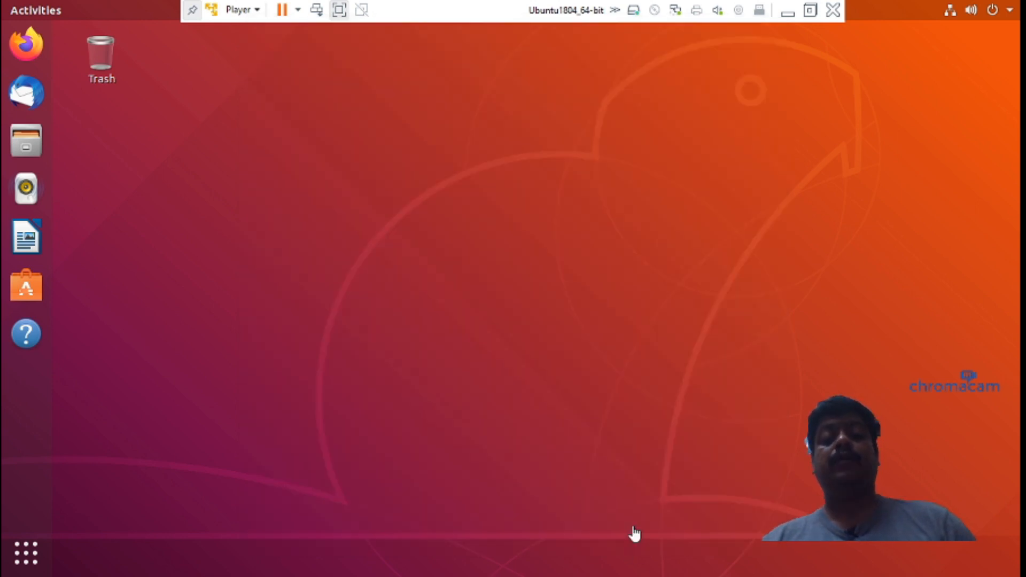
mouse_move(543, 231)
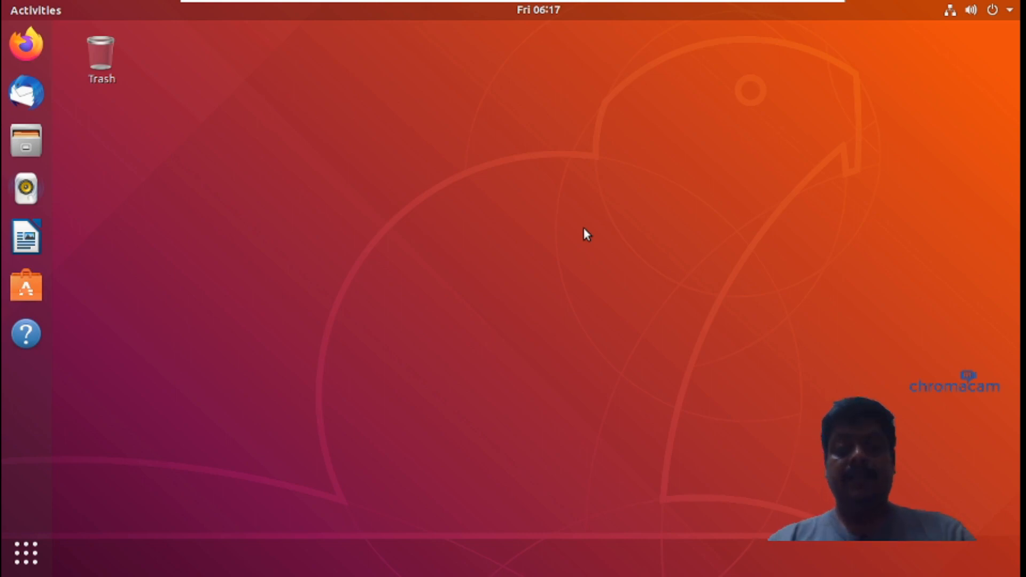
mouse_move(696, 6)
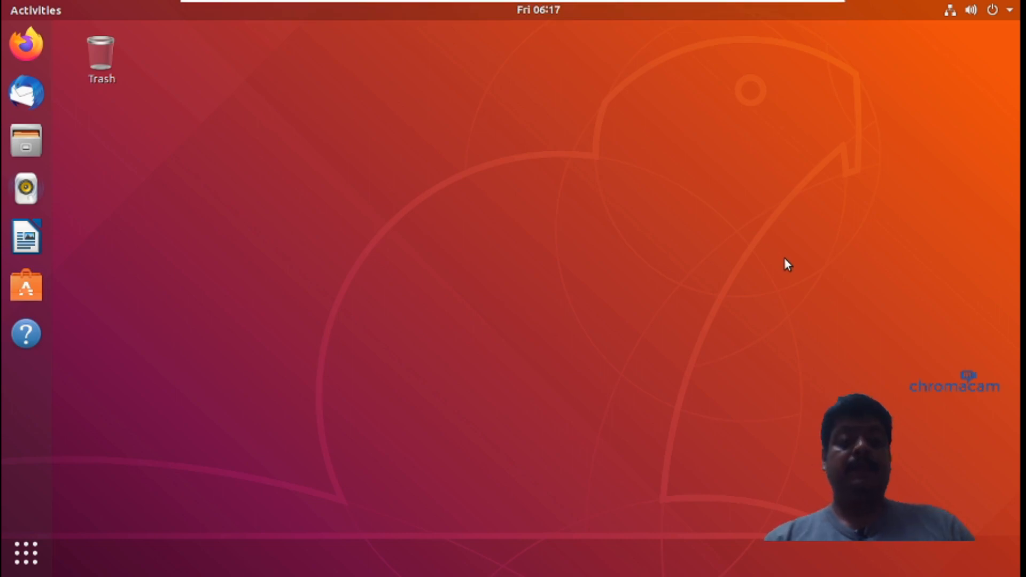
mouse_move(208, 150)
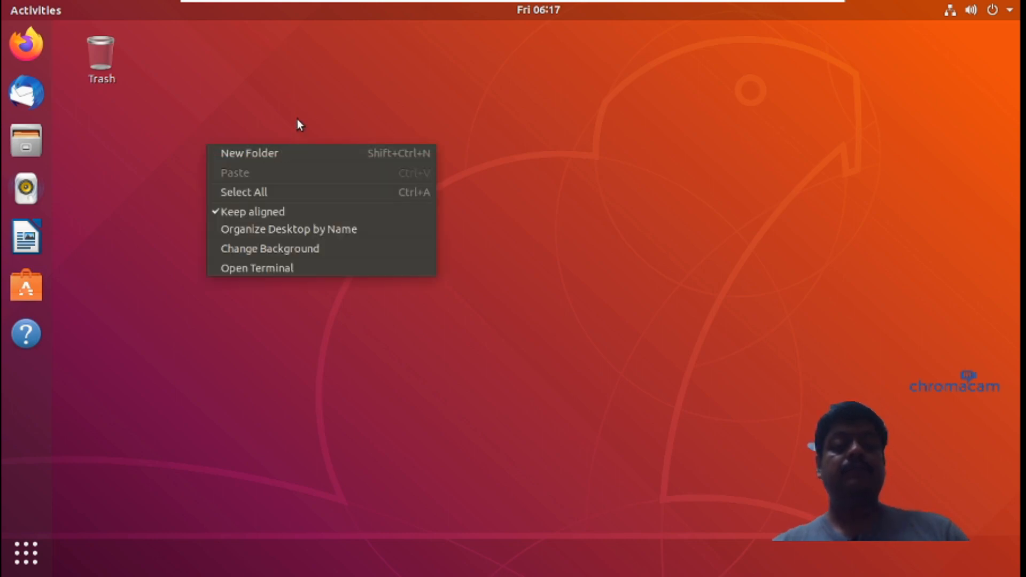
mouse_move(271, 278)
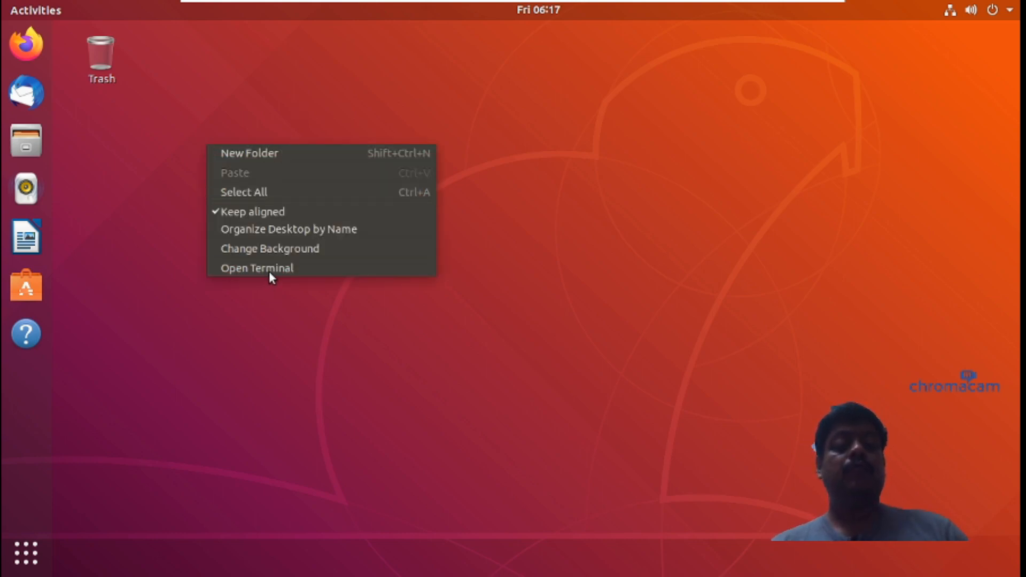
click(256, 267)
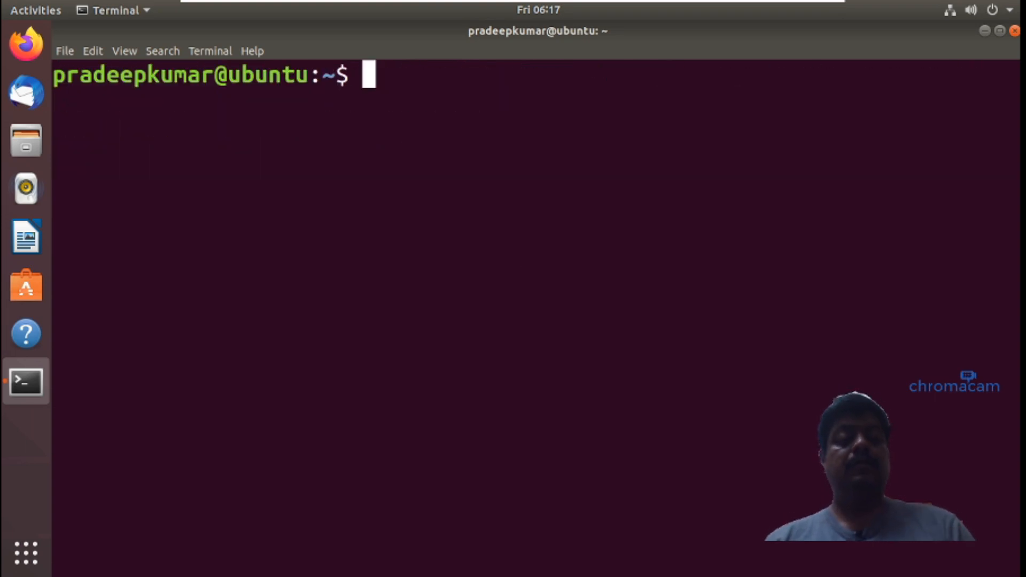
Run df -h, clear, then sudo apt update with the password, and return to the host
text(df -h)
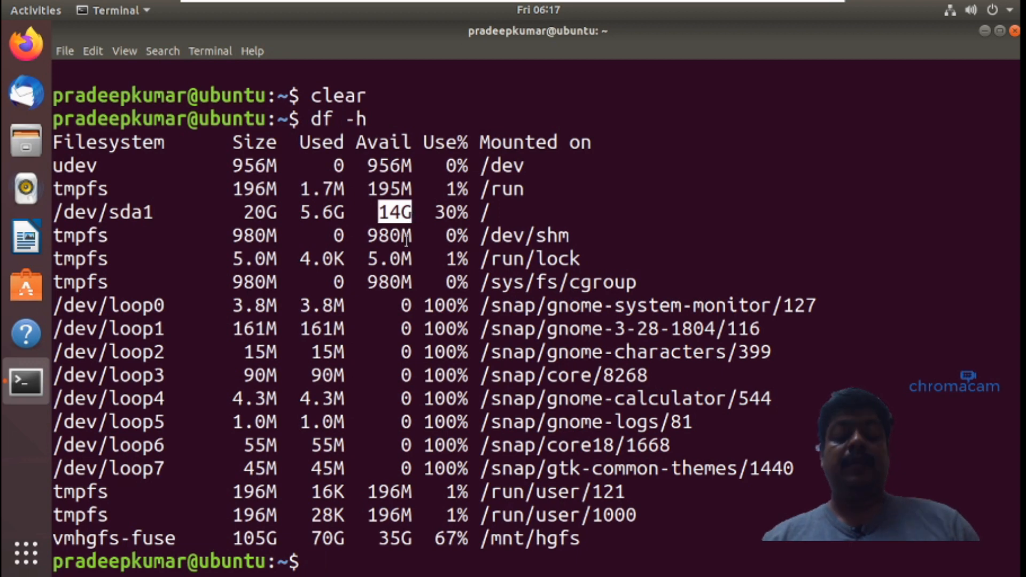
text(clear)
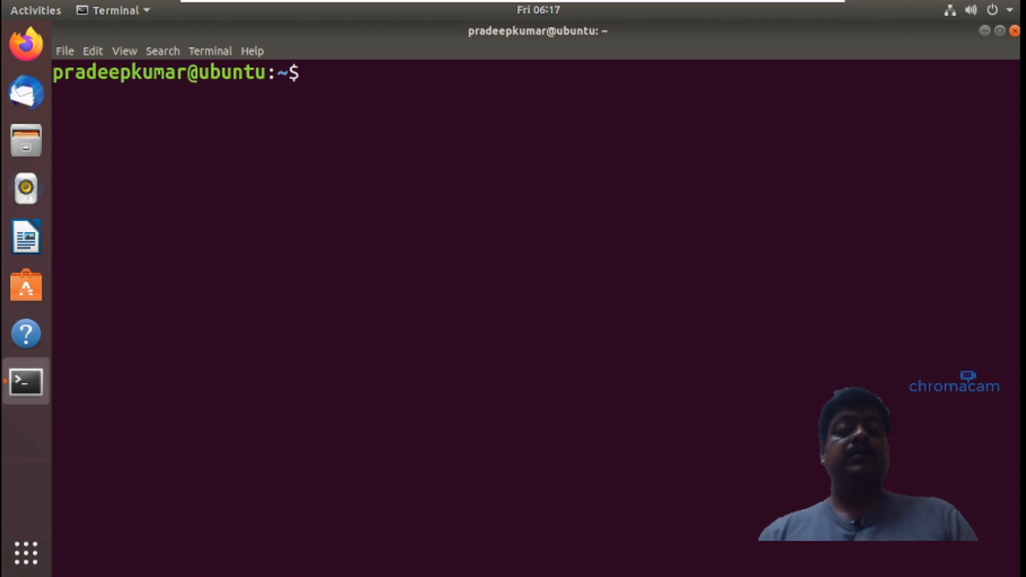
text(sudo apt update)
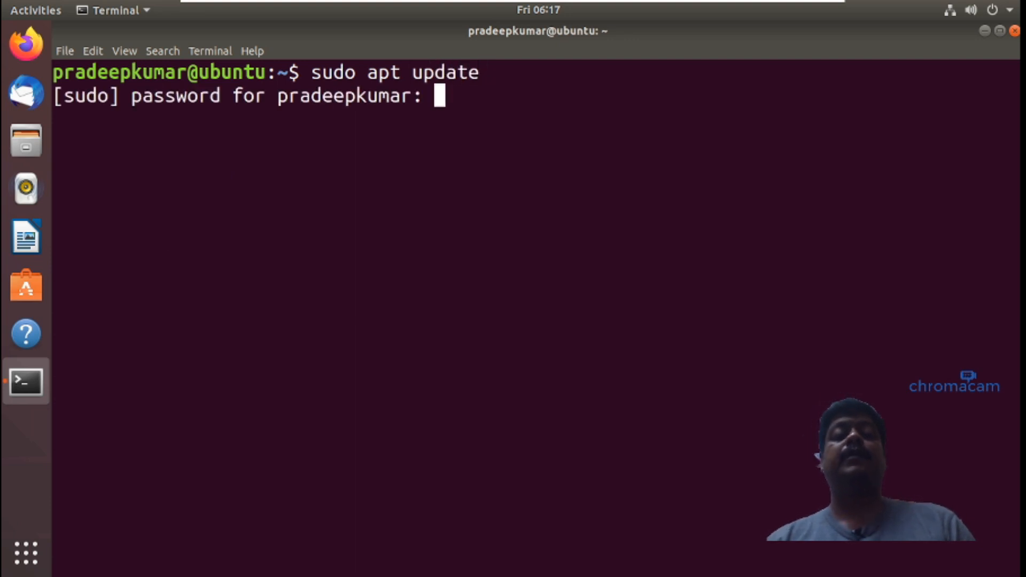
key(Return)
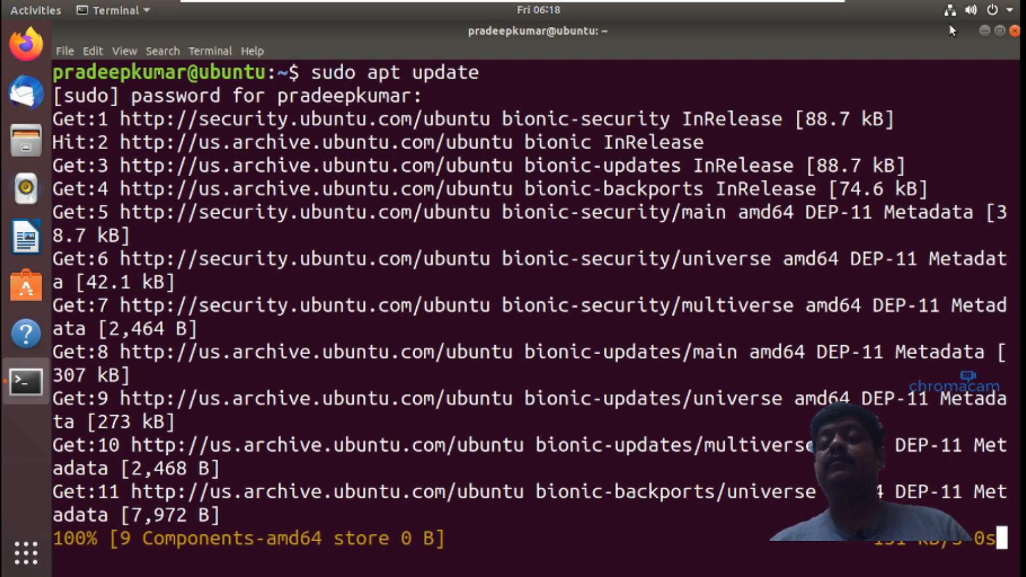
click(975, 10)
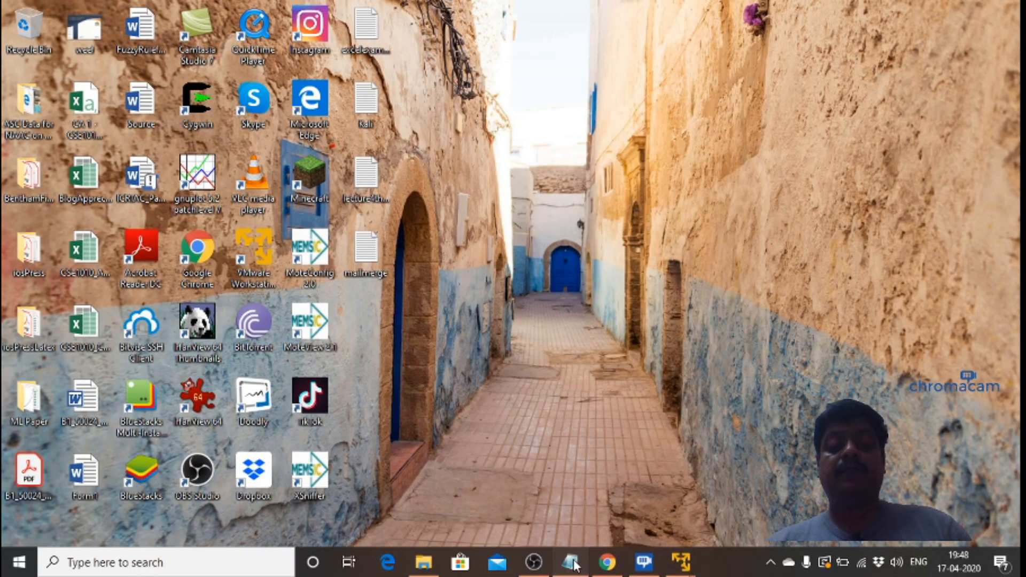
End the Notepad notes with 'You can download the Contiki NG Software.. next video.'
click(570, 561)
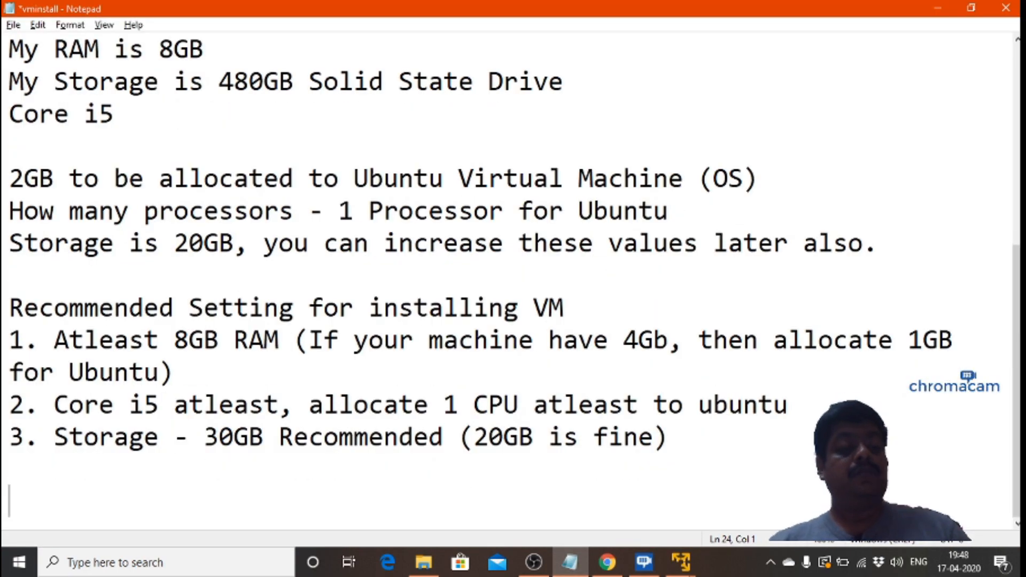
text(You can downlo)
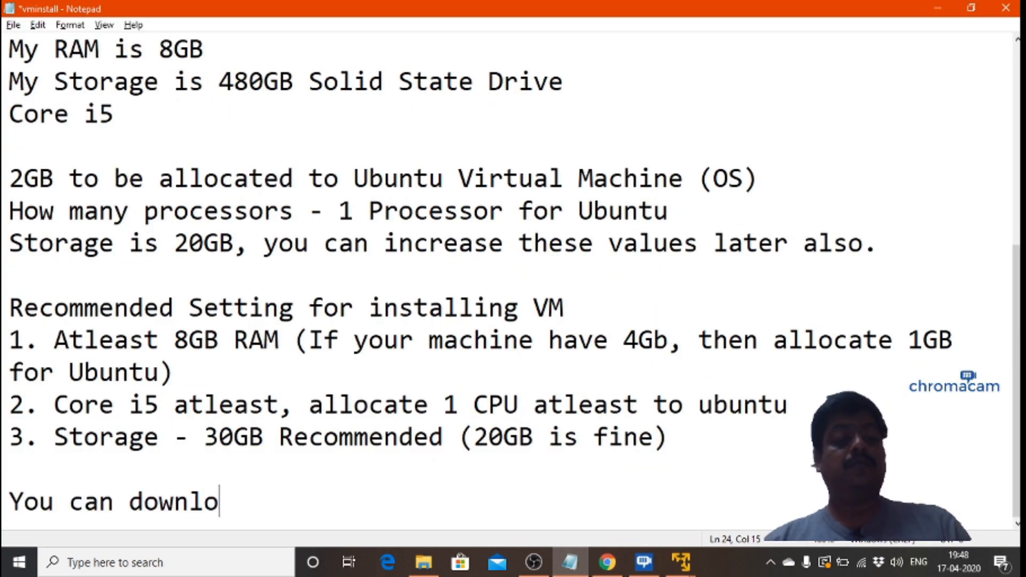
text(ad the C)
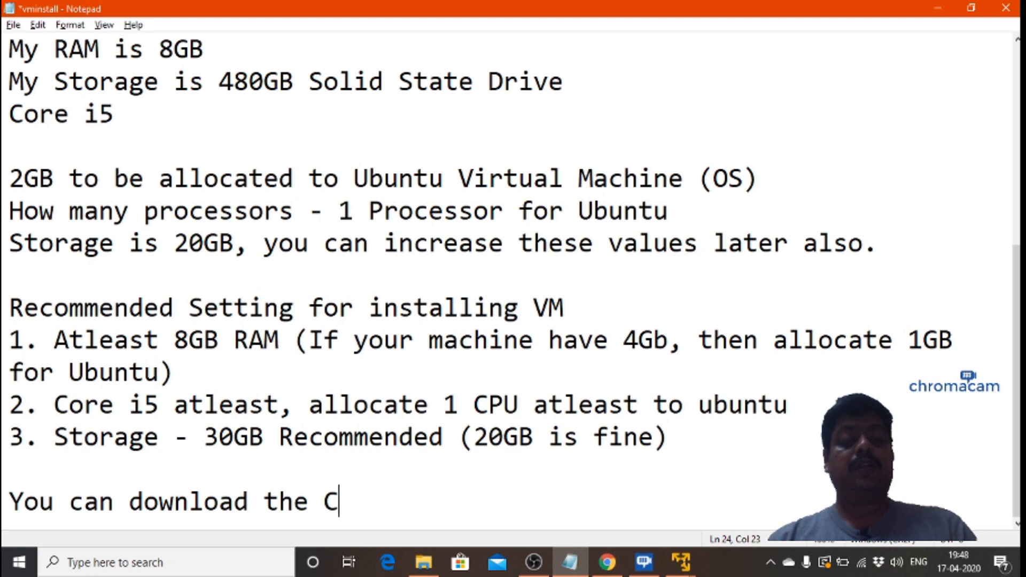
text(ontiki NG S)
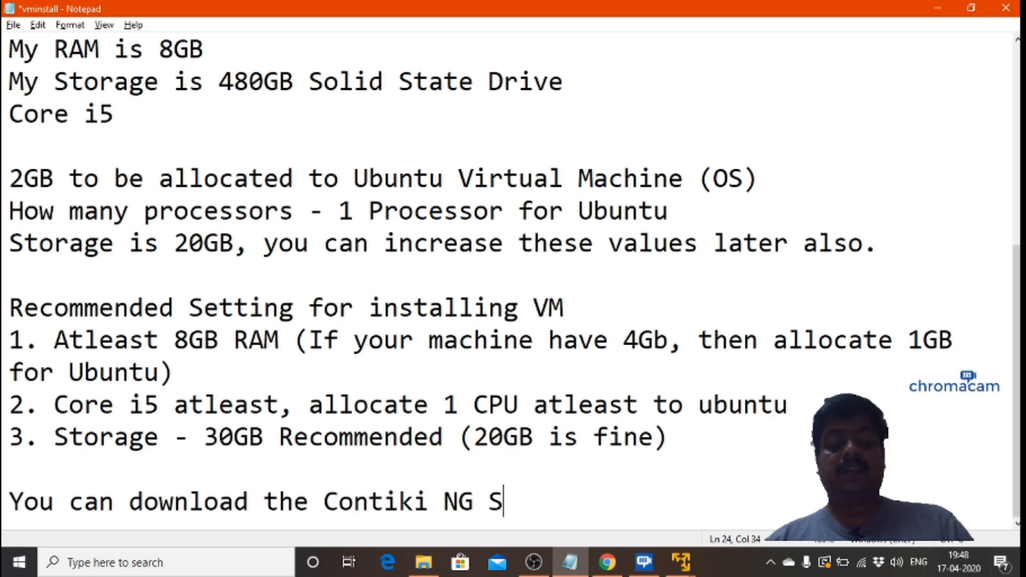
text(oftware)
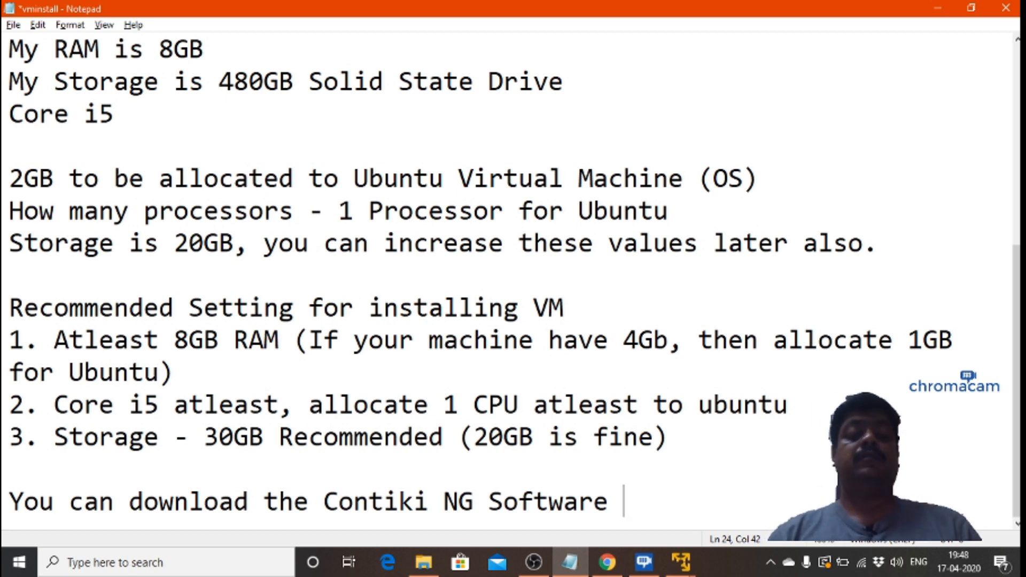
text(.. We will see this in the next vi)
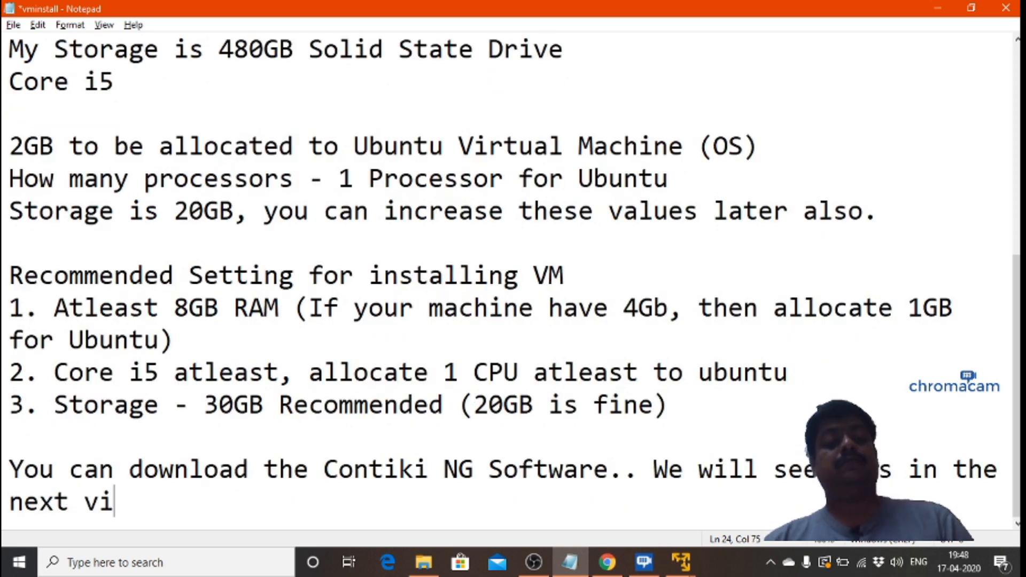
text(deo.)
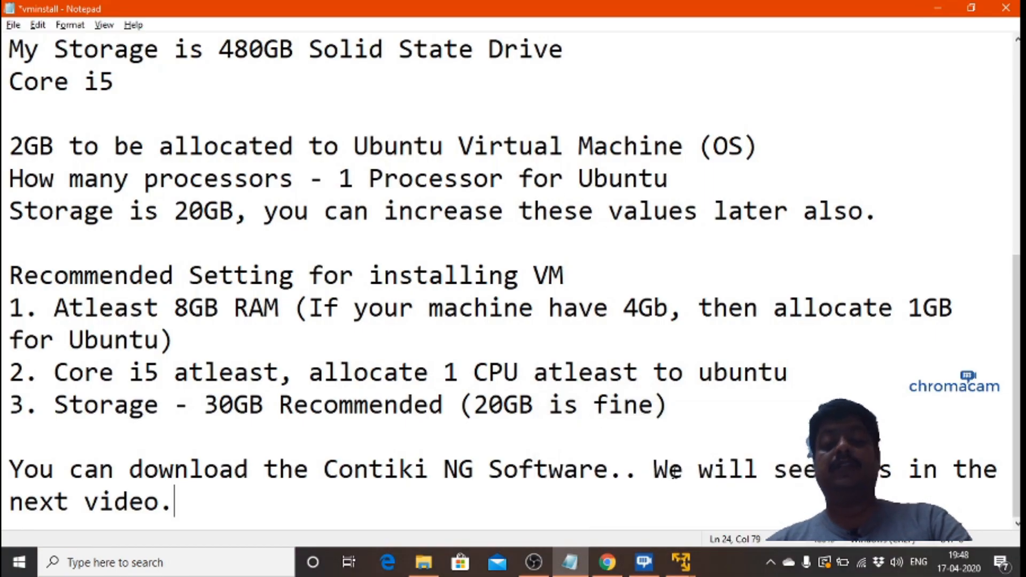
mouse_move(629, 243)
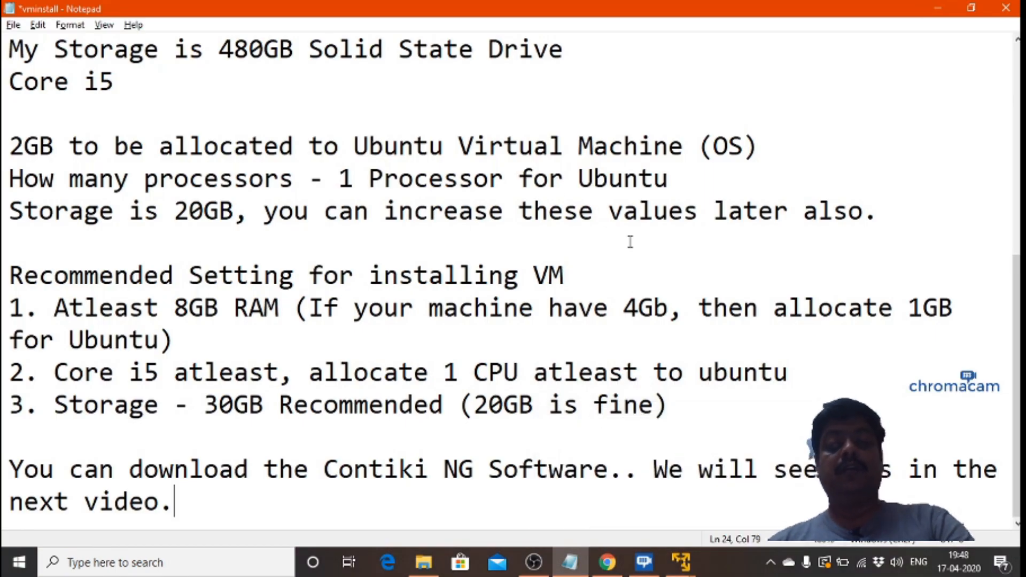